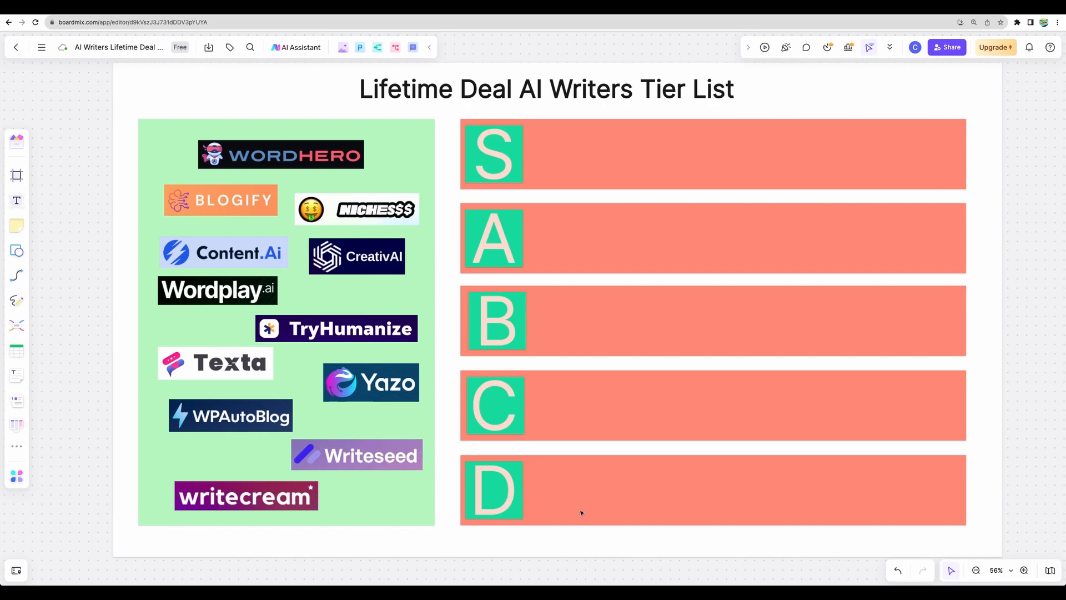
{"action": "mouse_move", "coordinate": [802, 520]}
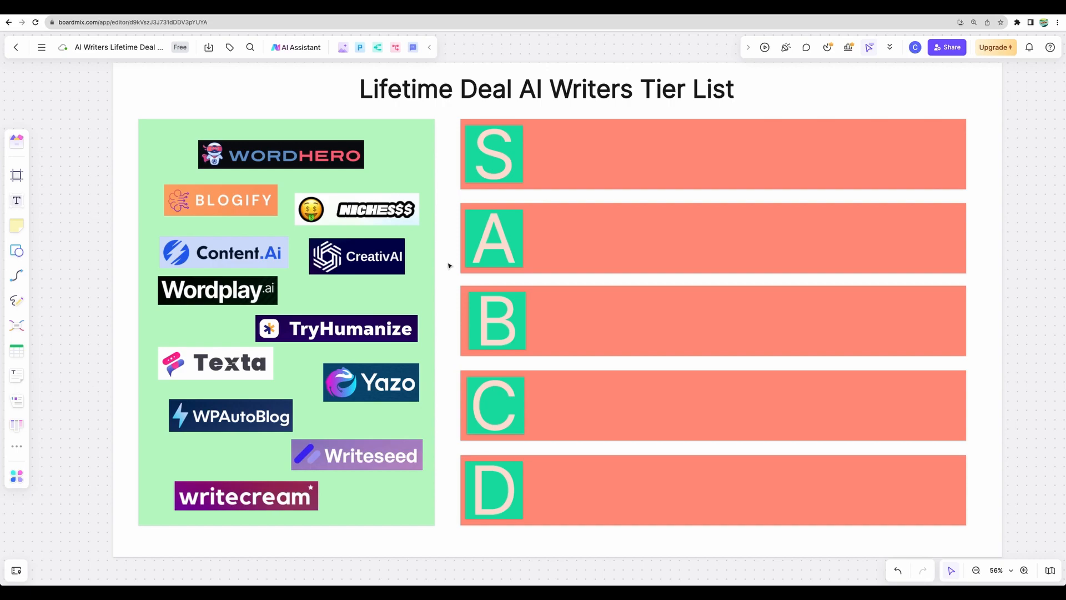
{"action": "mouse_move", "coordinate": [450, 156]}
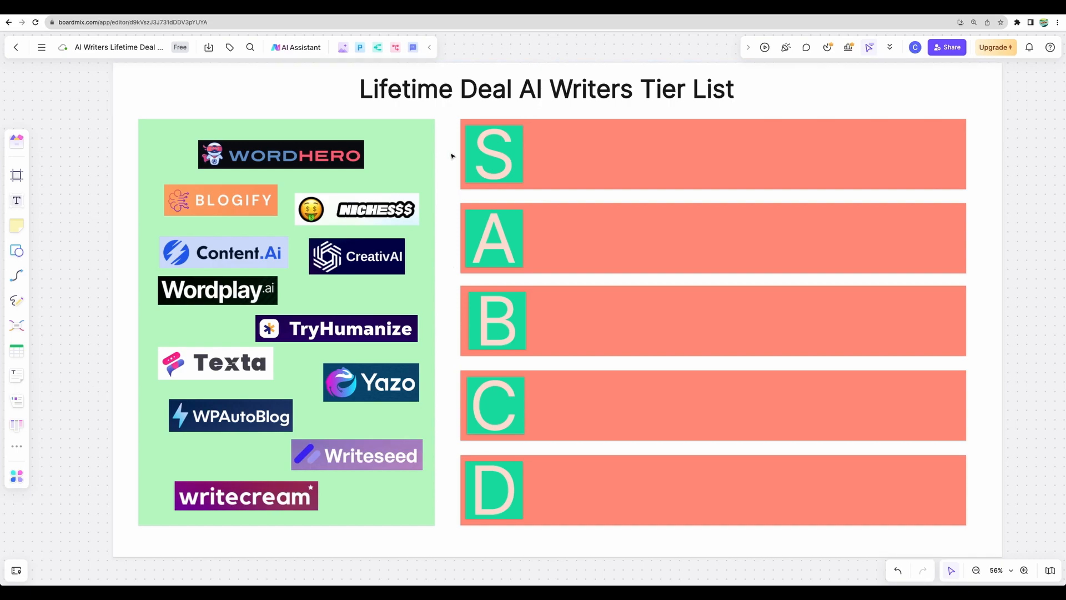
{"action": "mouse_move", "coordinate": [538, 182]}
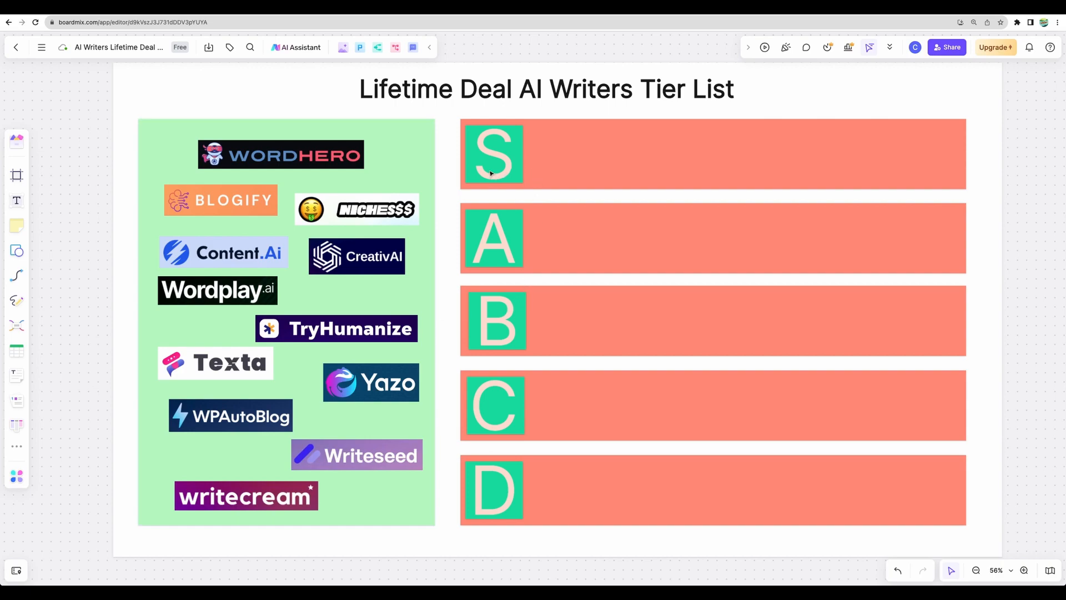
{"action": "mouse_move", "coordinate": [583, 330]}
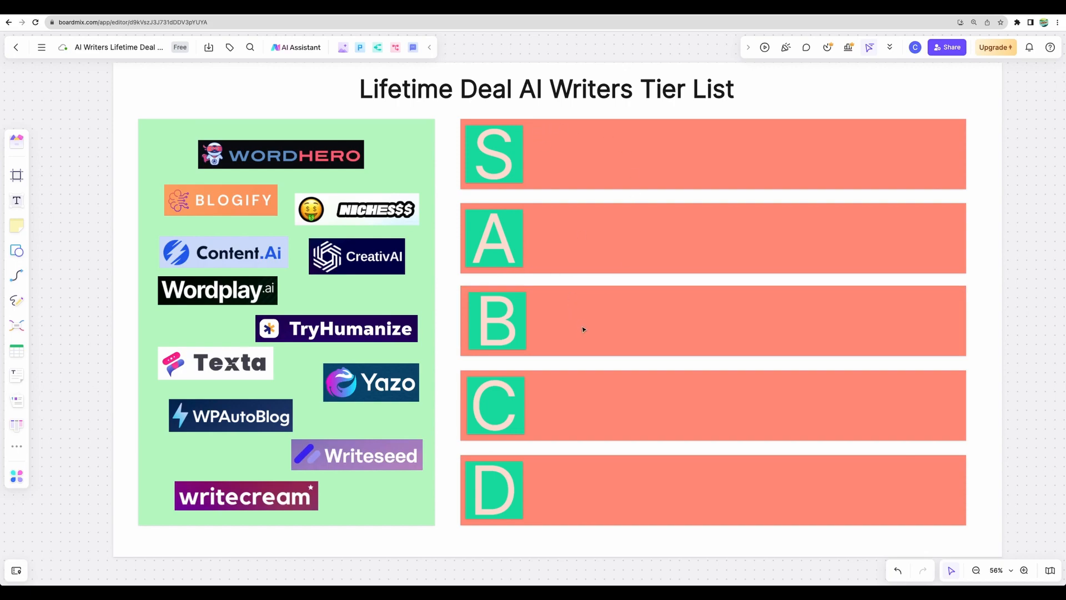
{"action": "mouse_move", "coordinate": [746, 344]}
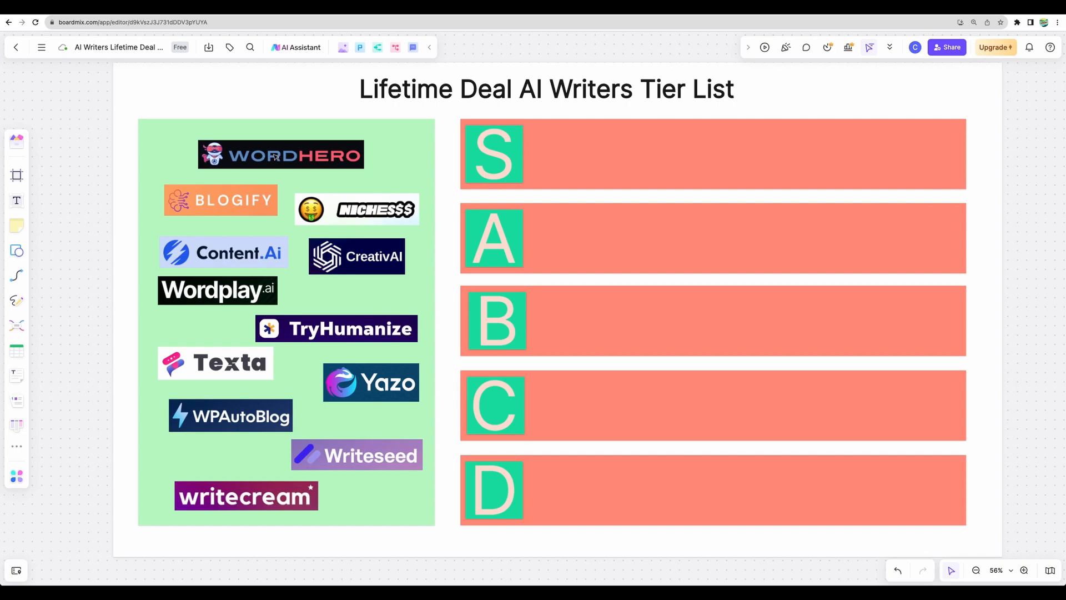
- Drop the WordHero logo from the pile into the S tier row, then select it
{"action": "left_click_drag", "start_coordinate": [281, 154], "coordinate": [453, 173]}
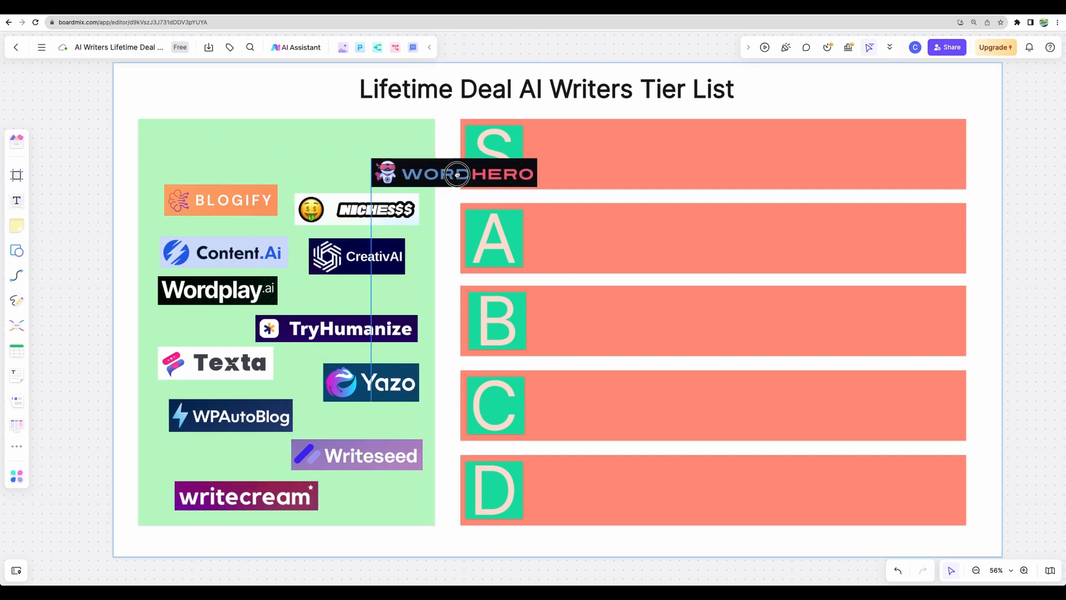
{"action": "left_click_drag", "start_coordinate": [453, 174], "coordinate": [609, 161]}
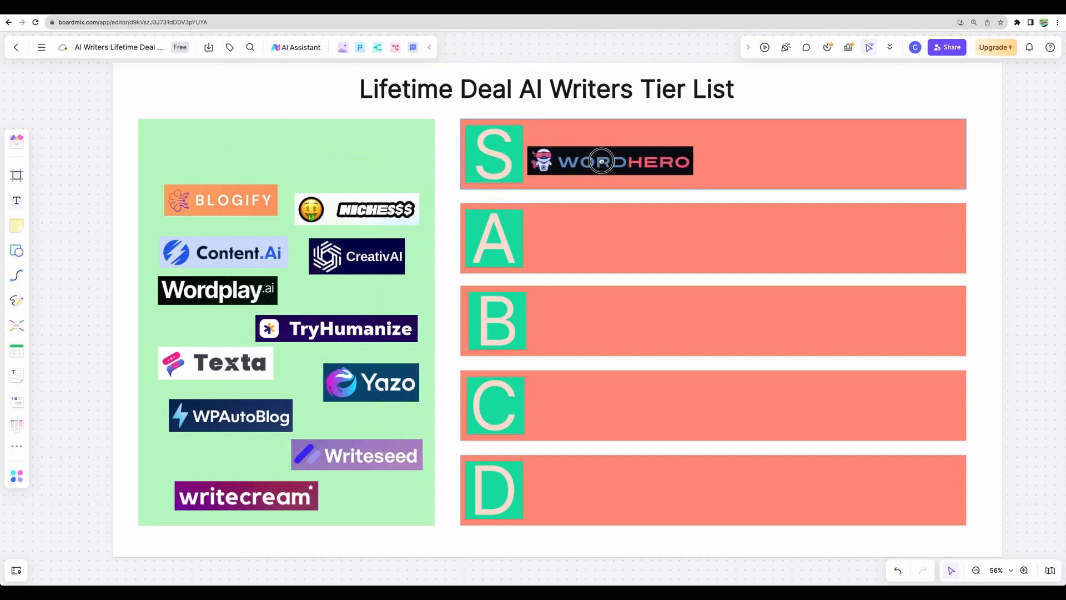
{"action": "left_click", "coordinate": [609, 160]}
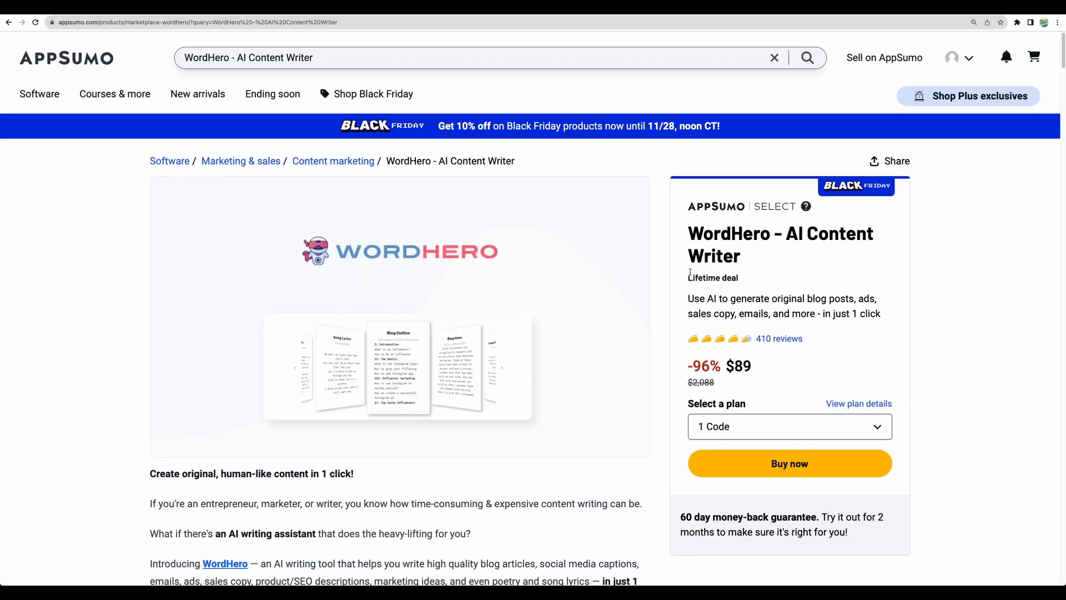
- Scroll the WordHero AppSumo page to the Plans & features cards for Plans 1, 2 and 3
{"action": "scroll", "scroll_direction": "down", "scroll_amount": 3}
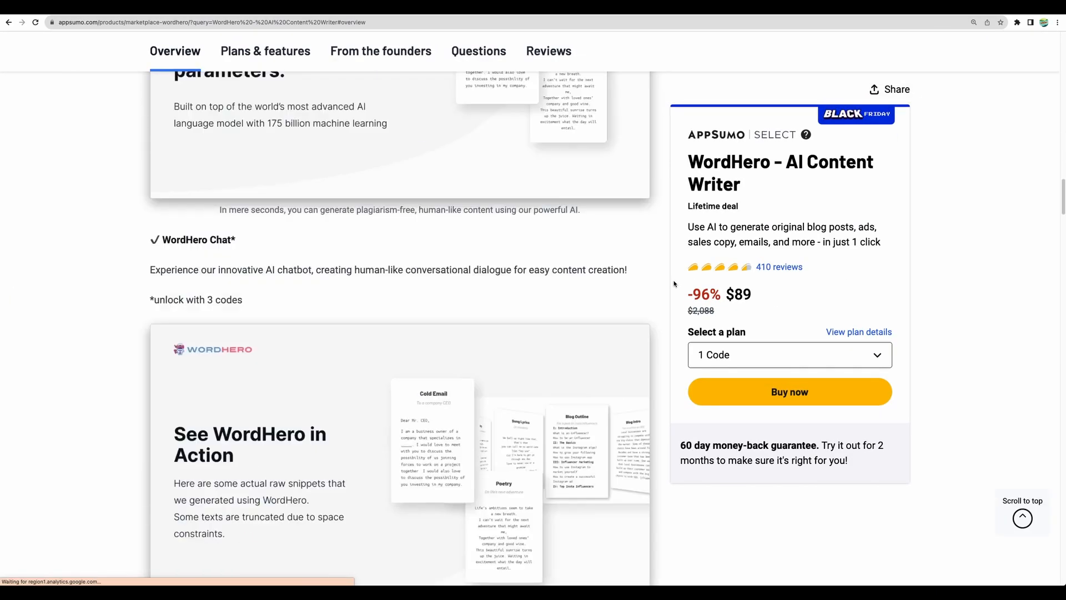
{"action": "left_click", "coordinate": [264, 50]}
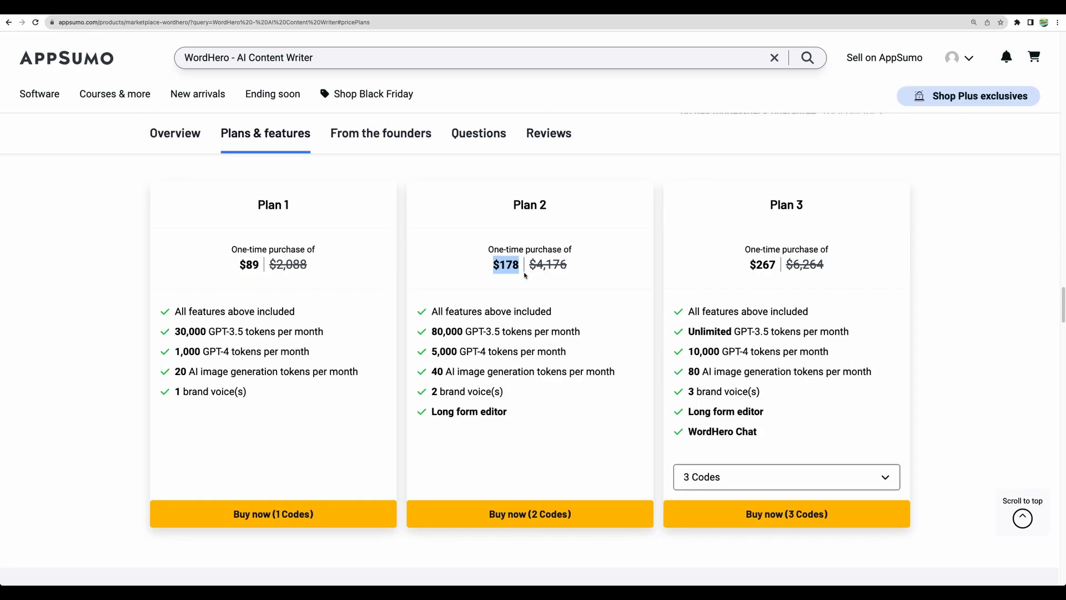
{"action": "scroll", "scroll_direction": "down", "scroll_amount": 3}
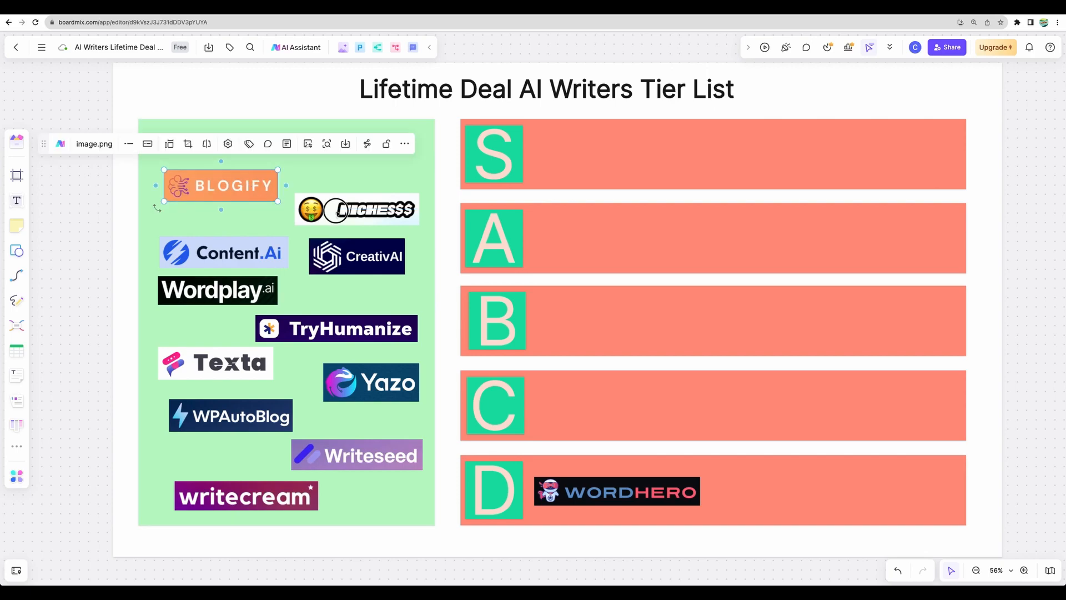
- Move the Nichesss logo out of the pile into the B tier row
{"action": "left_click", "coordinate": [356, 208]}
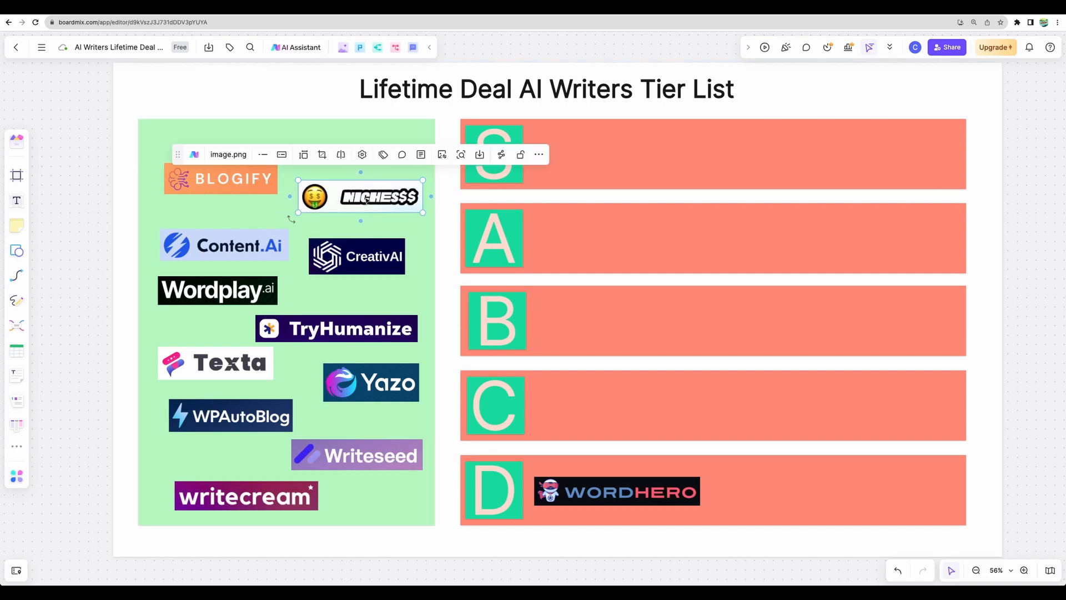
{"action": "left_click_drag", "start_coordinate": [360, 196], "coordinate": [496, 282]}
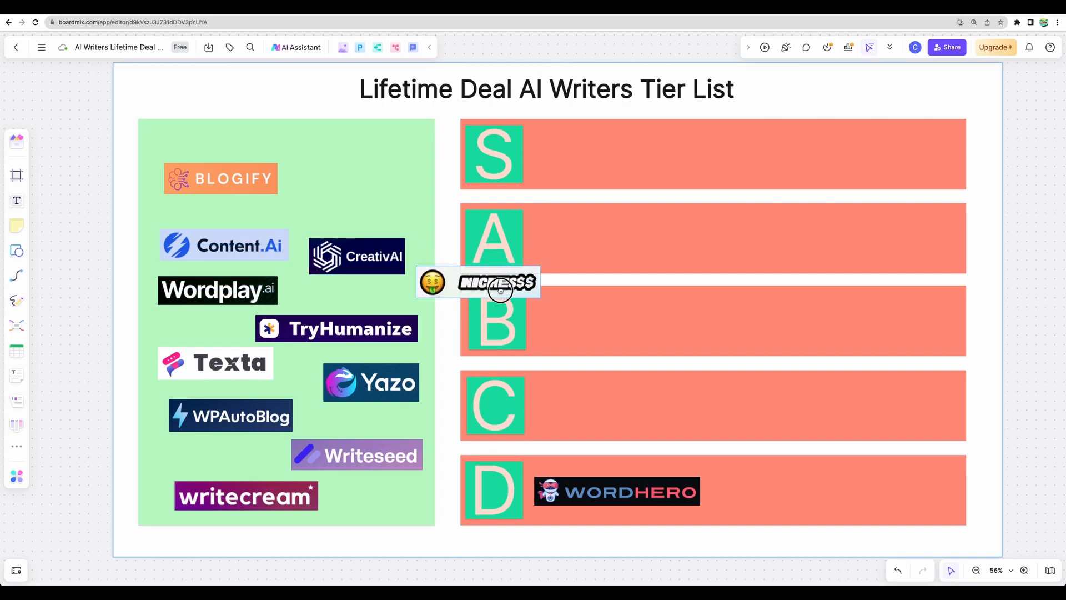
{"action": "left_click_drag", "start_coordinate": [500, 282], "coordinate": [618, 319]}
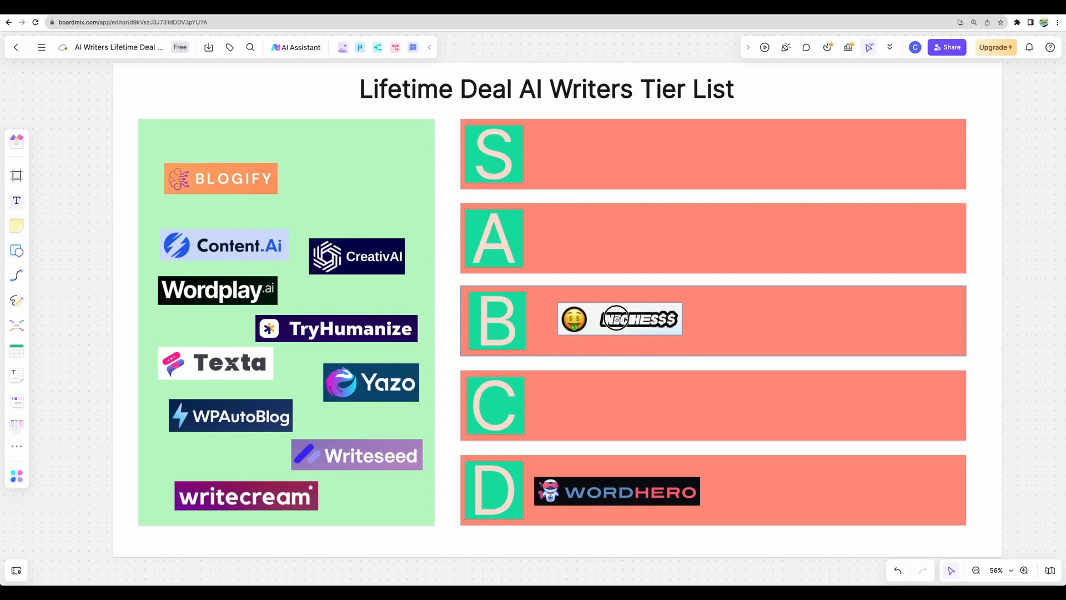
{"action": "left_click_drag", "start_coordinate": [619, 319], "coordinate": [611, 324]}
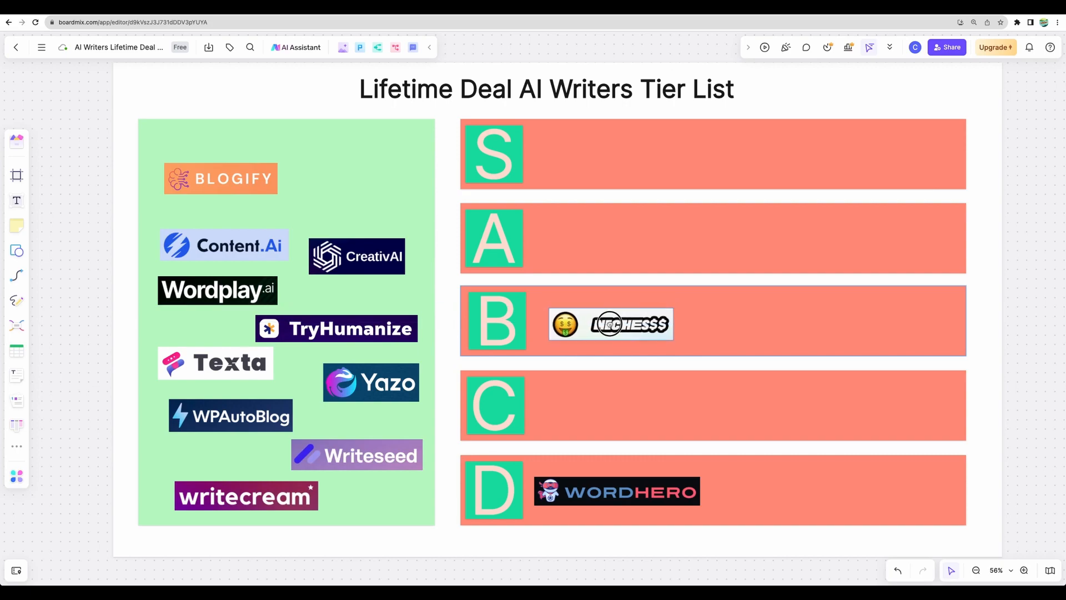
- Slide the Nichesss logo down from B into the C tier row
{"action": "left_click_drag", "start_coordinate": [610, 323], "coordinate": [611, 367]}
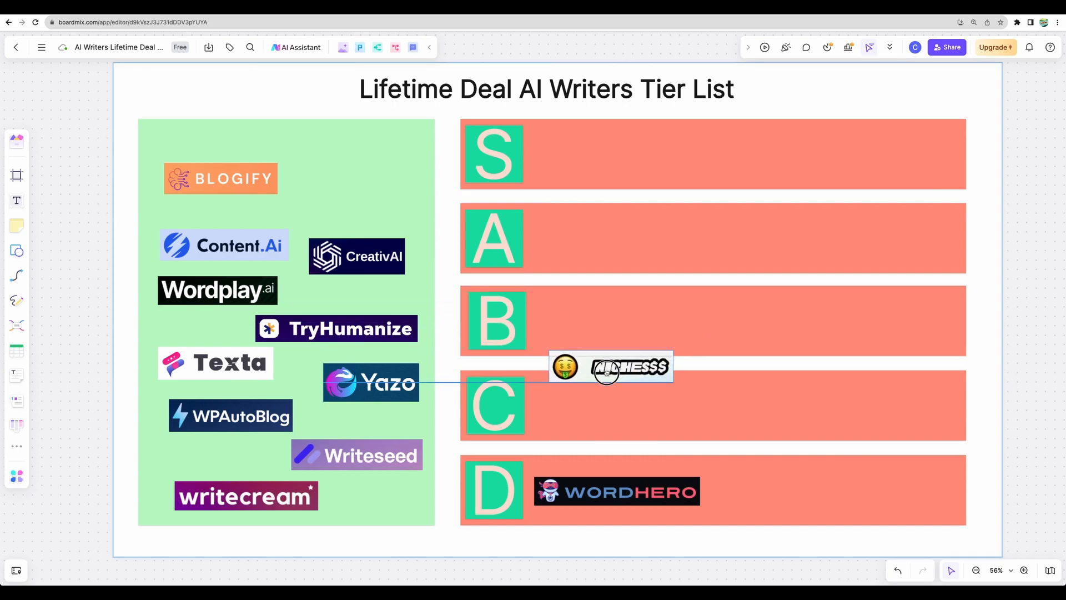
{"action": "left_click_drag", "start_coordinate": [610, 367], "coordinate": [606, 404]}
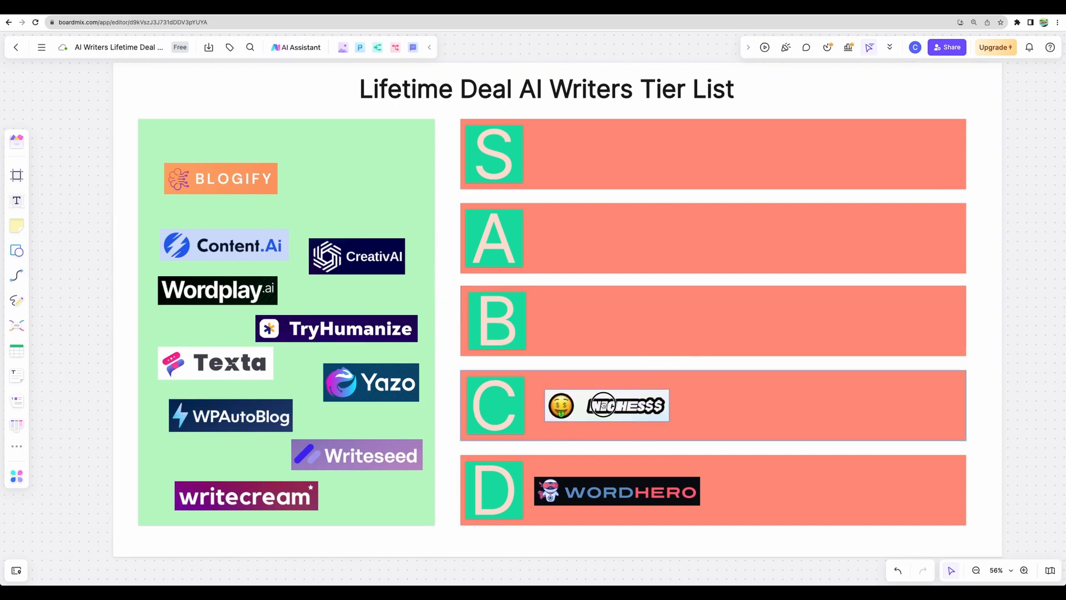
{"action": "left_click", "coordinate": [607, 406]}
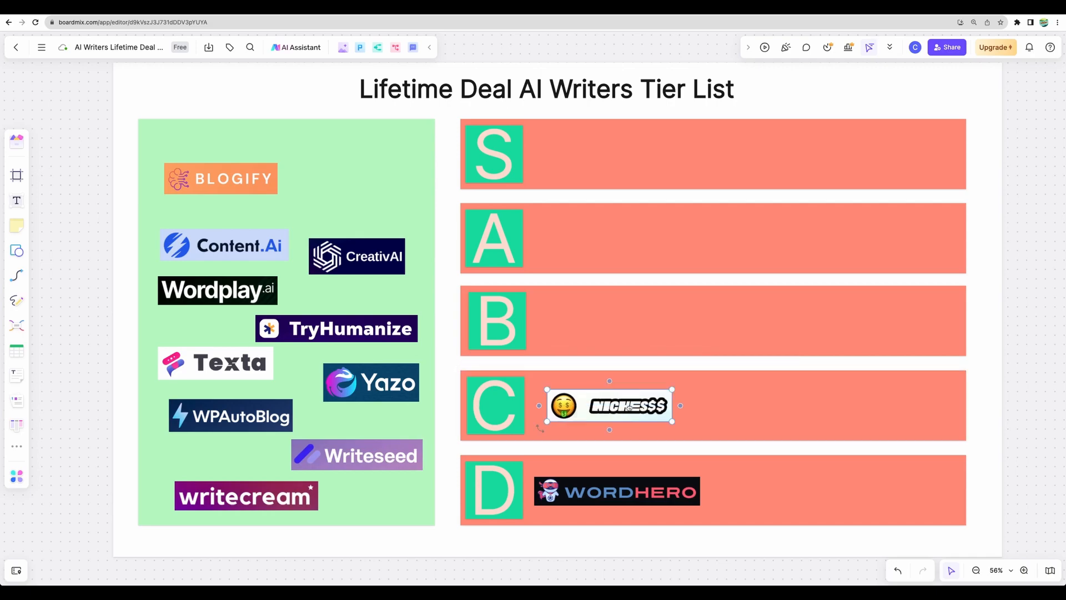
{"action": "left_click", "coordinate": [610, 405]}
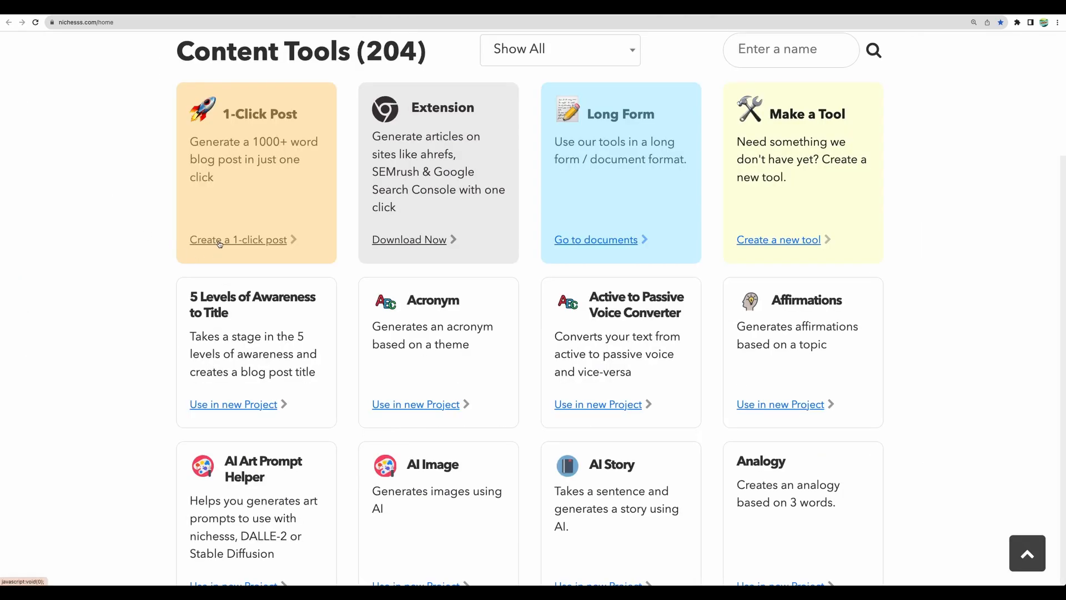
- Start a 1-Click Post titled 'how to make the best espresso' with an FAQ included and advanced settings shown
{"action": "left_click", "coordinate": [238, 240]}
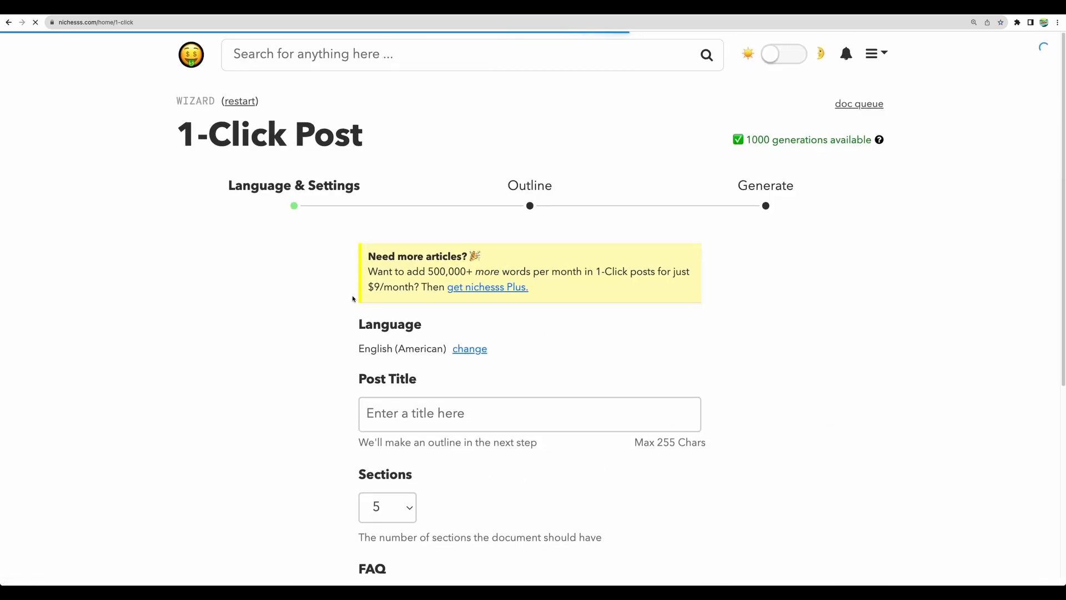
{"action": "type", "text": "how to"}
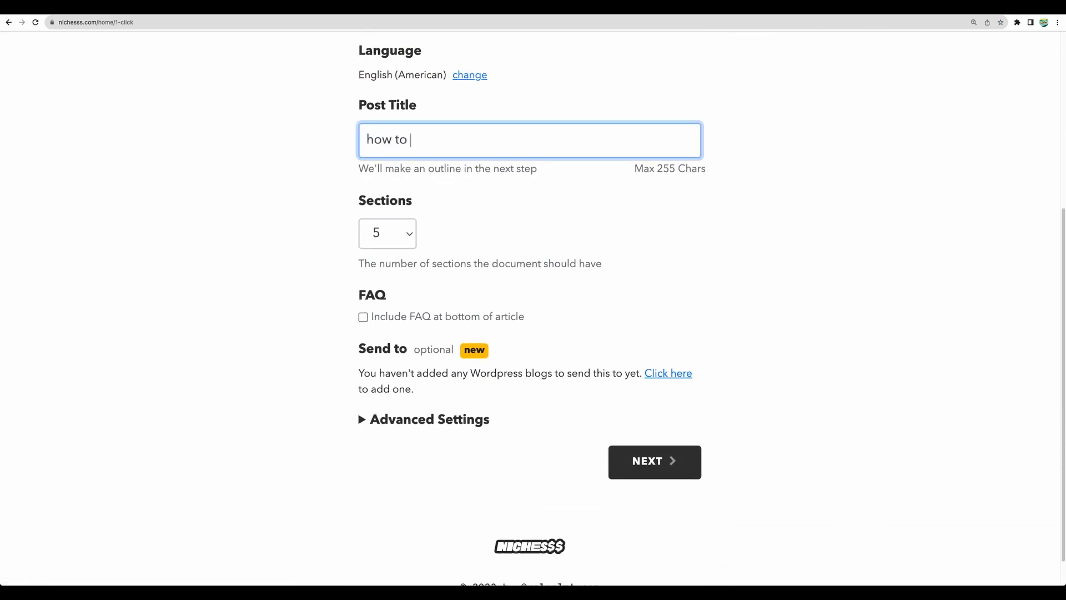
{"action": "type", "text": "make the be"}
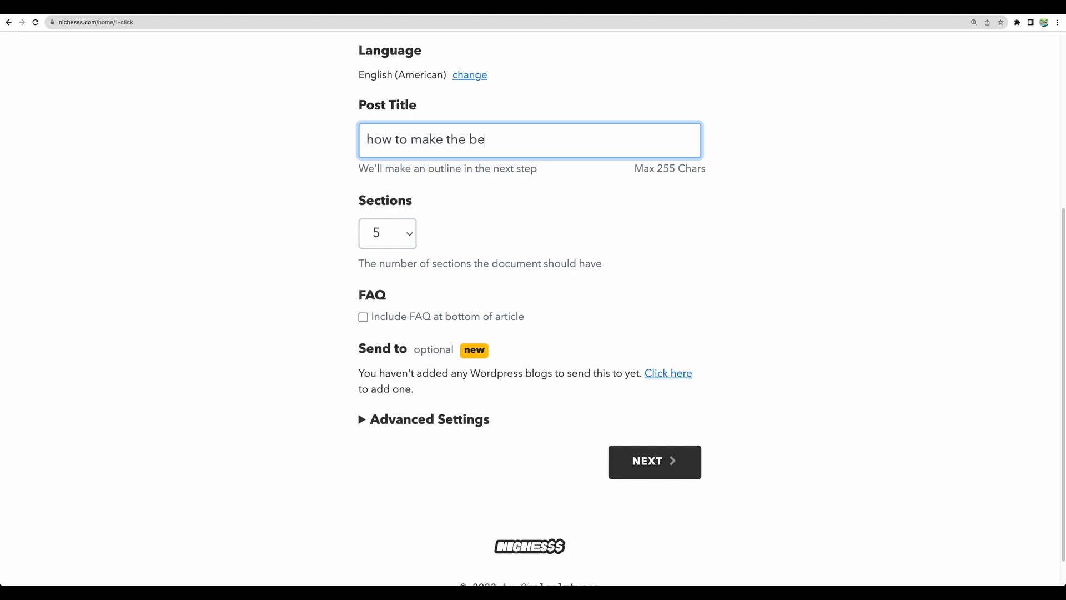
{"action": "type", "text": "st espresso"}
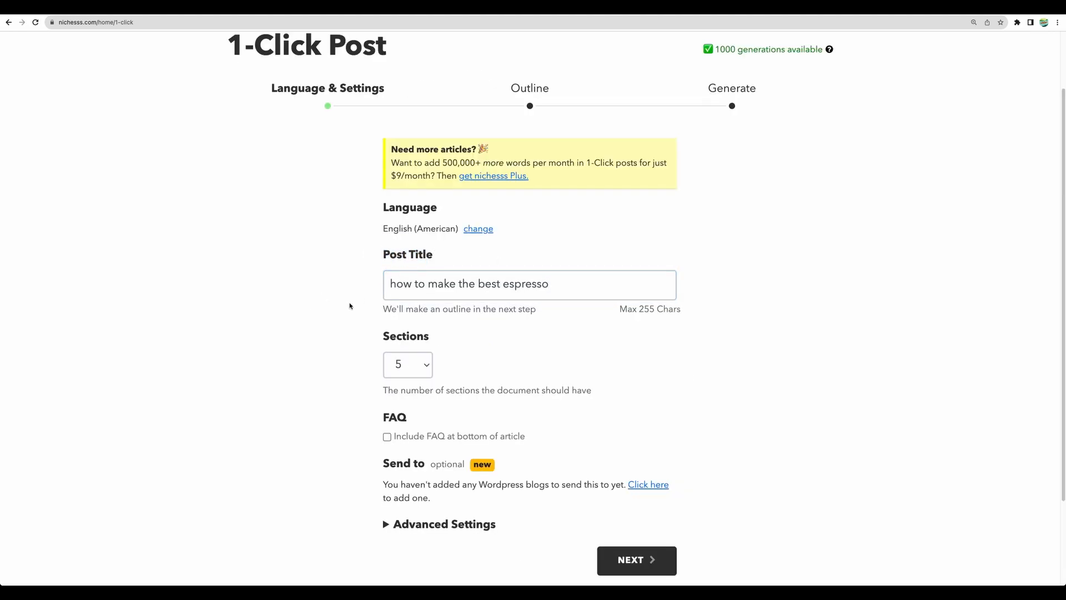
{"action": "left_click", "coordinate": [387, 437]}
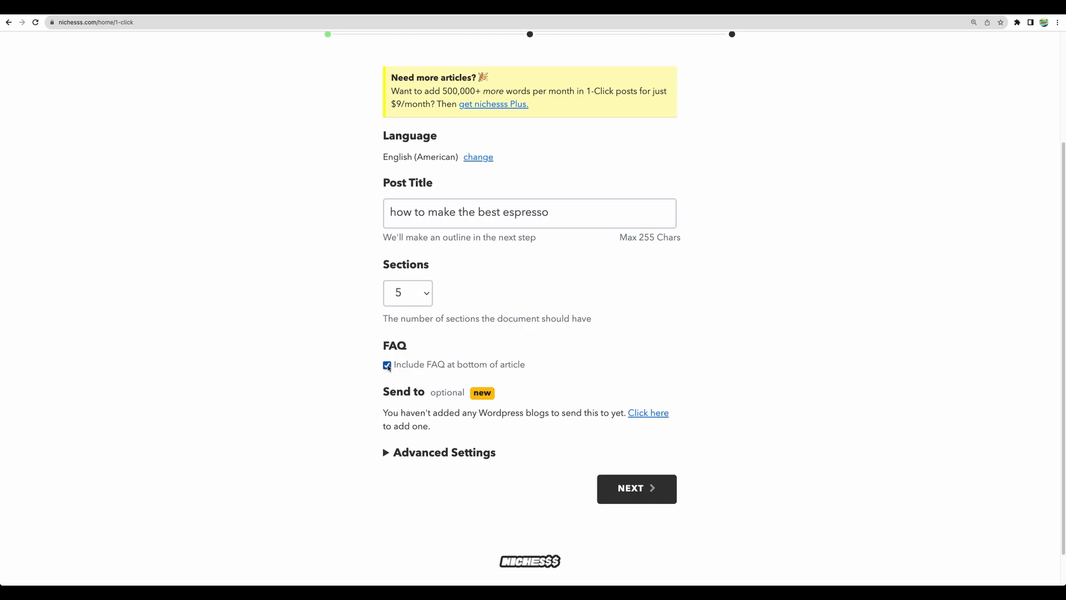
{"action": "left_click", "coordinate": [445, 452]}
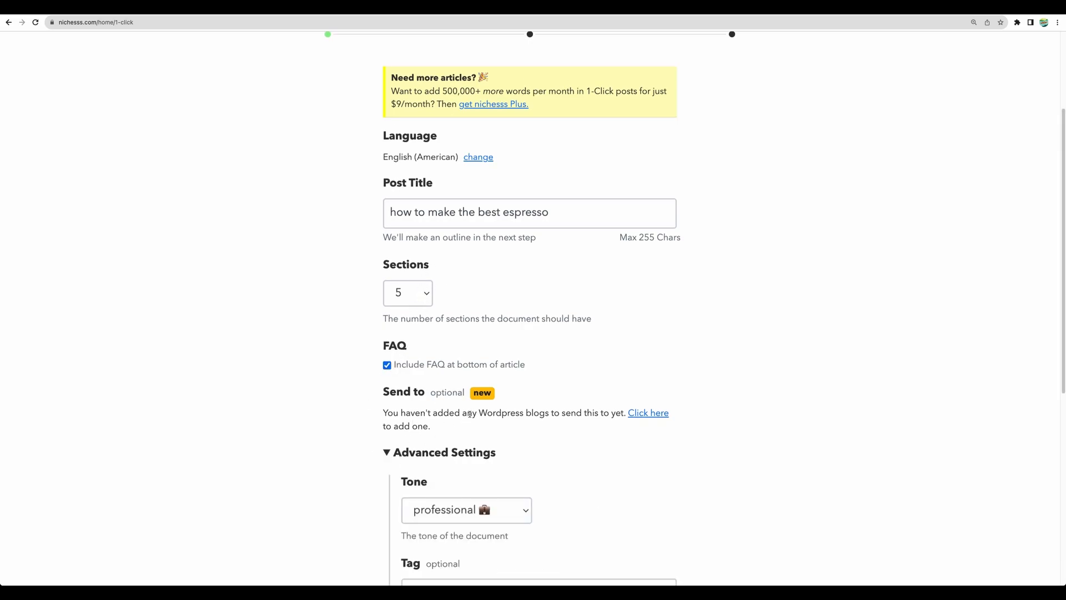
{"action": "scroll", "scroll_direction": "down", "scroll_amount": 3}
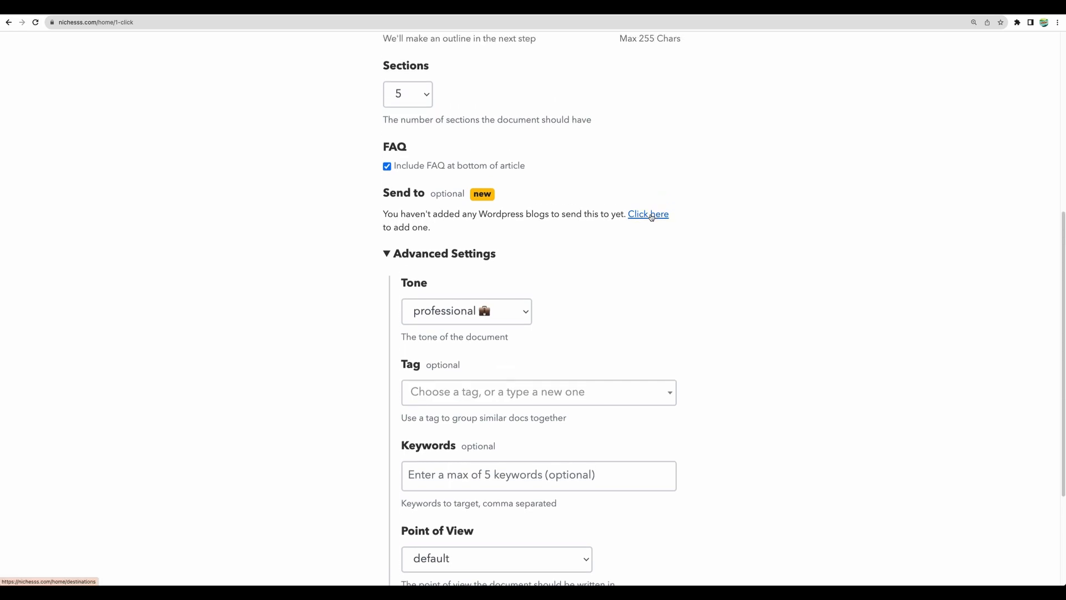
- Look at adding a WordPress destination, then abandon it and return to post setup
{"action": "left_click", "coordinate": [647, 214]}
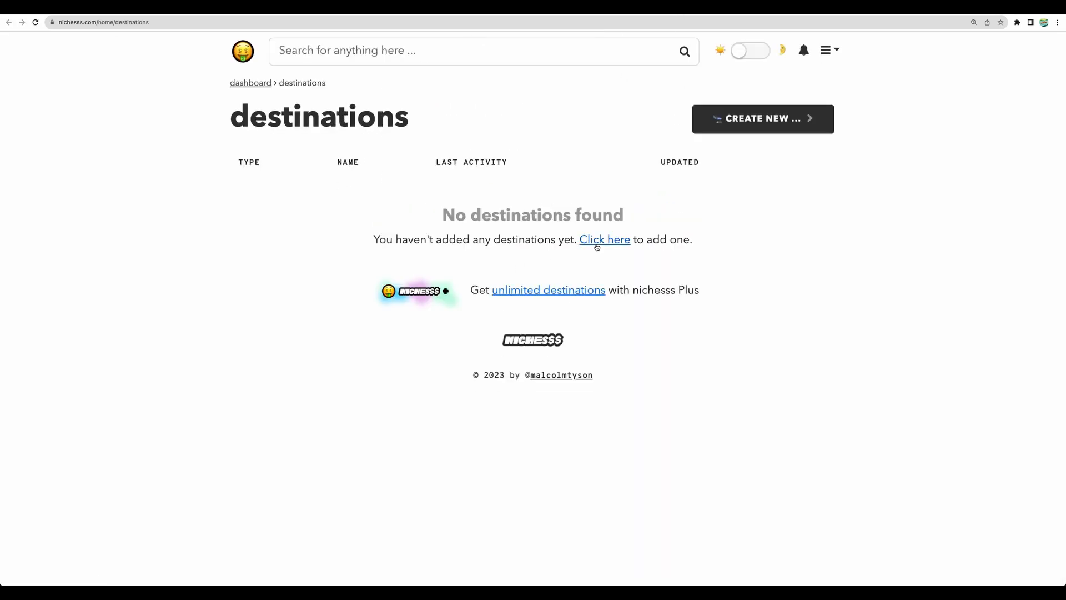
{"action": "left_click", "coordinate": [604, 240]}
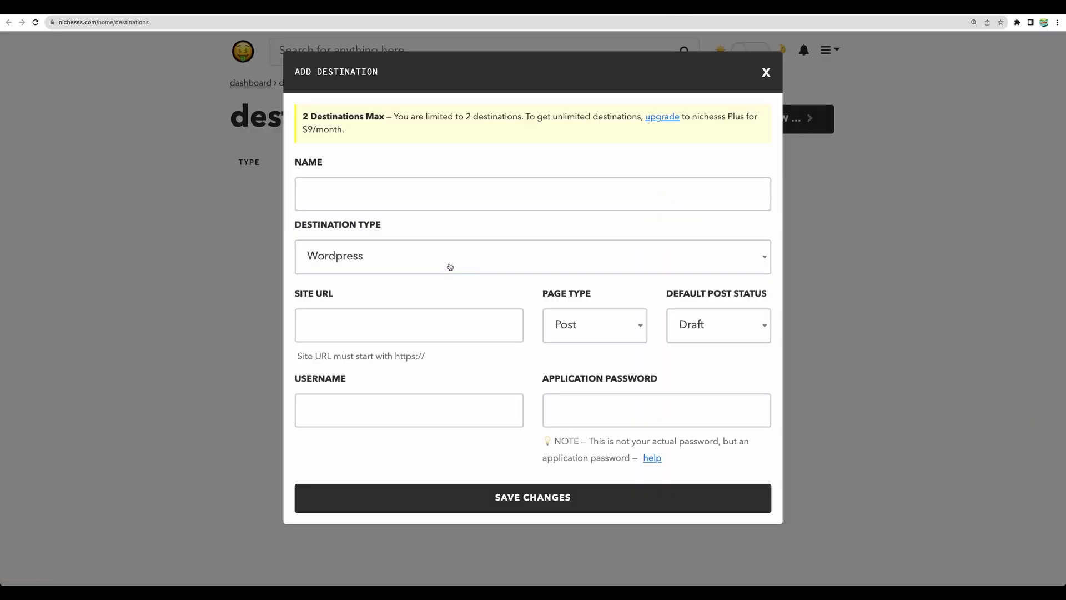
{"action": "left_click", "coordinate": [765, 74]}
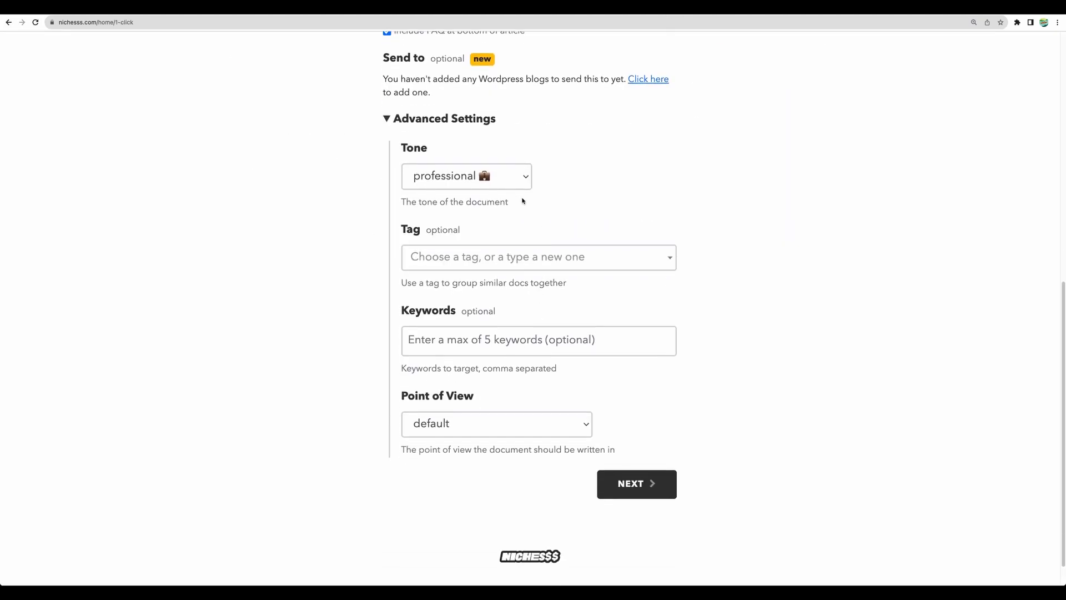
- Add target keyword 'best espresso', set 1st Person point of view, generate and view the document
{"action": "left_click", "coordinate": [538, 340]}
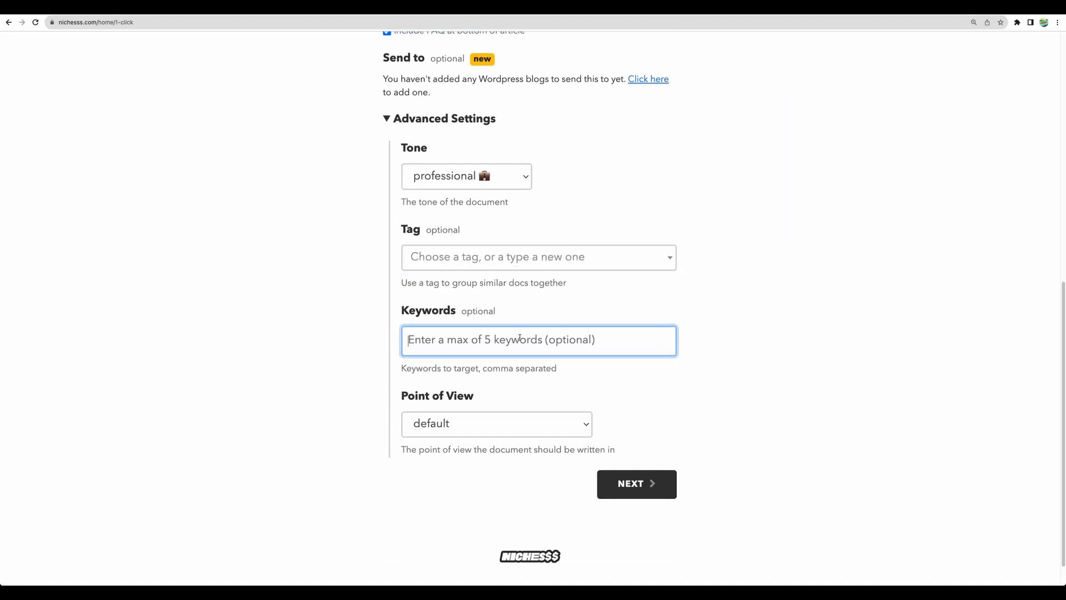
{"action": "type", "text": "best espresso"}
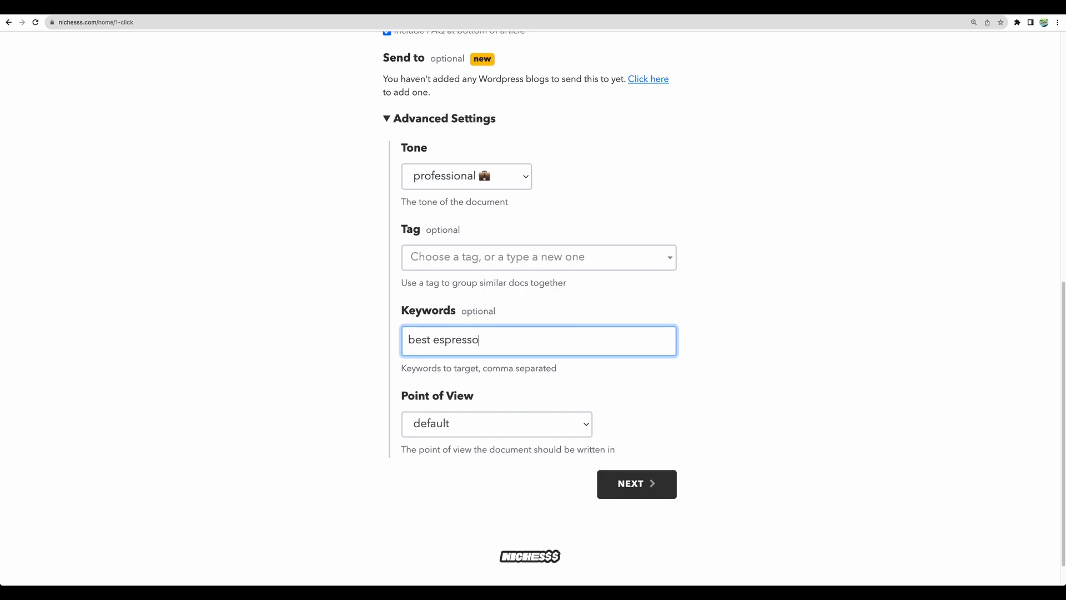
{"action": "left_click", "coordinate": [495, 423]}
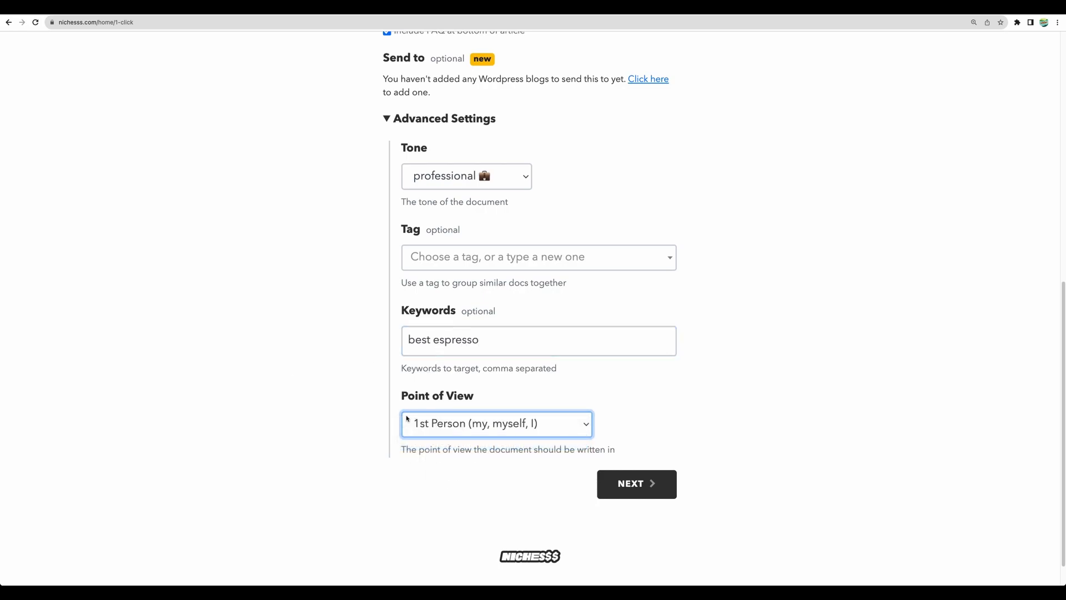
{"action": "left_click", "coordinate": [635, 484]}
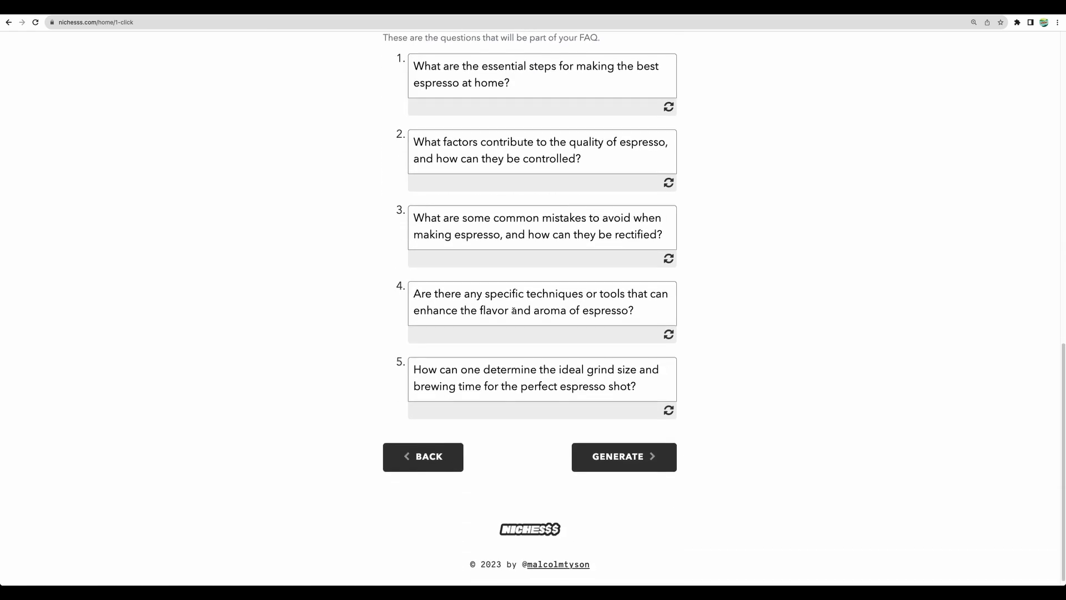
{"action": "left_click", "coordinate": [623, 456]}
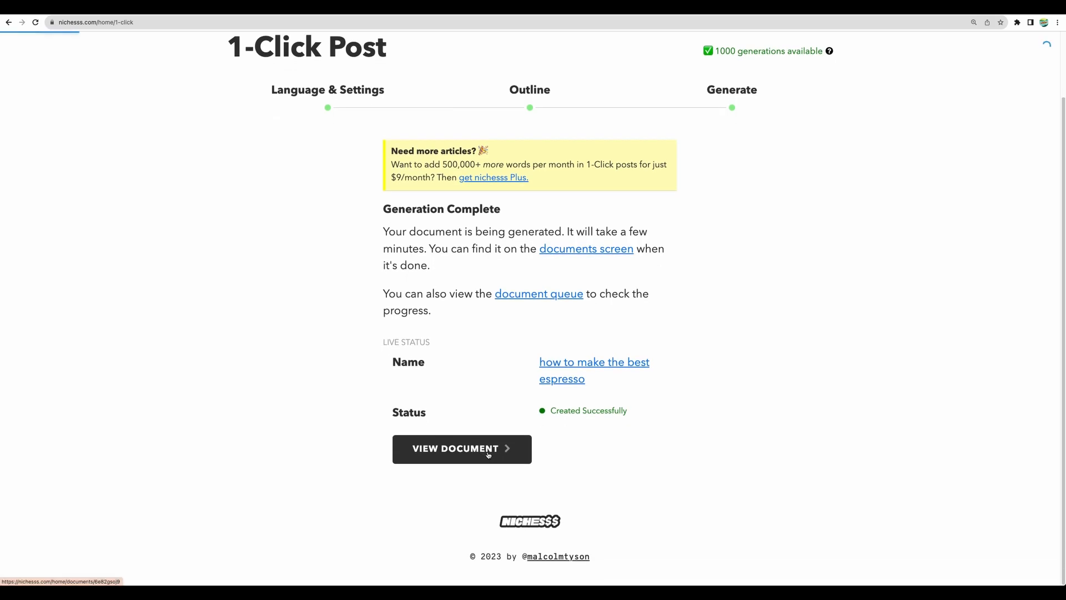
{"action": "left_click", "coordinate": [462, 448]}
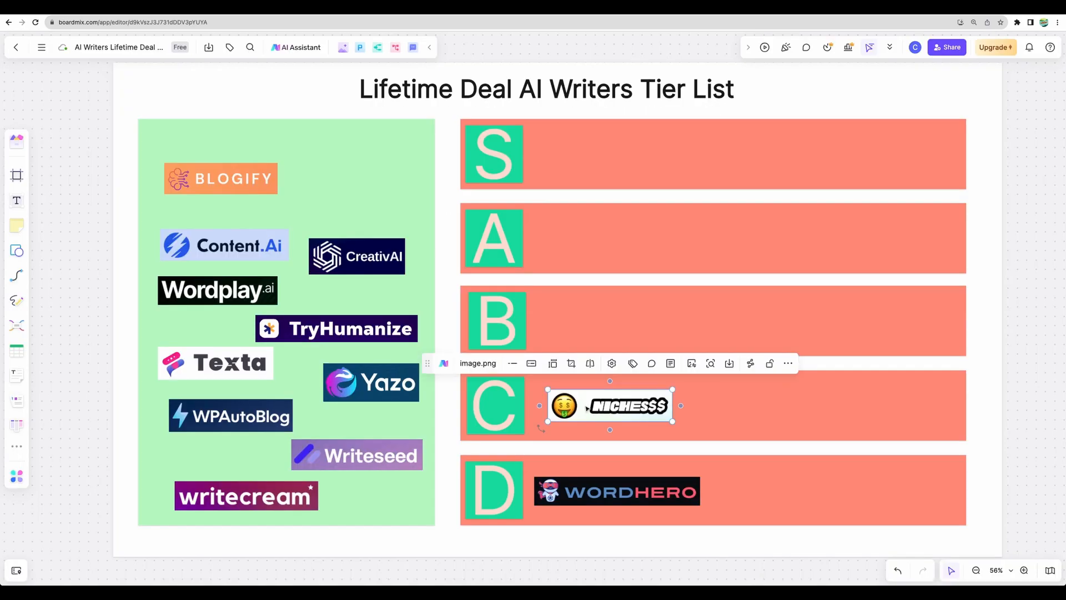
- Move the Nichesss logo up from C into the B row, then go to Blogify's deal page
{"action": "left_click_drag", "start_coordinate": [610, 405], "coordinate": [609, 323]}
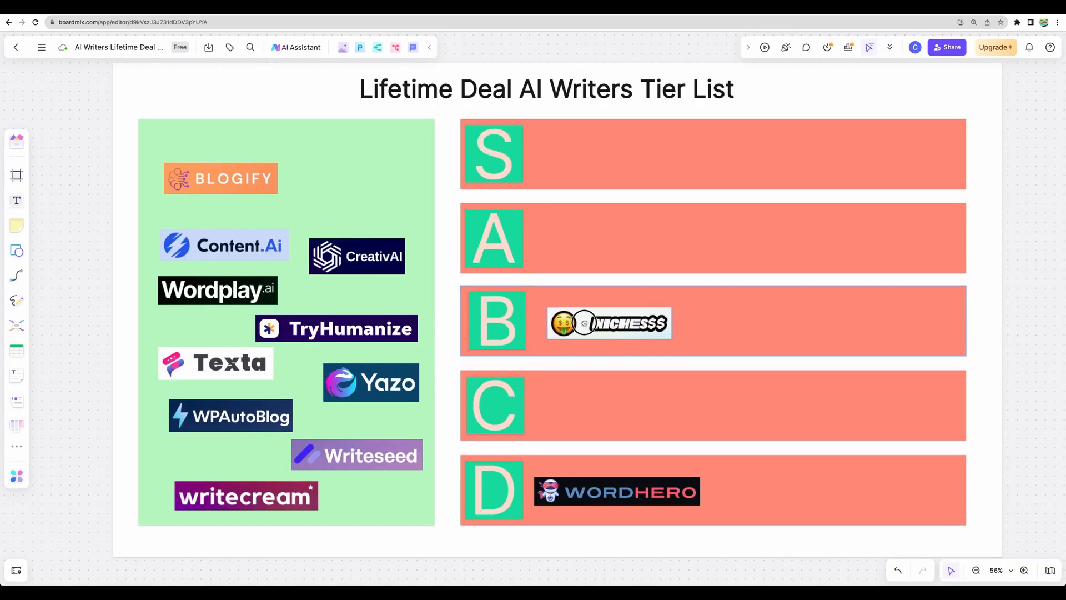
{"action": "left_click", "coordinate": [608, 322]}
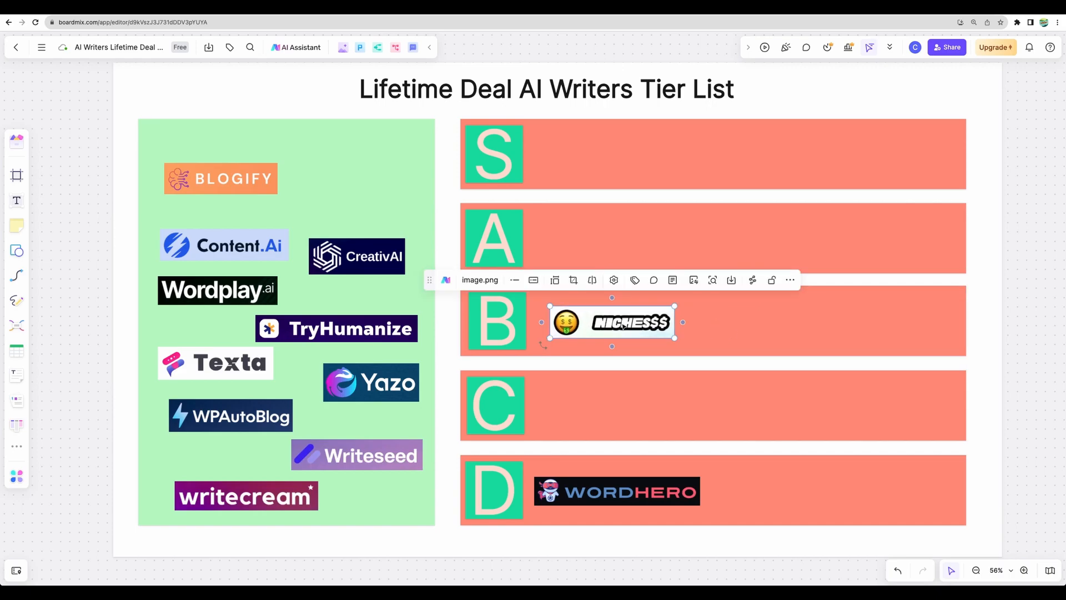
{"action": "left_click", "coordinate": [684, 337]}
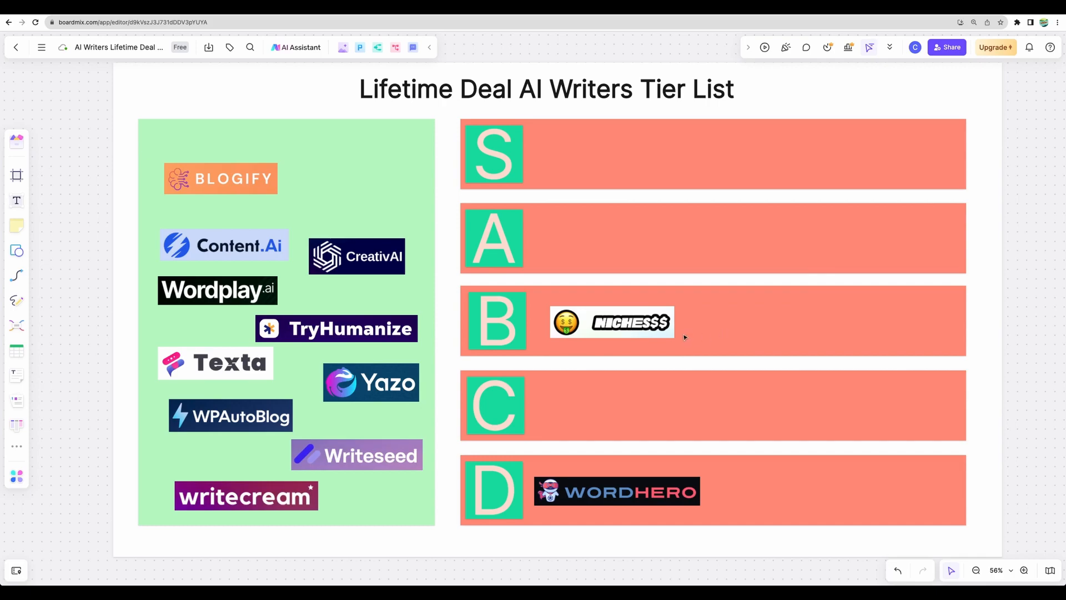
{"action": "left_click", "coordinate": [611, 322]}
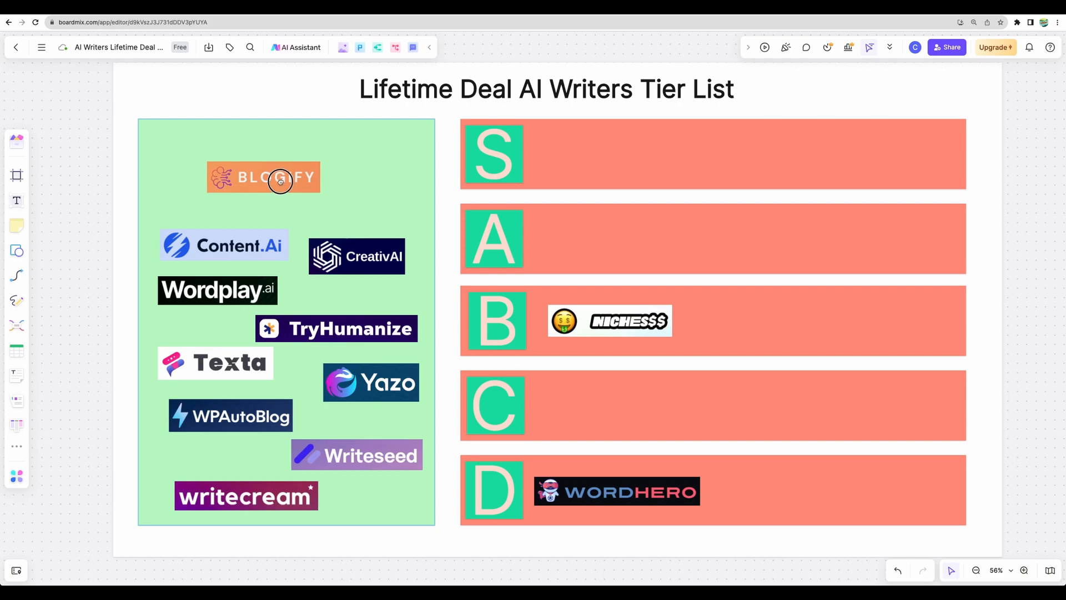
{"action": "left_click", "coordinate": [263, 177]}
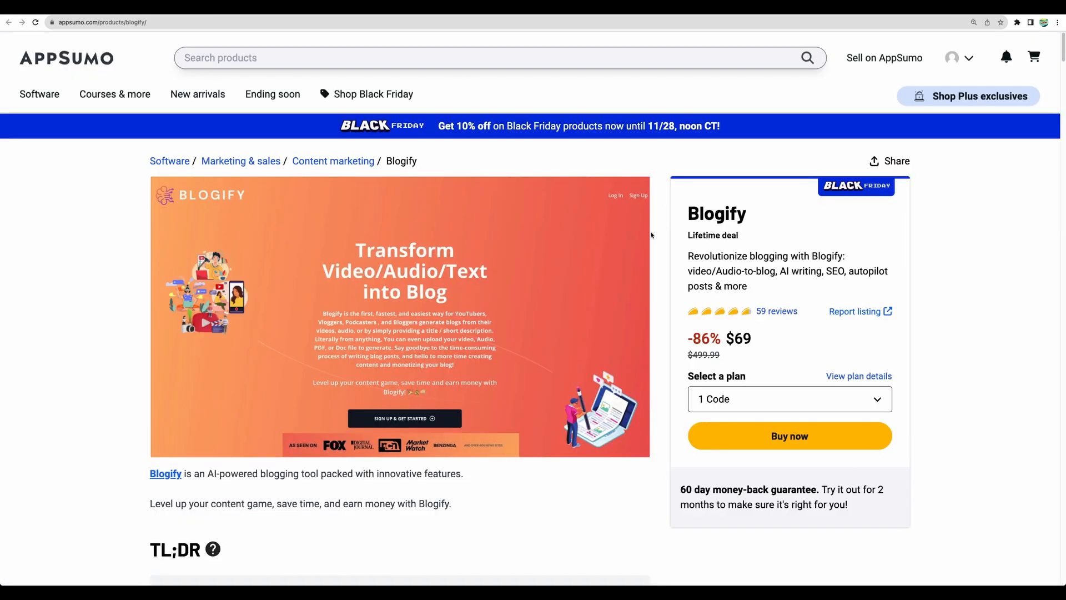
{"action": "mouse_move", "coordinate": [660, 252]}
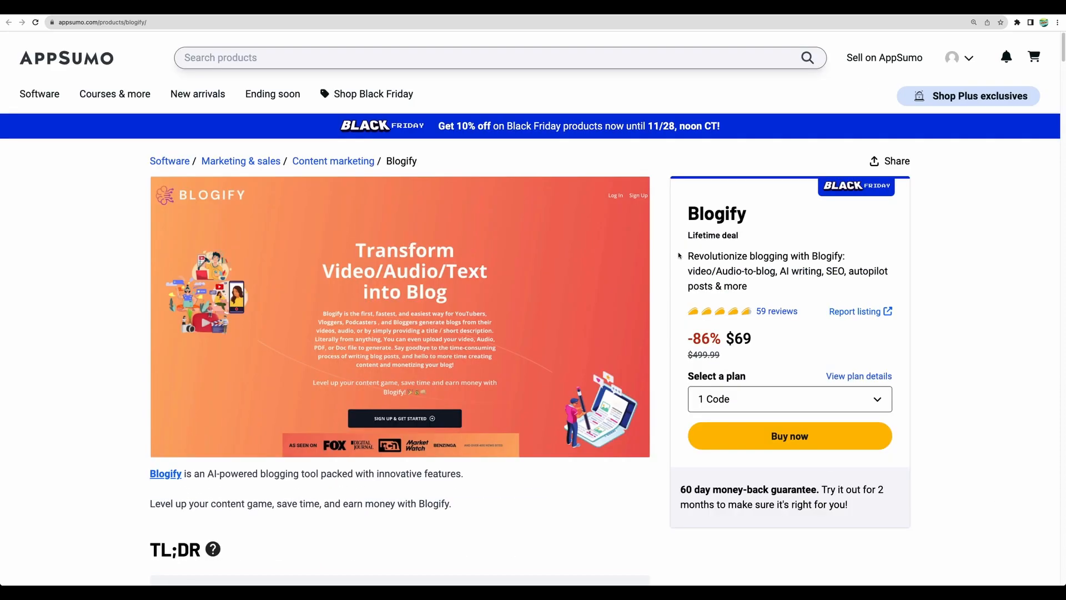
- Highlight Blogify's tagline and scroll through its AppSumo overview
{"action": "left_click_drag", "start_coordinate": [689, 257], "coordinate": [728, 270]}
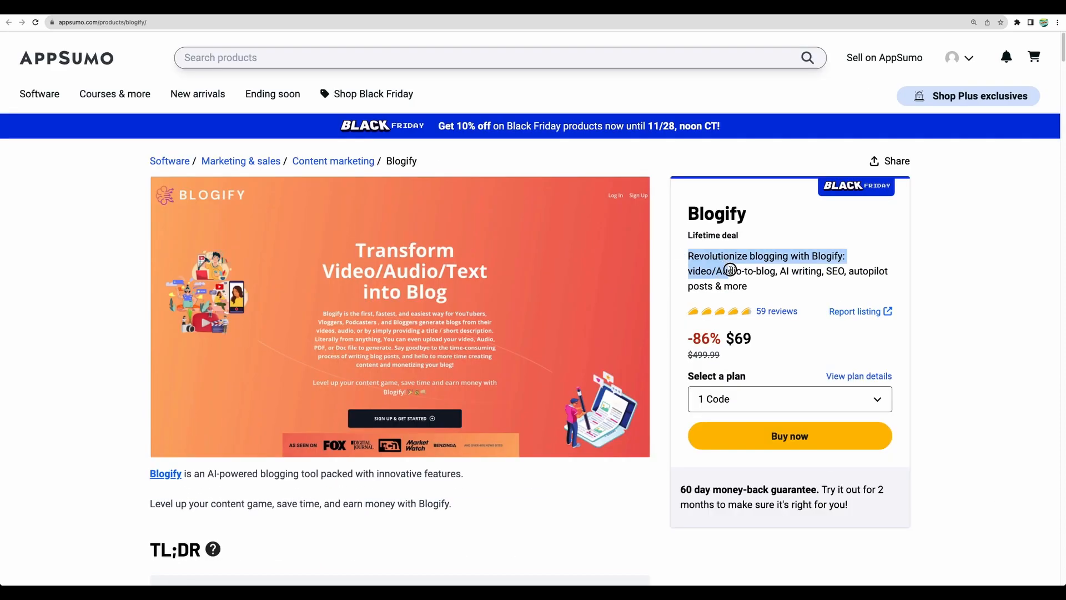
{"action": "scroll", "scroll_direction": "down", "scroll_amount": 3}
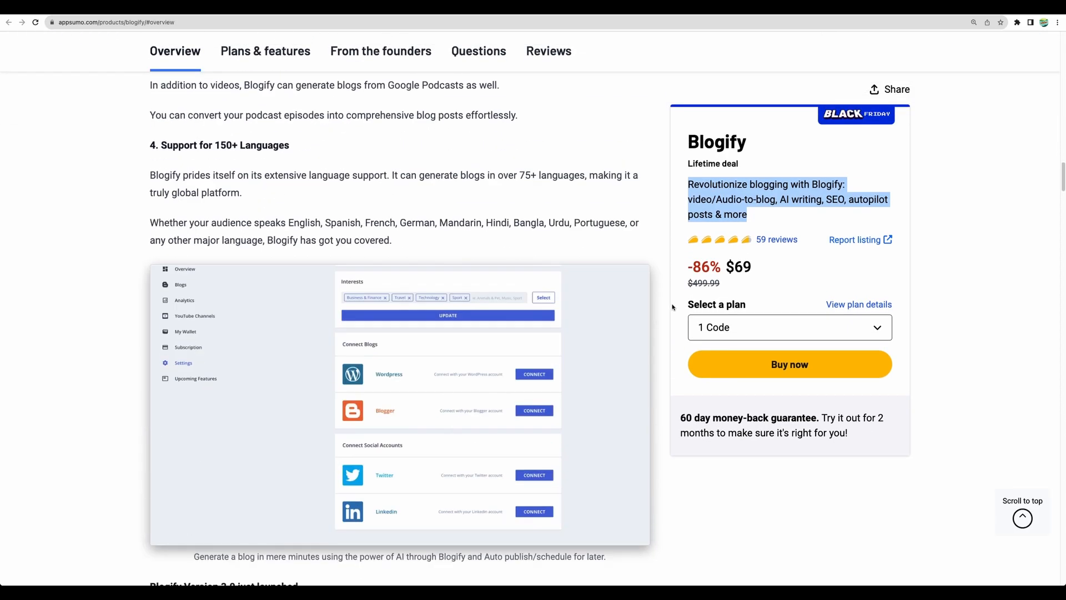
{"action": "scroll", "scroll_direction": "down", "scroll_amount": 3}
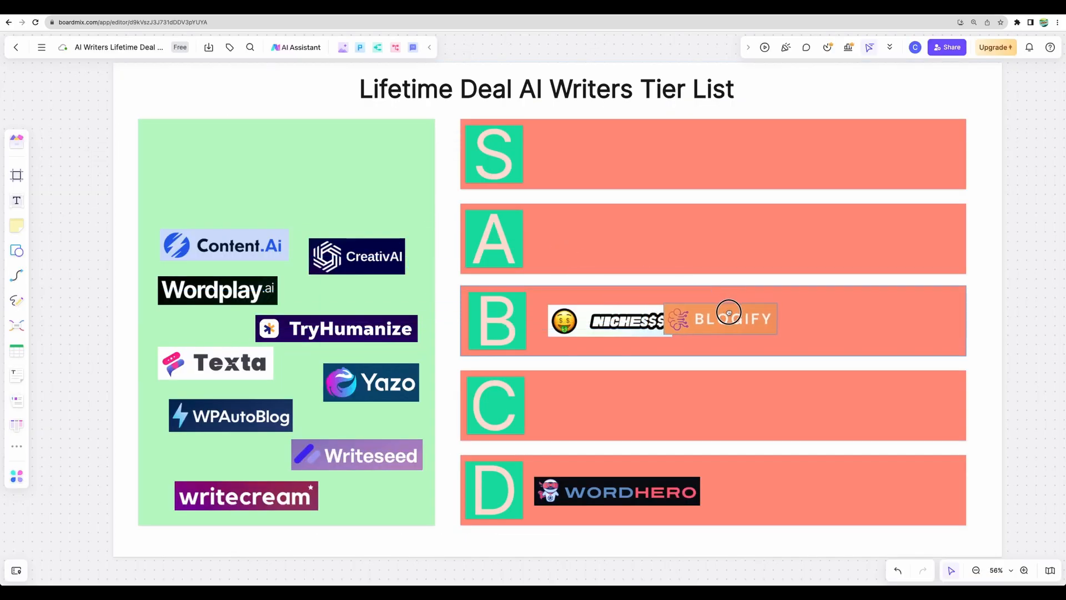
- View the GoZen Content.Ai AppSumo listing and switch to the Content.Ai blog wizard's title suggestions
{"action": "left_click", "coordinate": [729, 312]}
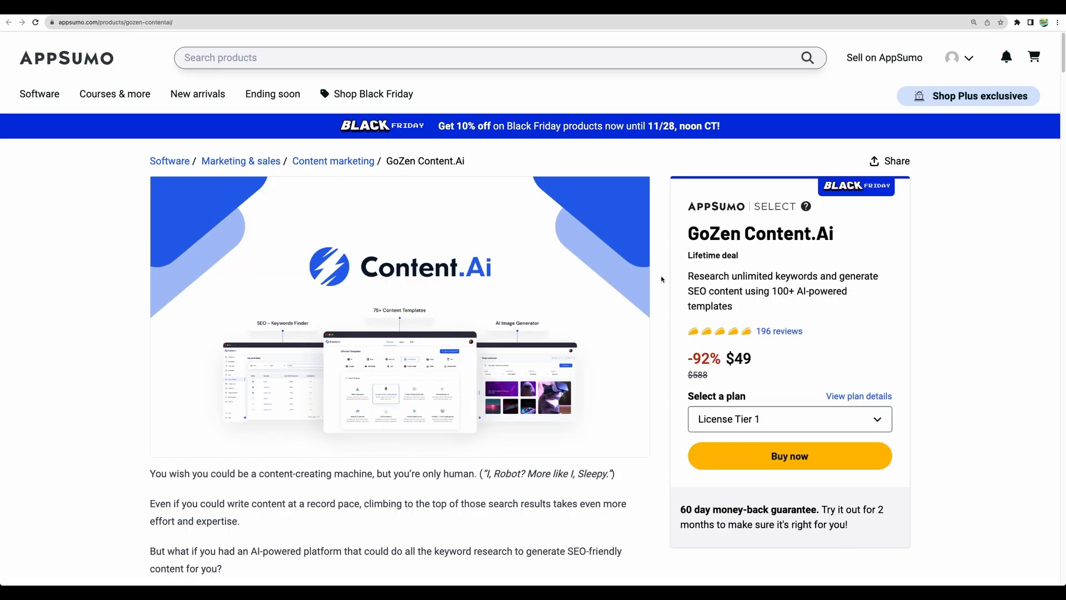
{"action": "left_click", "coordinate": [858, 395]}
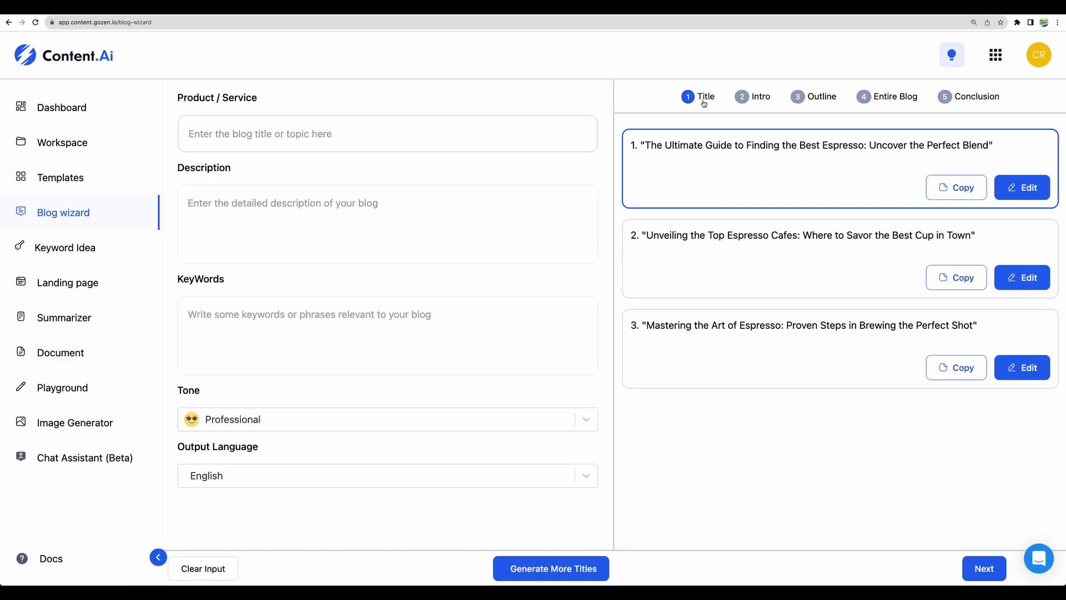
{"action": "mouse_move", "coordinate": [474, 174]}
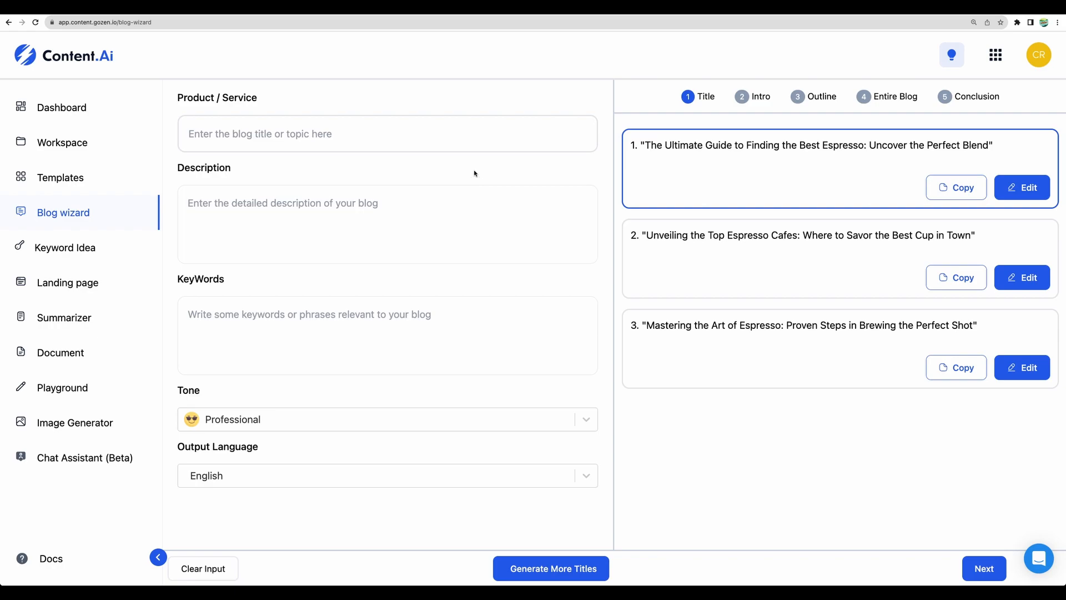
- Advance past the title step to the outline and tick sections including Roast level
{"action": "left_click", "coordinate": [983, 568]}
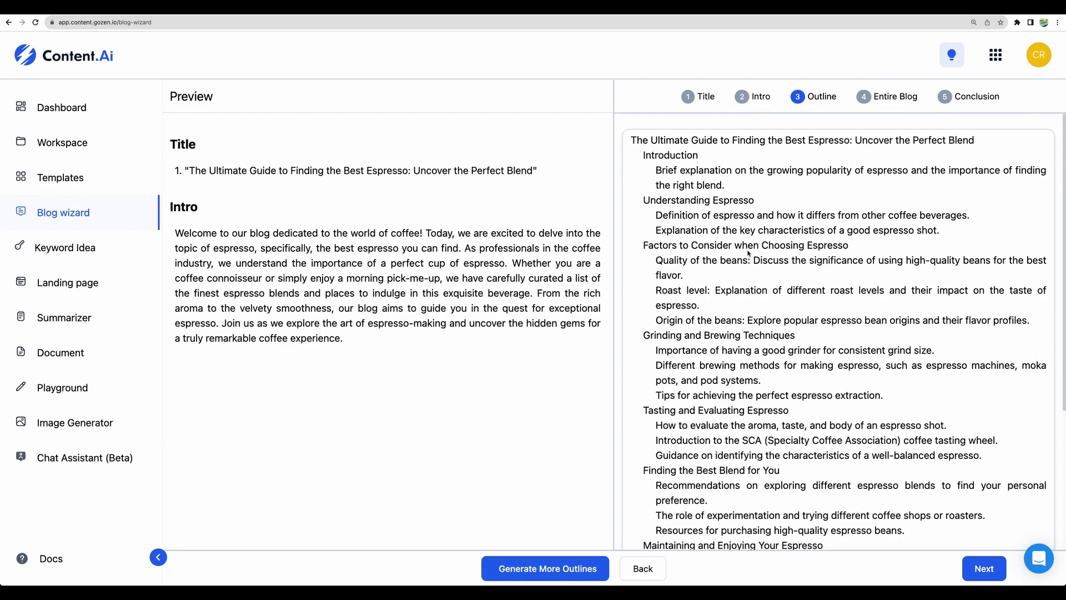
{"action": "left_click", "coordinate": [634, 200]}
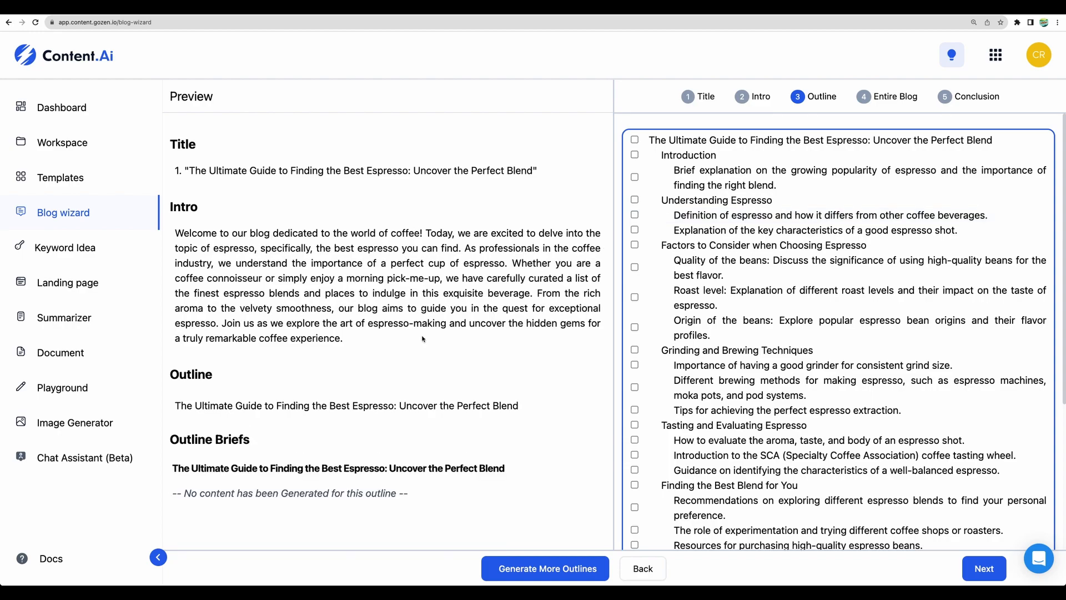
{"action": "scroll", "scroll_direction": "down", "scroll_amount": 3}
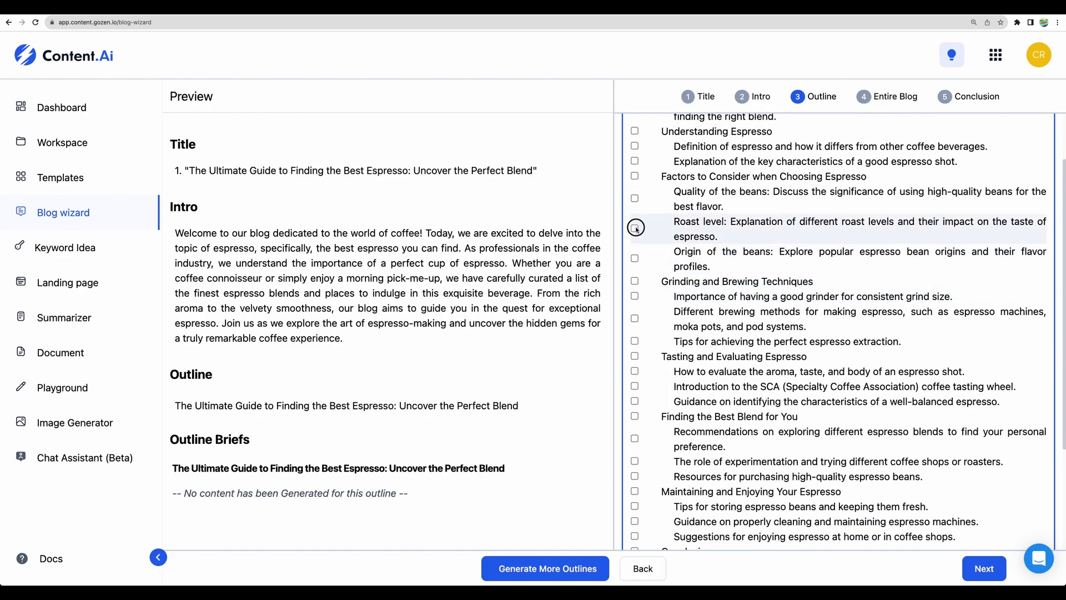
{"action": "left_click", "coordinate": [635, 226]}
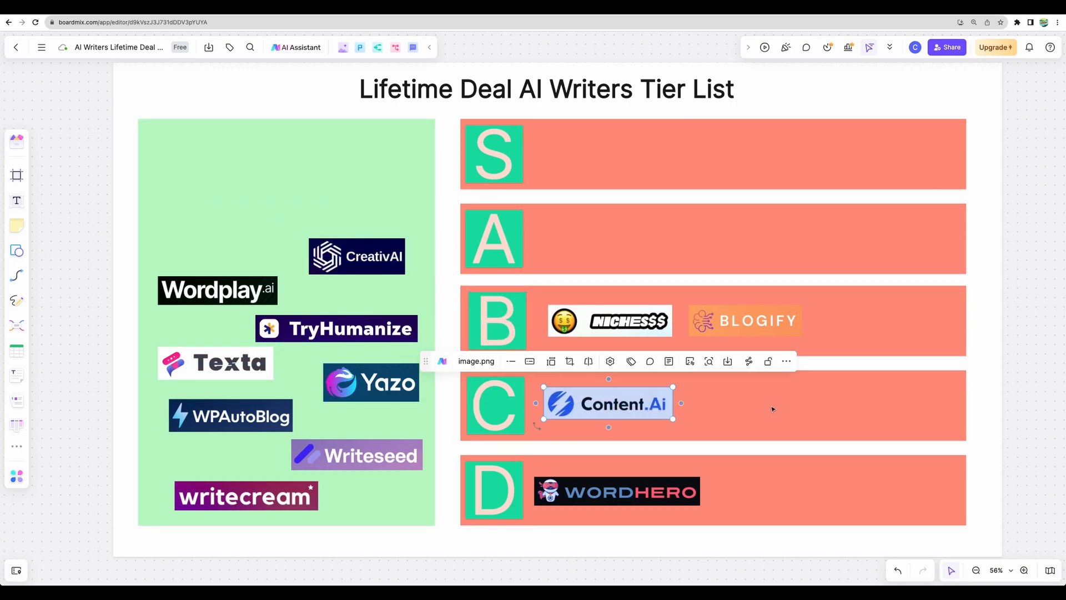
- View CreativAI's AppSumo deal and scroll its Plans & features to the $59 Unlimited Plan
{"action": "left_click", "coordinate": [743, 408]}
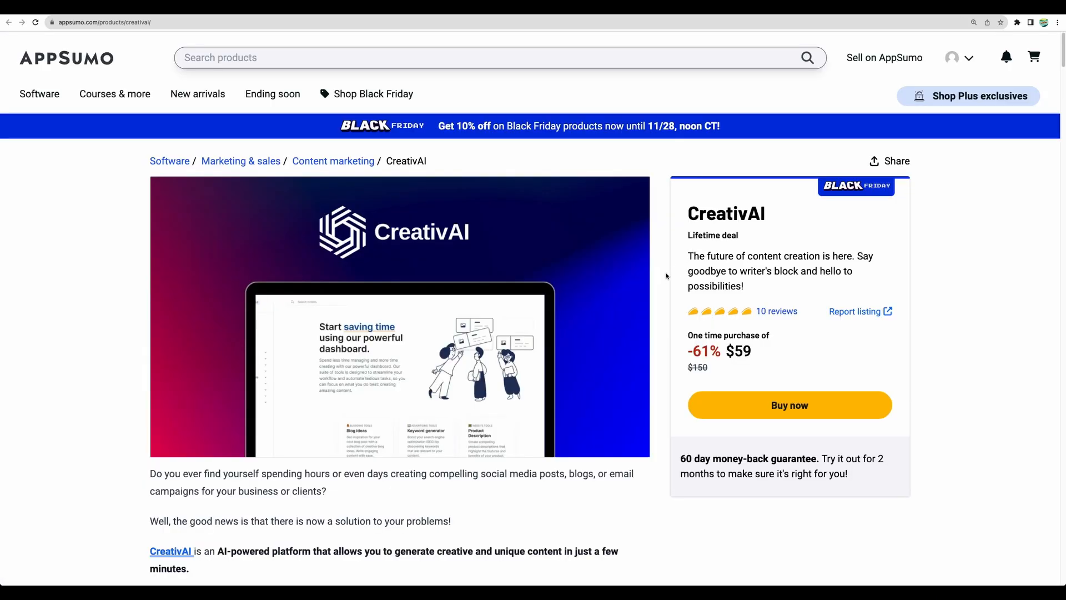
{"action": "scroll", "scroll_direction": "down", "scroll_amount": 3}
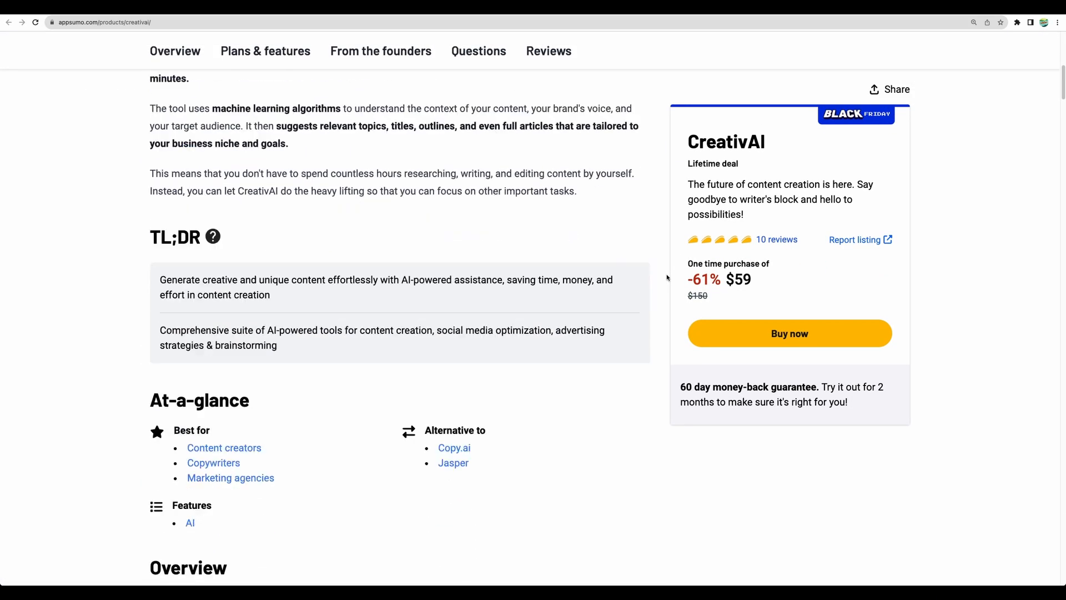
{"action": "left_click", "coordinate": [265, 50]}
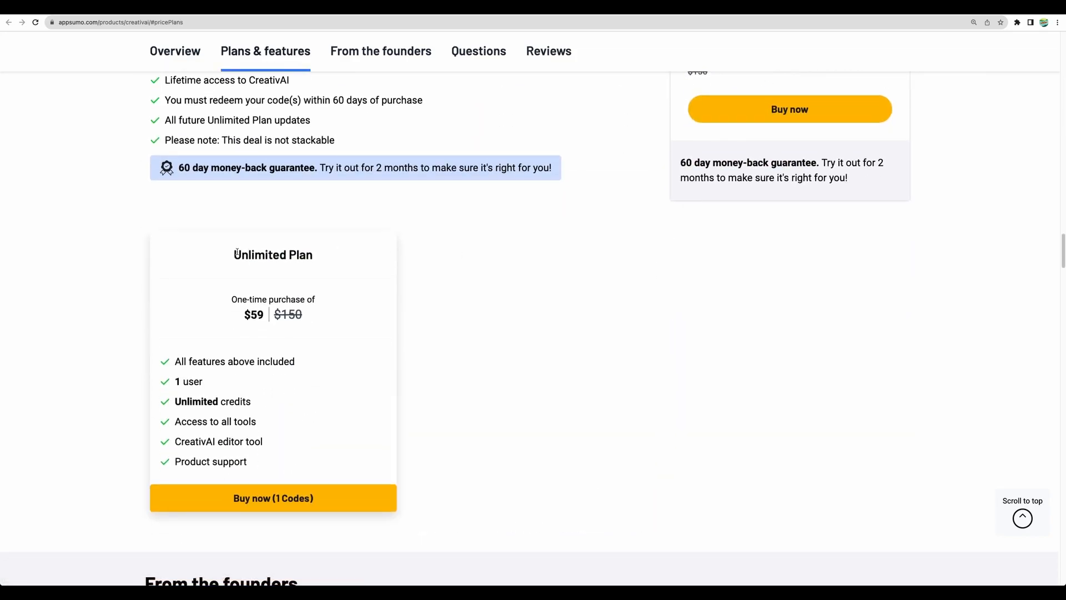
{"action": "scroll", "scroll_direction": "down", "scroll_amount": 3}
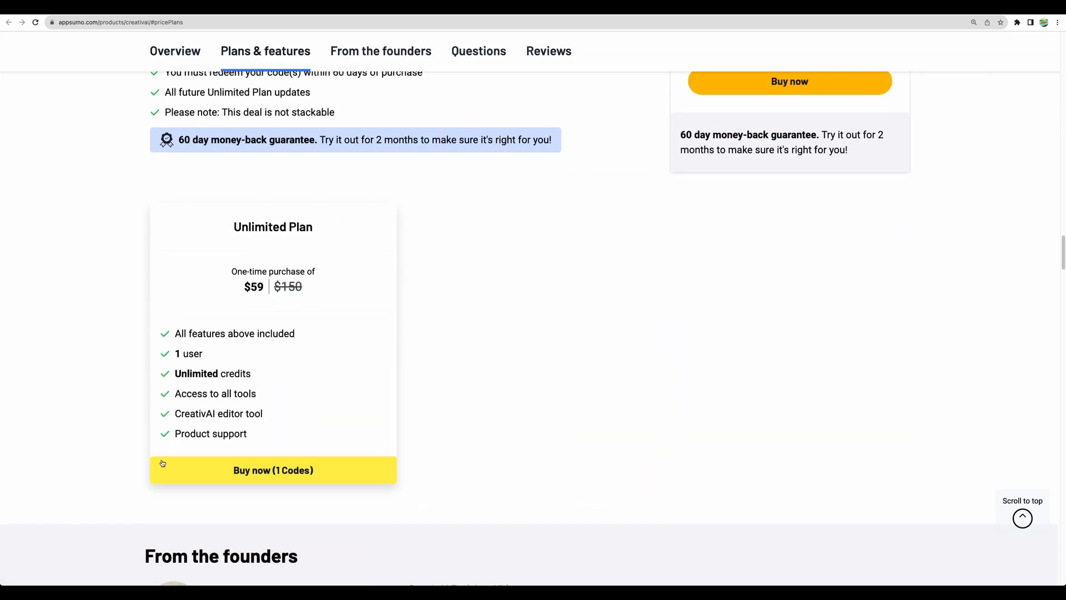
{"action": "scroll", "scroll_direction": "down", "scroll_amount": 3}
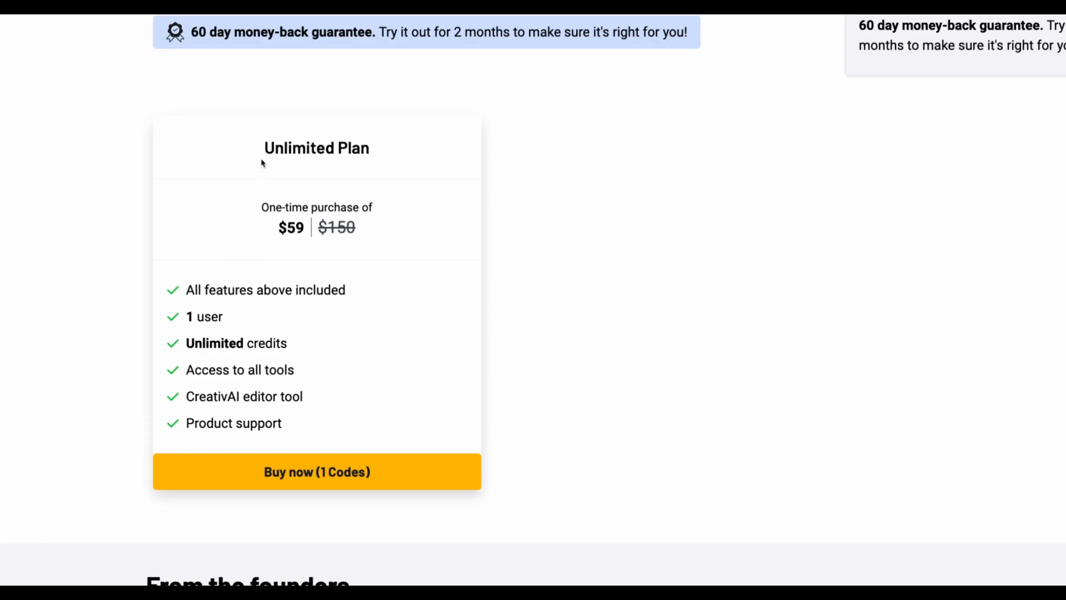
{"action": "mouse_move", "coordinate": [364, 234]}
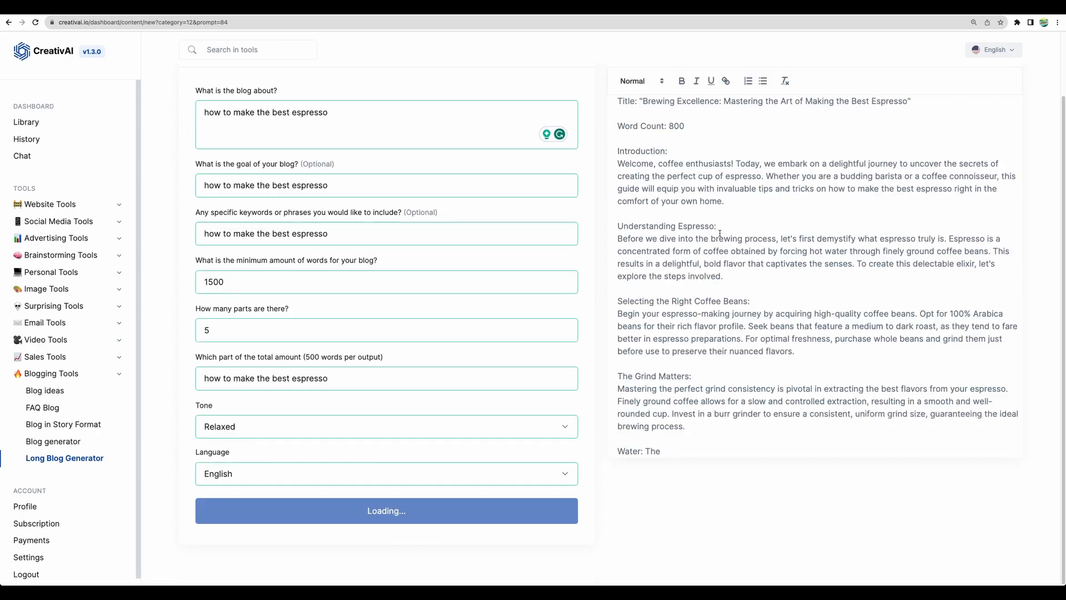
- Scroll through the Long Blog Generator's espresso blog draft in CreativAI
{"action": "scroll", "scroll_direction": "down", "scroll_amount": 3}
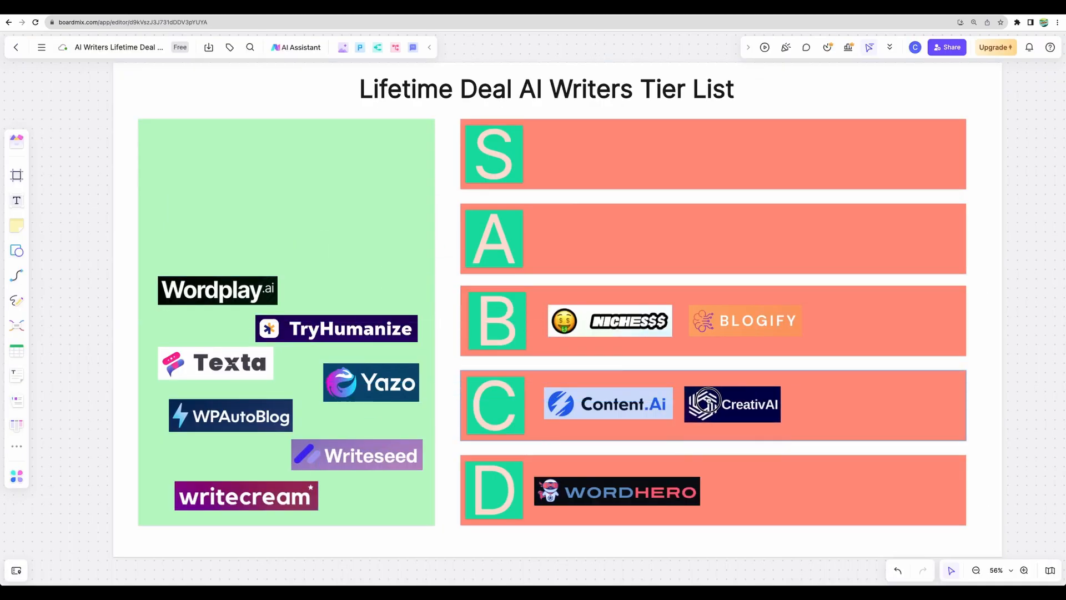
- Open Wordplay's AppSumo deal from its logo and highlight the Plan 1 price under Plans & features
{"action": "left_click", "coordinate": [217, 289]}
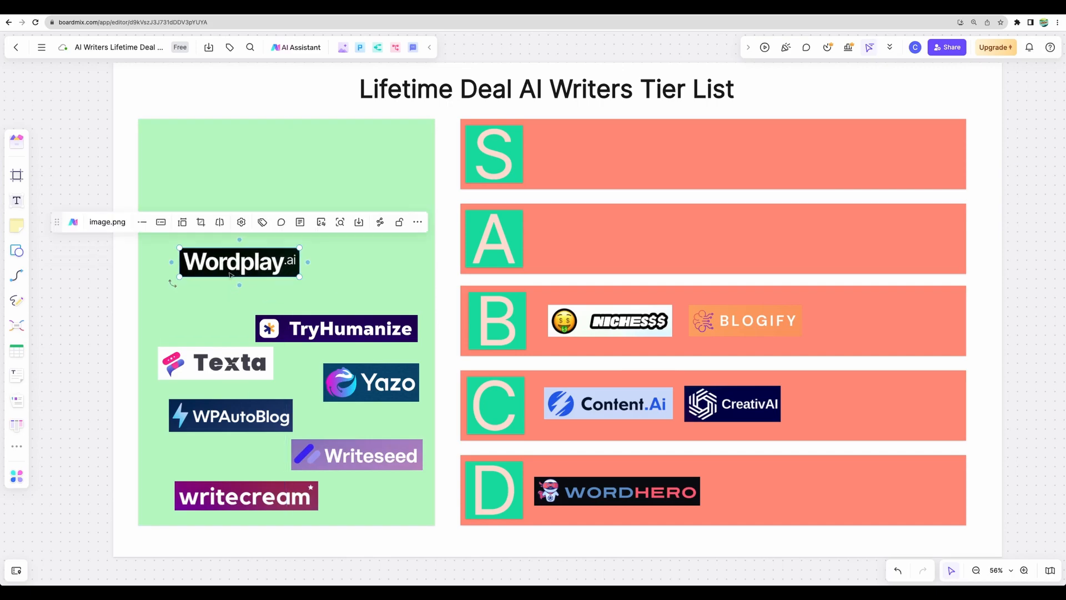
{"action": "left_click", "coordinate": [239, 262]}
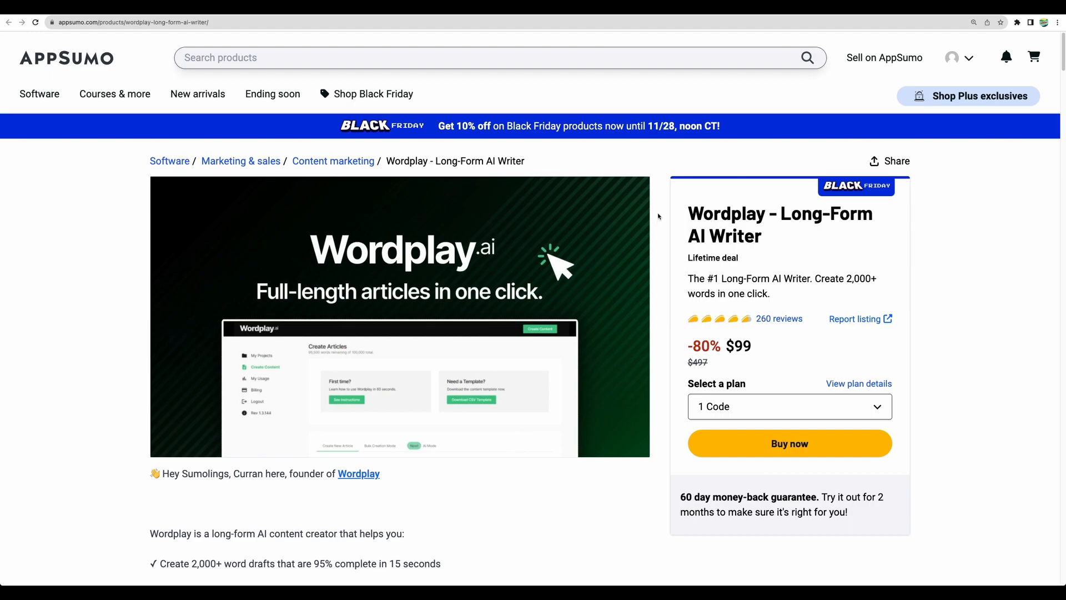
{"action": "scroll", "scroll_direction": "down", "scroll_amount": 3}
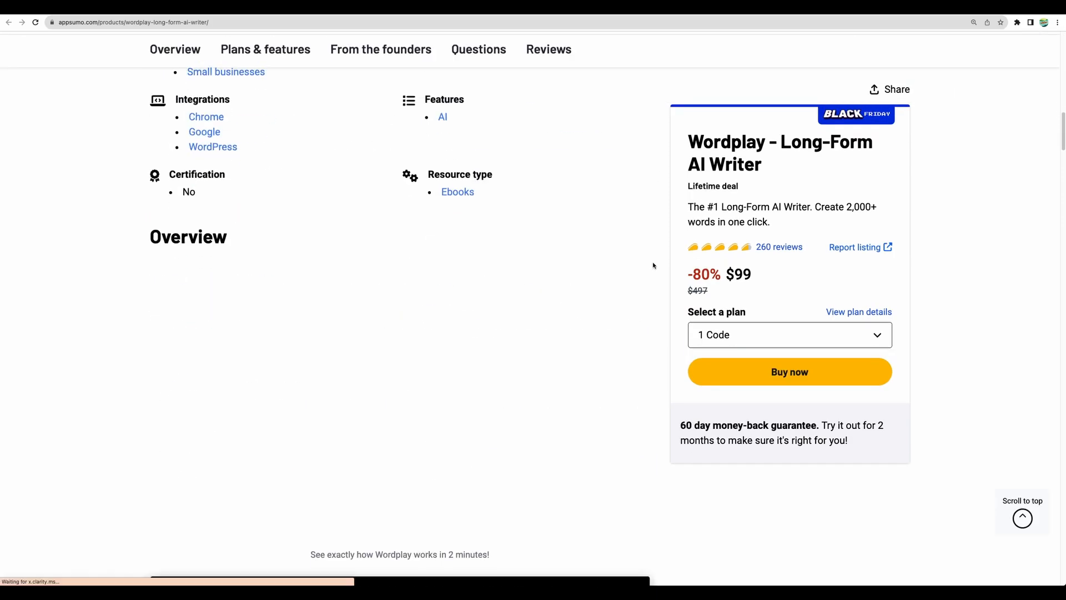
{"action": "scroll", "scroll_direction": "down", "scroll_amount": 3}
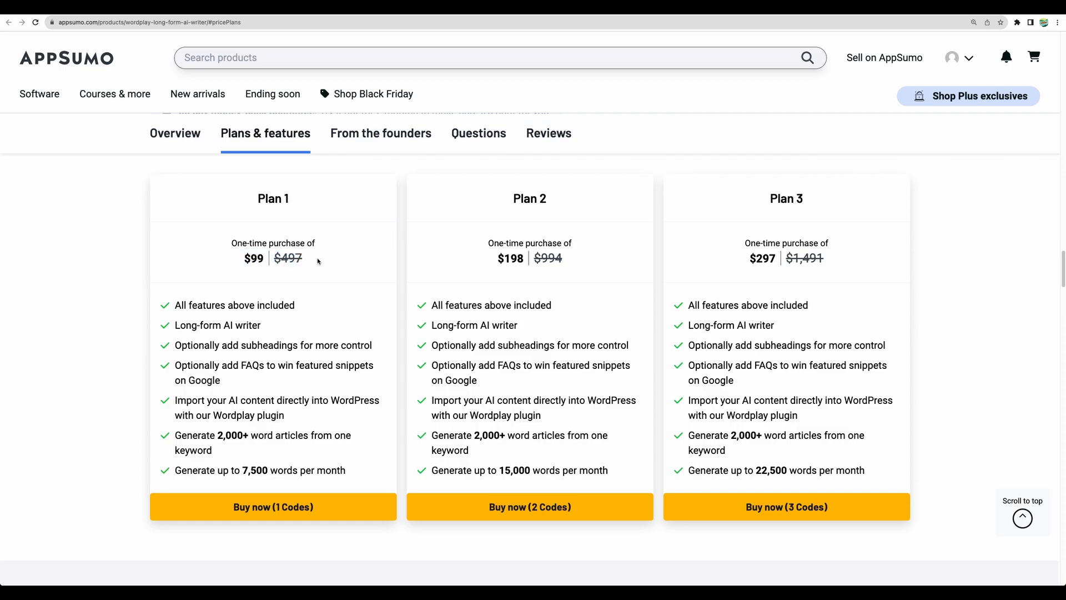
{"action": "mouse_move", "coordinate": [247, 264]}
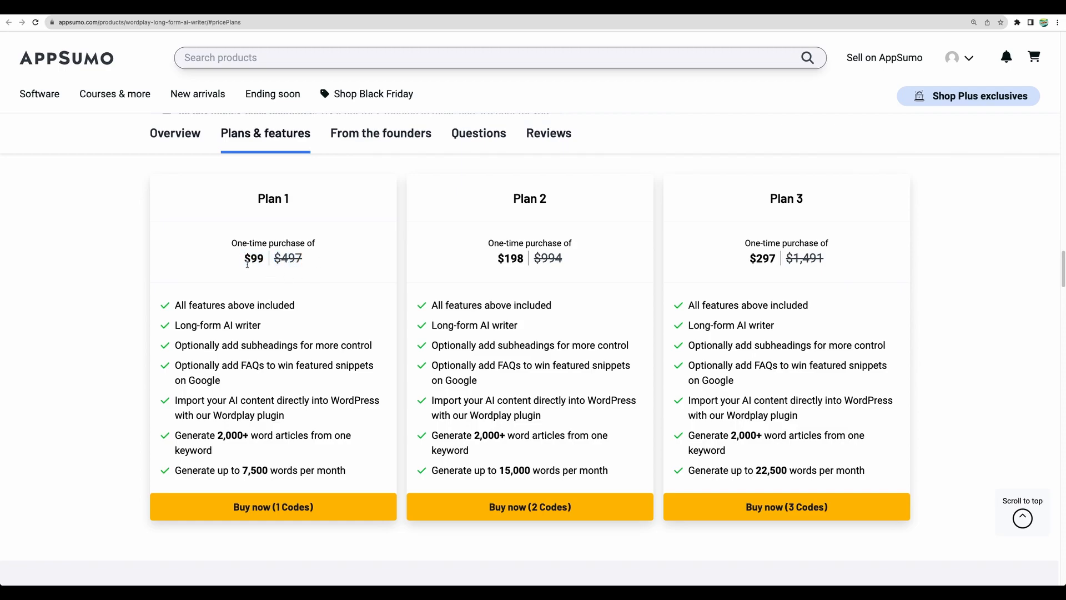
{"action": "left_click_drag", "start_coordinate": [244, 259], "coordinate": [302, 259]}
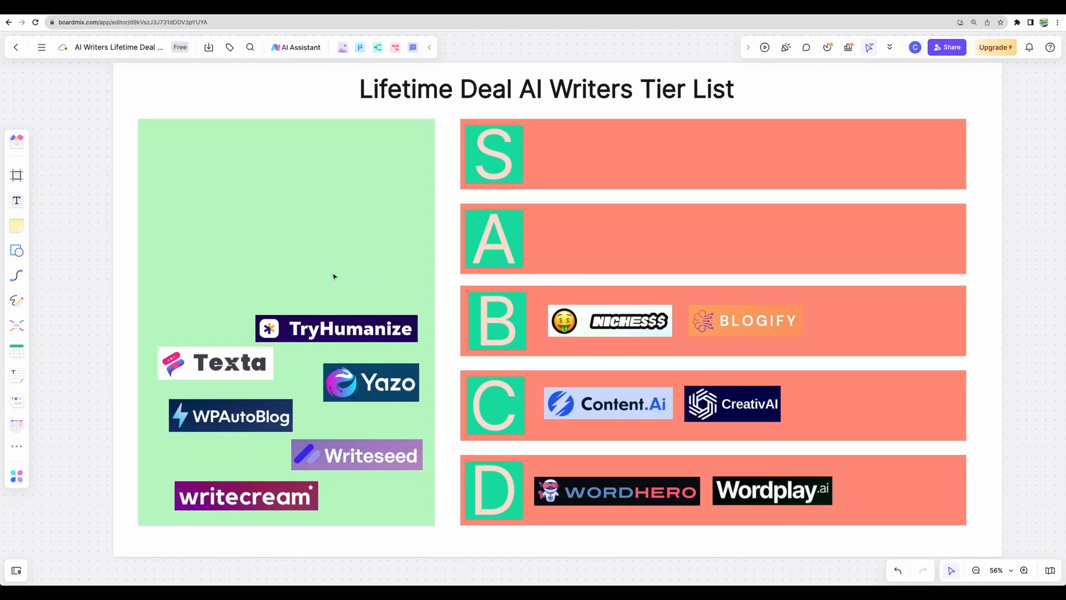
- Hover the TryHumanize logo over the S and A rows, then view its AppSumo license tier cards
{"action": "left_click_drag", "start_coordinate": [336, 329], "coordinate": [315, 276]}
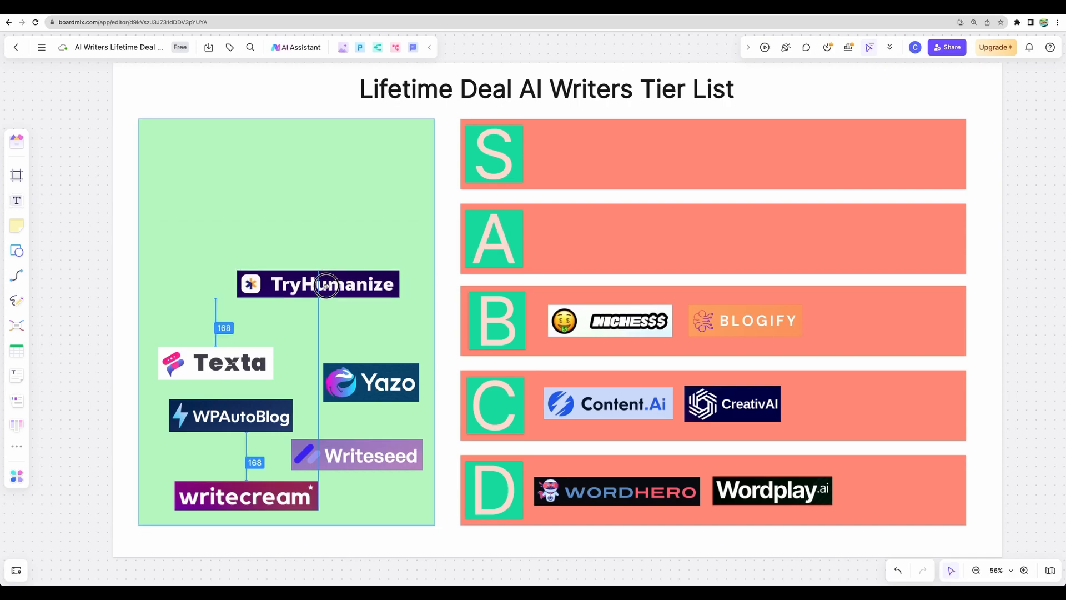
{"action": "left_click_drag", "start_coordinate": [317, 284], "coordinate": [532, 166]}
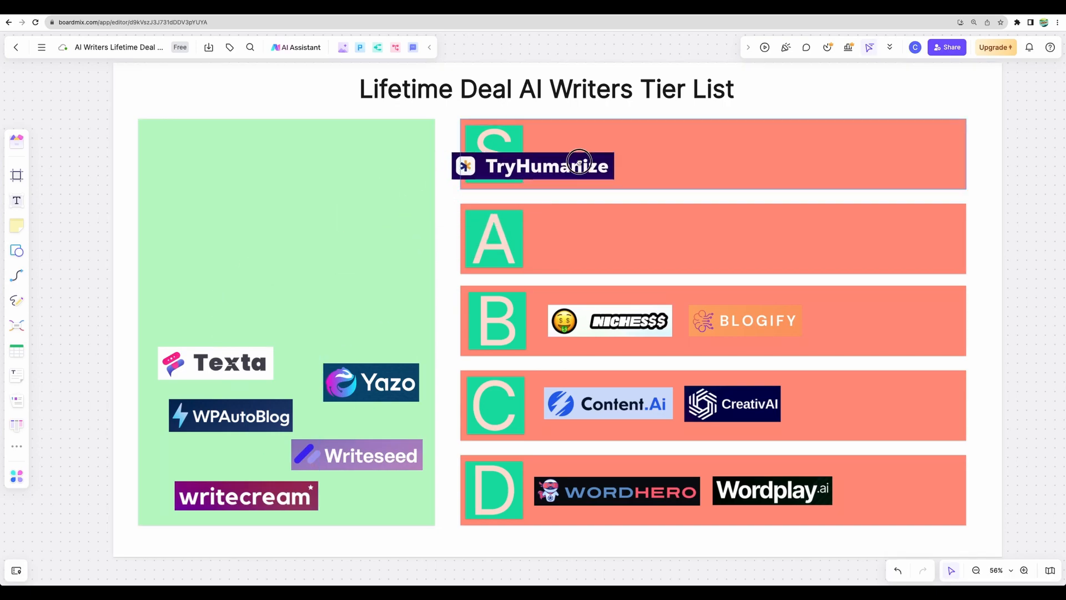
{"action": "left_click_drag", "start_coordinate": [534, 166], "coordinate": [555, 210]}
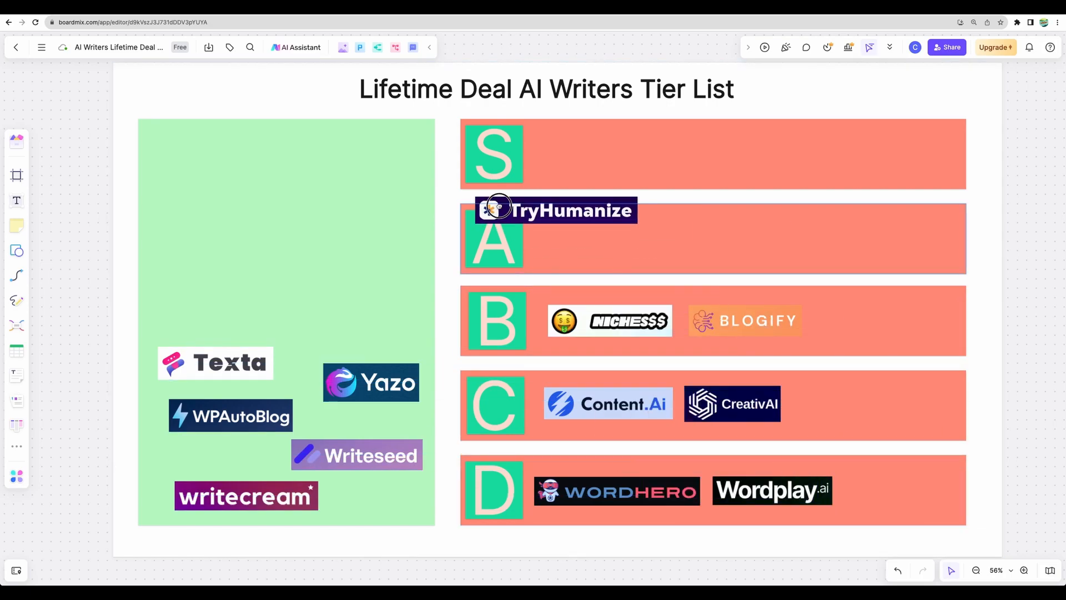
{"action": "left_click", "coordinate": [555, 210]}
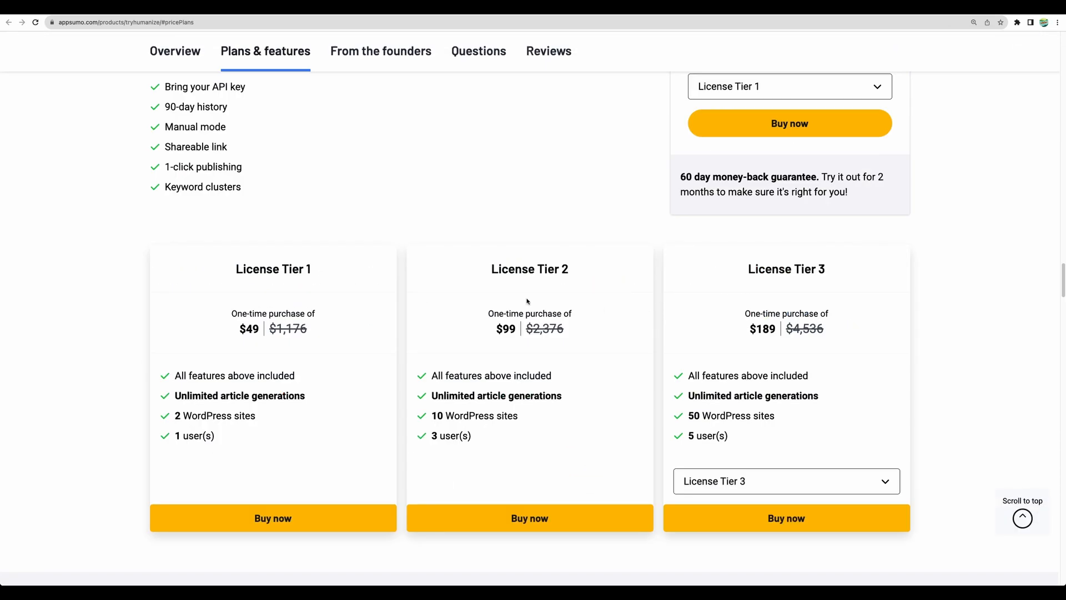
{"action": "mouse_move", "coordinate": [234, 268]}
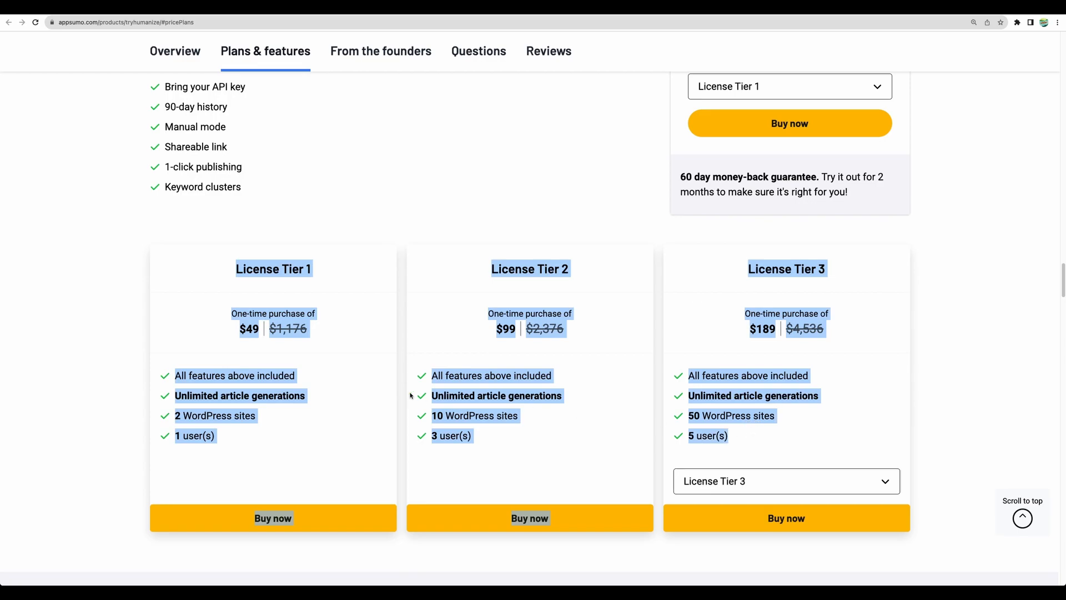
{"action": "scroll", "scroll_direction": "down", "scroll_amount": 3}
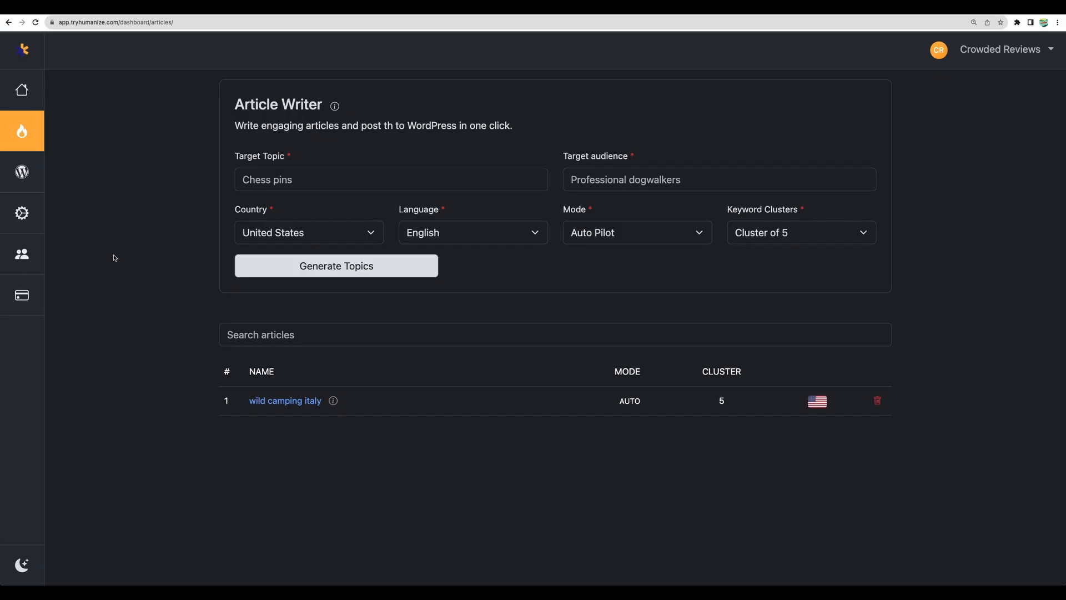
{"action": "mouse_move", "coordinate": [22, 172]}
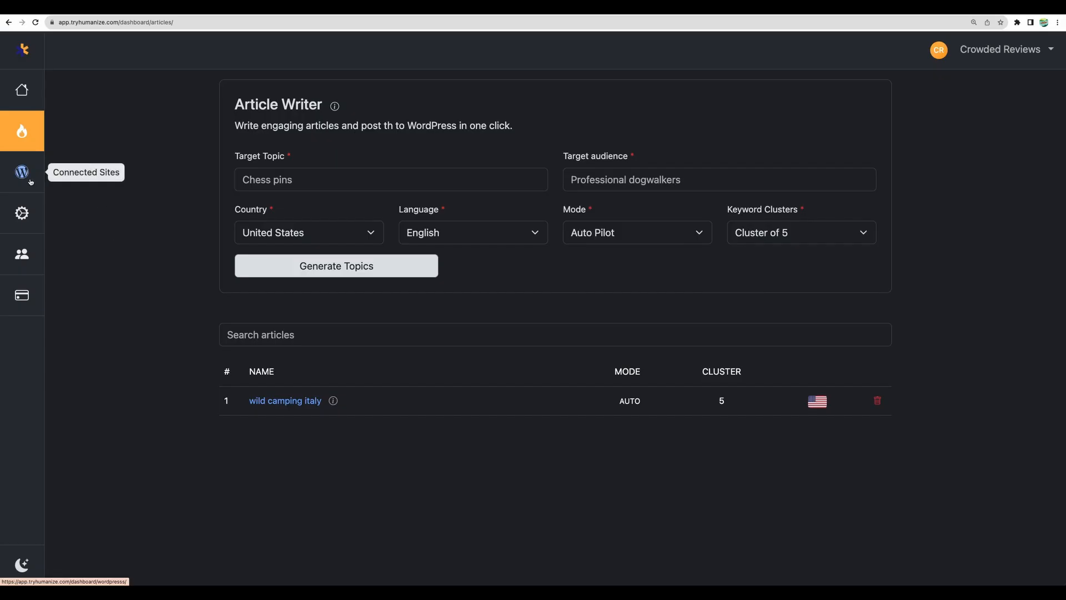
- In the wild camping italy cluster, start the supporting articles and switch to Advance settings
{"action": "left_click", "coordinate": [285, 401]}
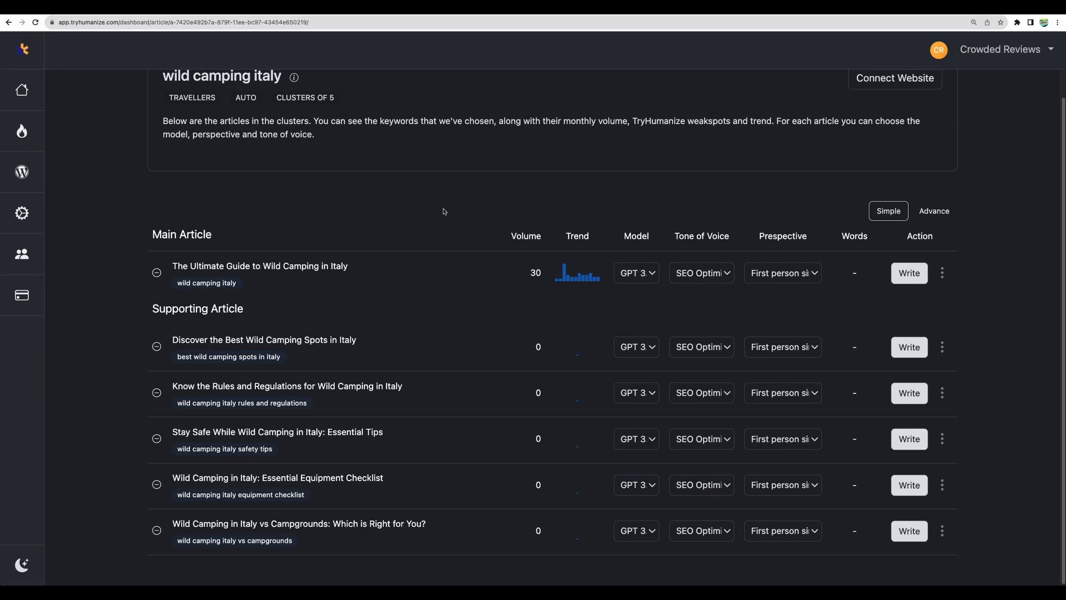
{"action": "mouse_move", "coordinate": [481, 261]}
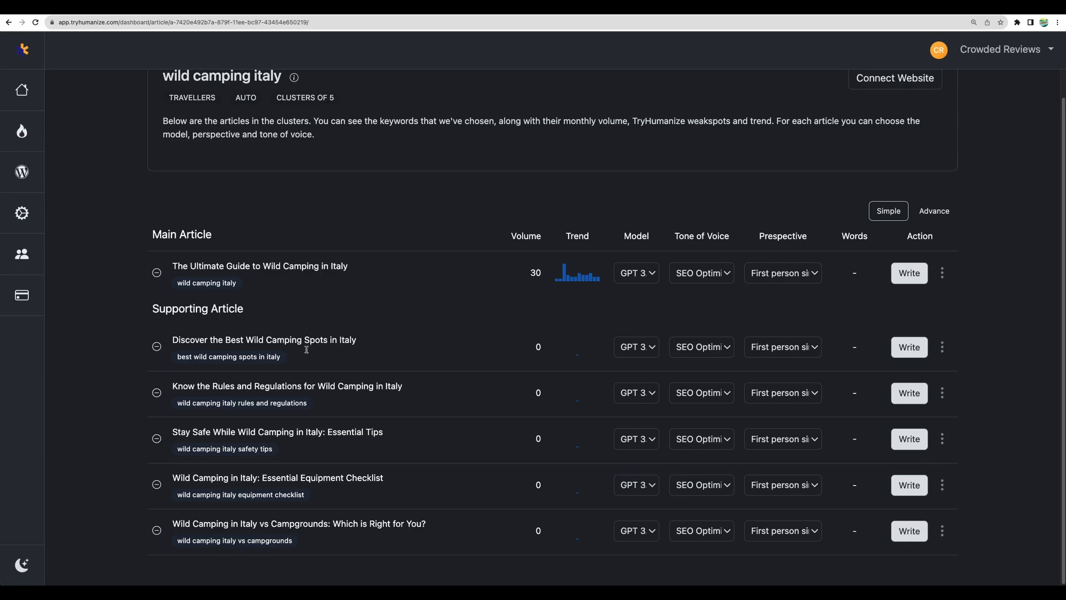
{"action": "mouse_move", "coordinate": [187, 450]}
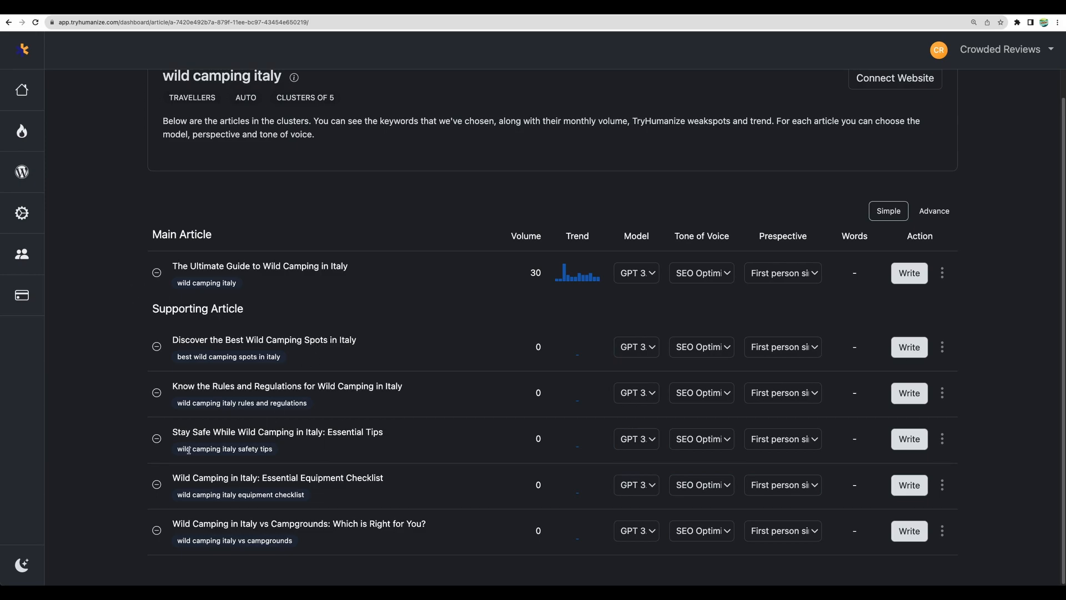
{"action": "left_click", "coordinate": [635, 274]}
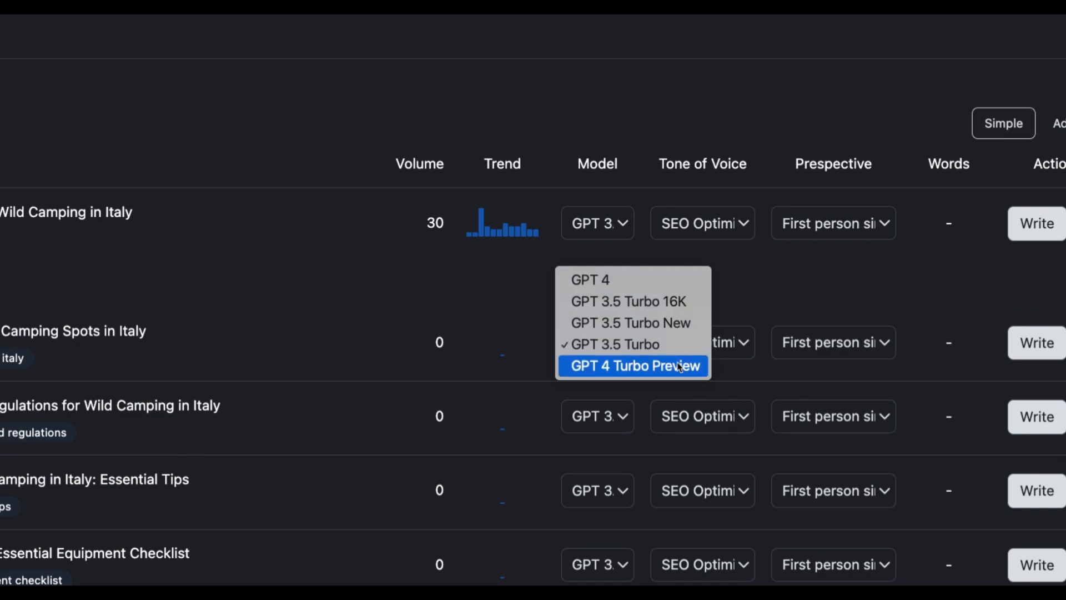
{"action": "mouse_move", "coordinate": [652, 373]}
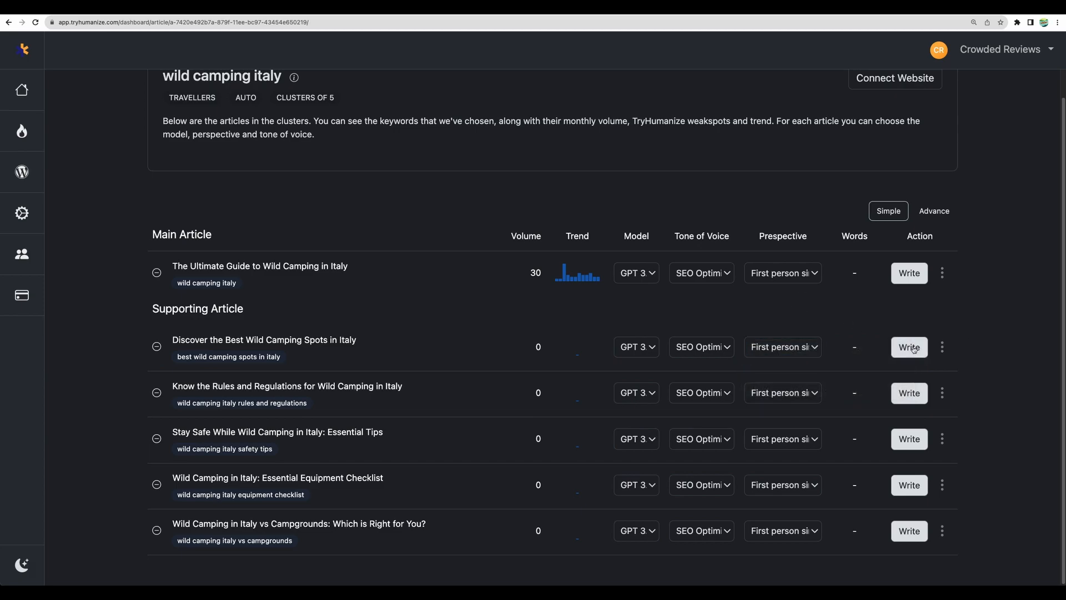
{"action": "left_click", "coordinate": [909, 346]}
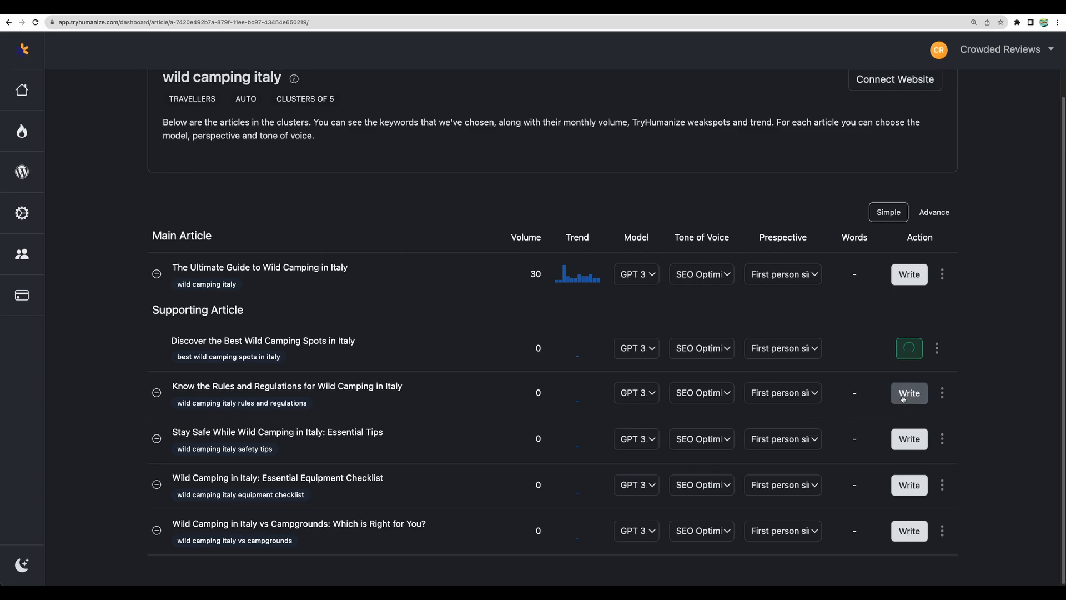
{"action": "left_click", "coordinate": [909, 392]}
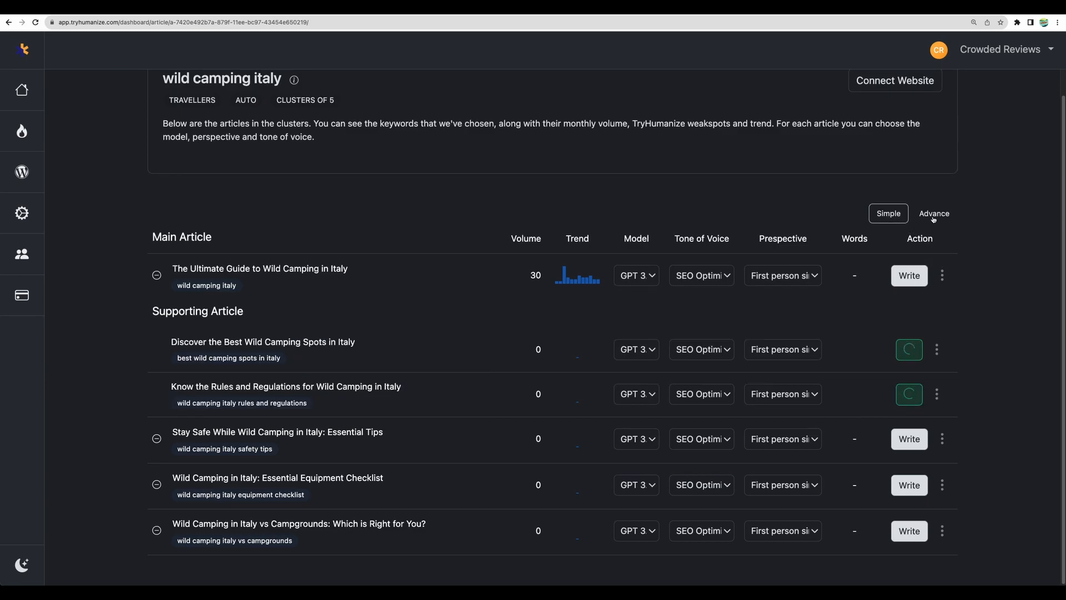
{"action": "left_click", "coordinate": [934, 214]}
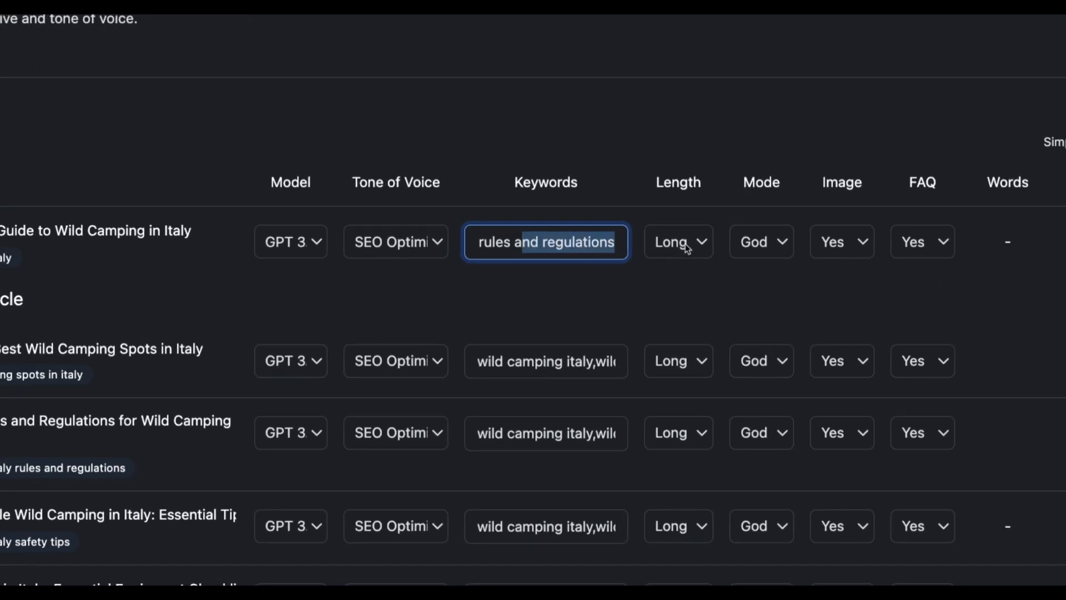
{"action": "left_click", "coordinate": [761, 241]}
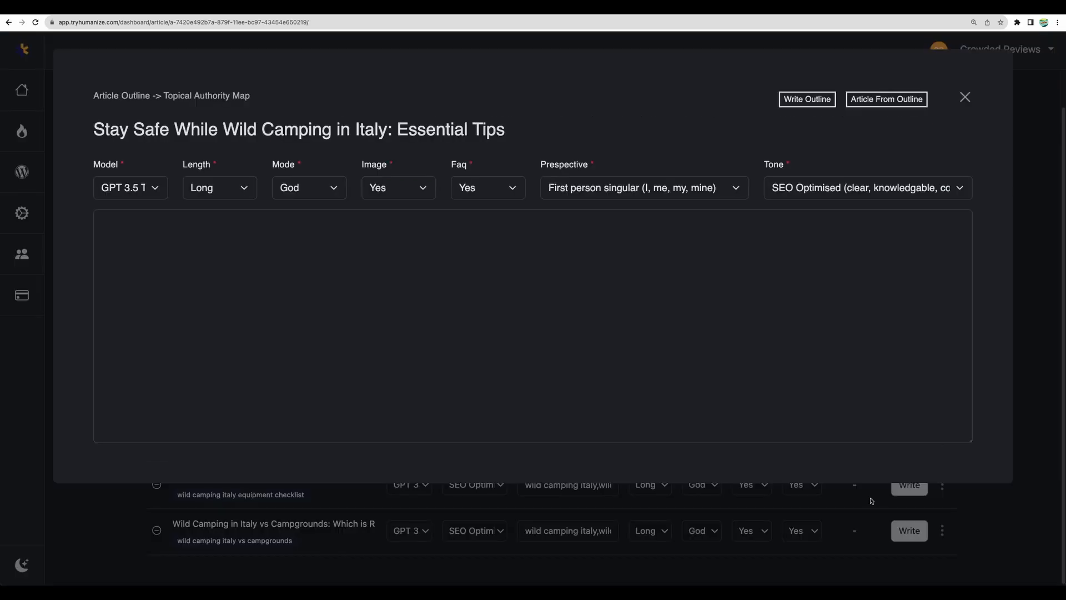
- Generate an outline for the safety tips article, then the full article from that outline
{"action": "left_click", "coordinate": [443, 246]}
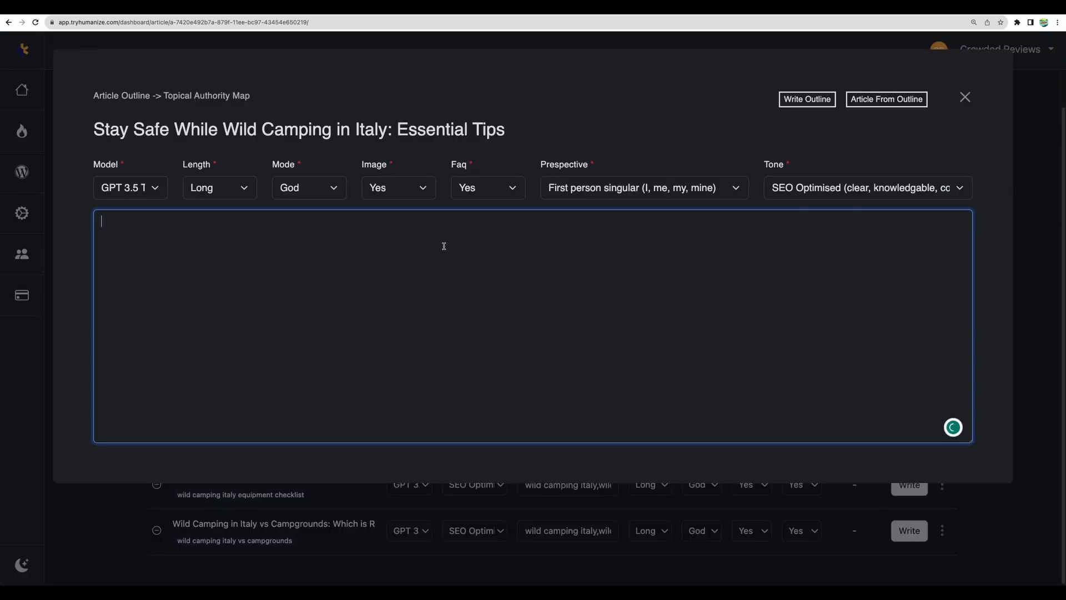
{"action": "left_click", "coordinate": [806, 98]}
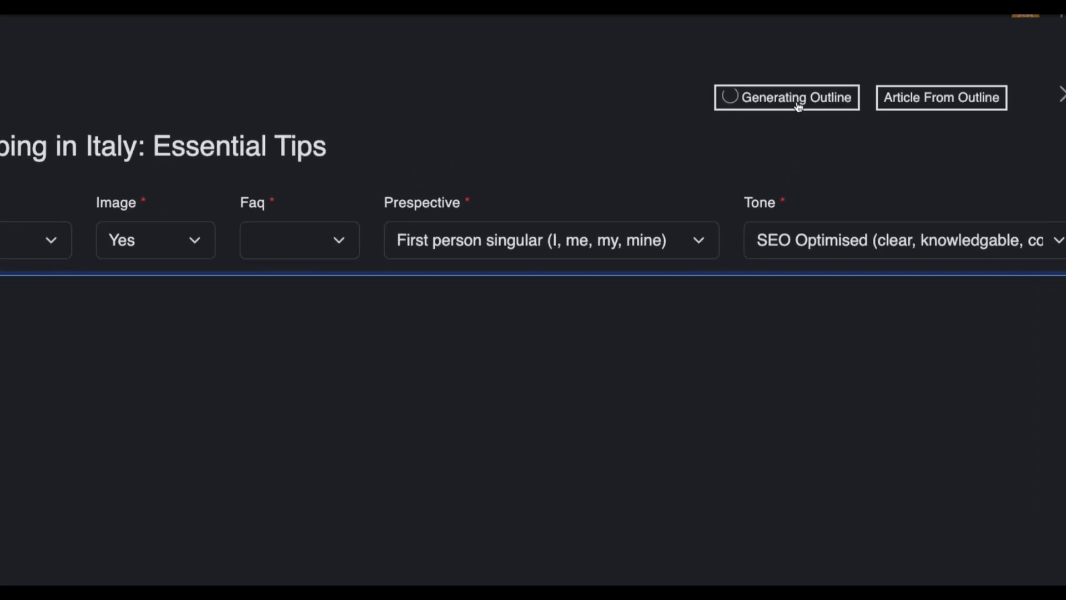
{"action": "left_click", "coordinate": [787, 97]}
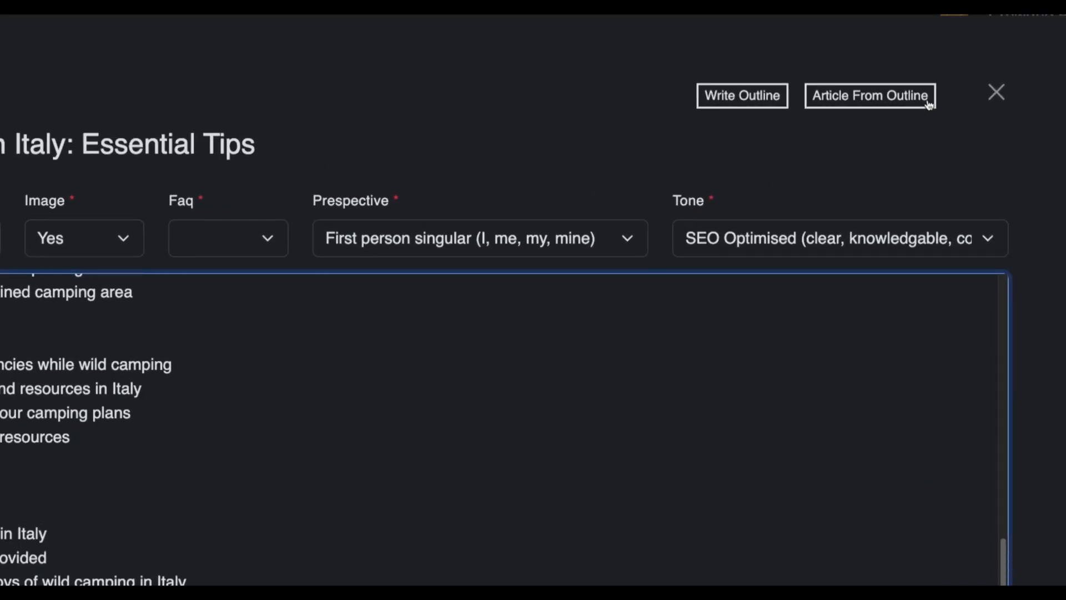
{"action": "left_click", "coordinate": [871, 96]}
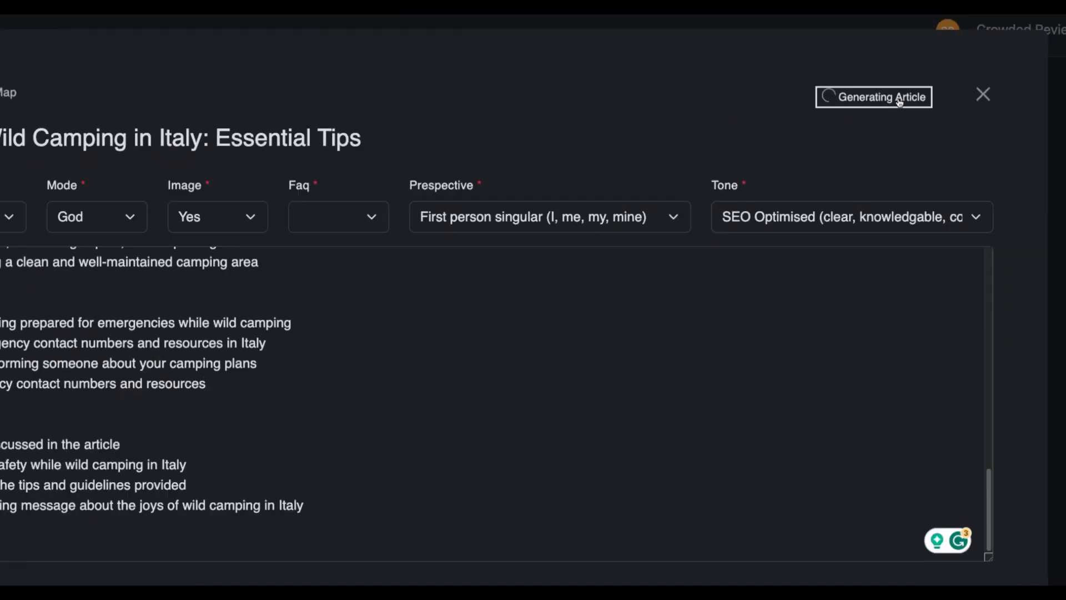
{"action": "left_click", "coordinate": [982, 93]}
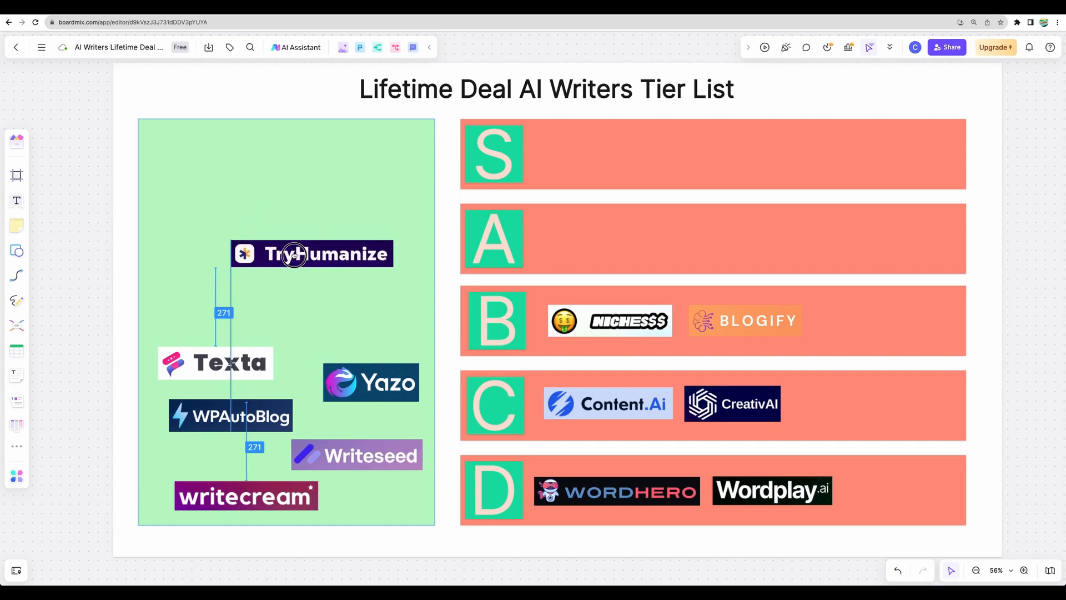
- Move the TryHumanize logo from the unsorted area into the A tier row
{"action": "left_click_drag", "start_coordinate": [311, 253], "coordinate": [311, 267]}
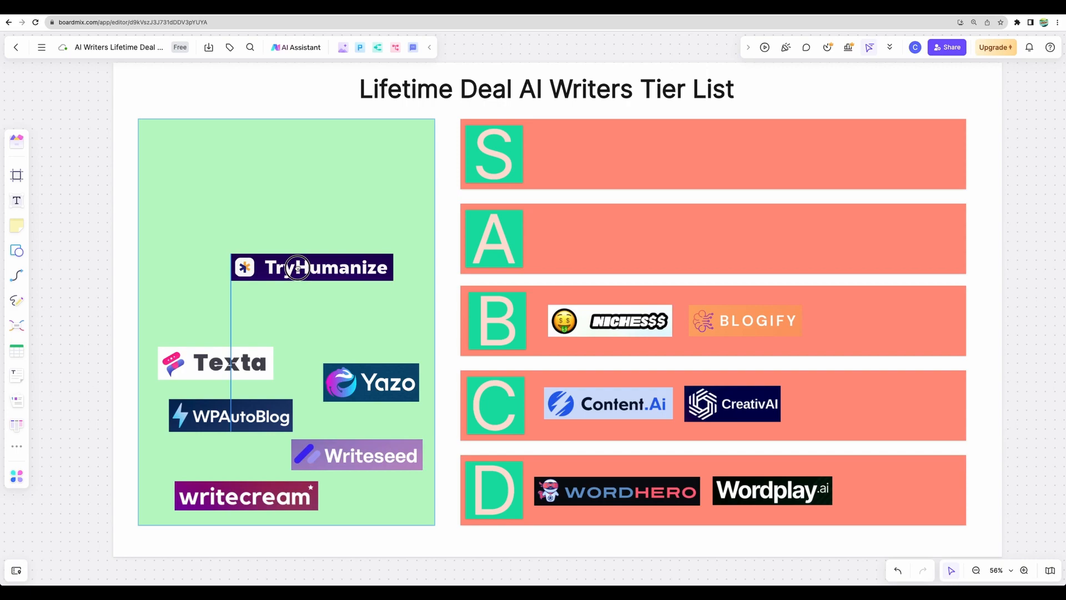
{"action": "left_click_drag", "start_coordinate": [311, 267], "coordinate": [624, 238]}
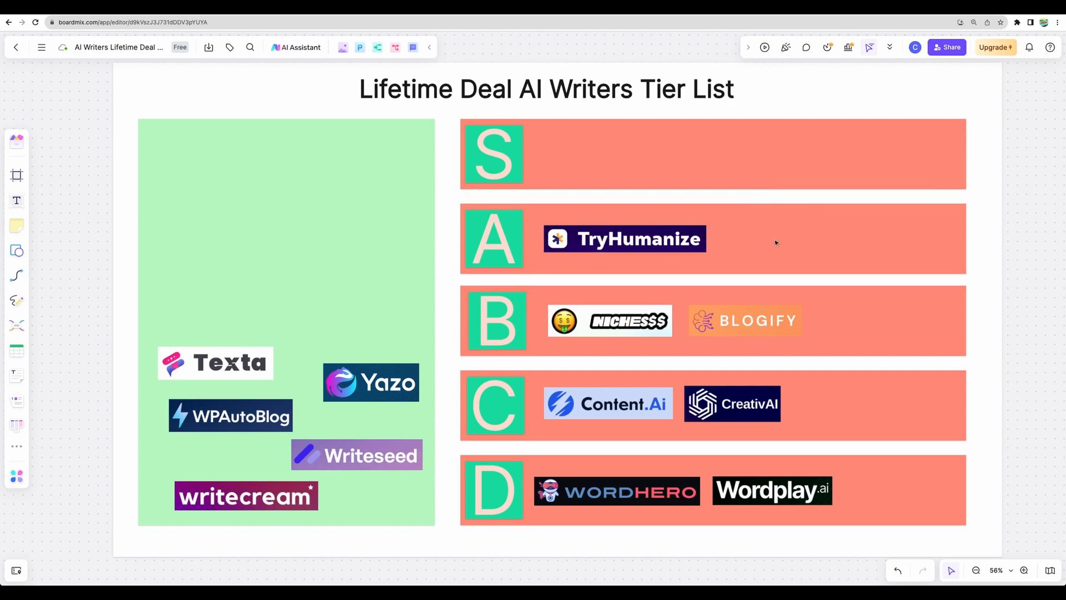
{"action": "left_click", "coordinate": [625, 239]}
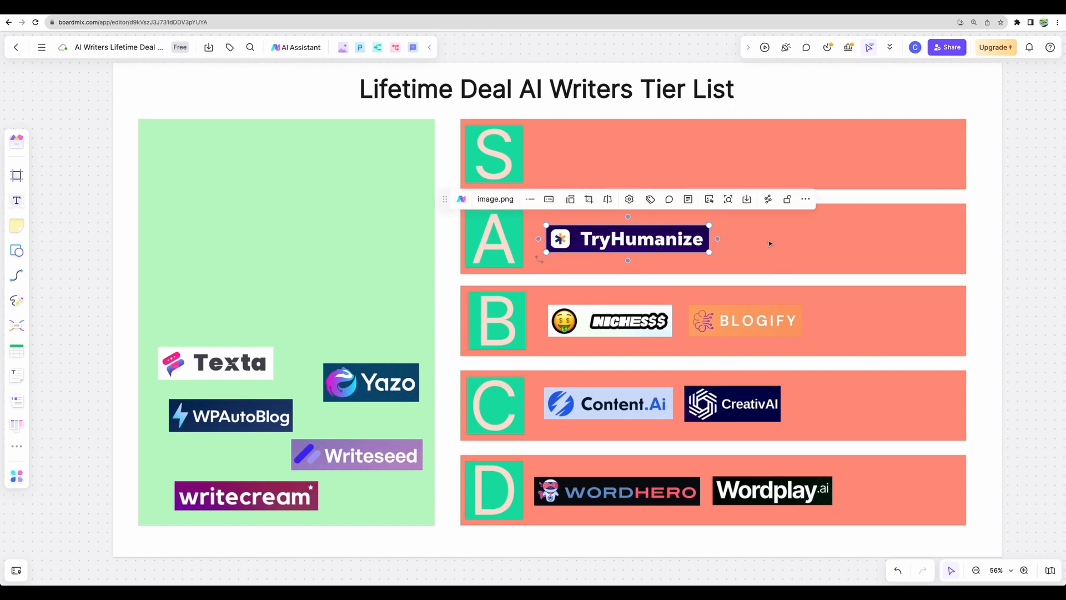
{"action": "left_click", "coordinate": [763, 246]}
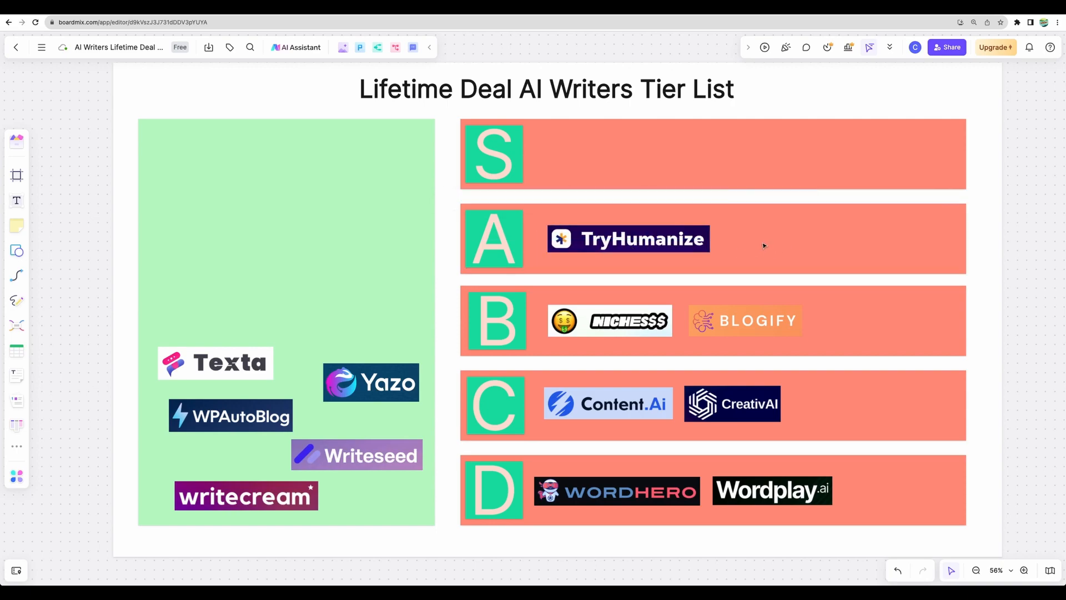
{"action": "left_click", "coordinate": [627, 239]}
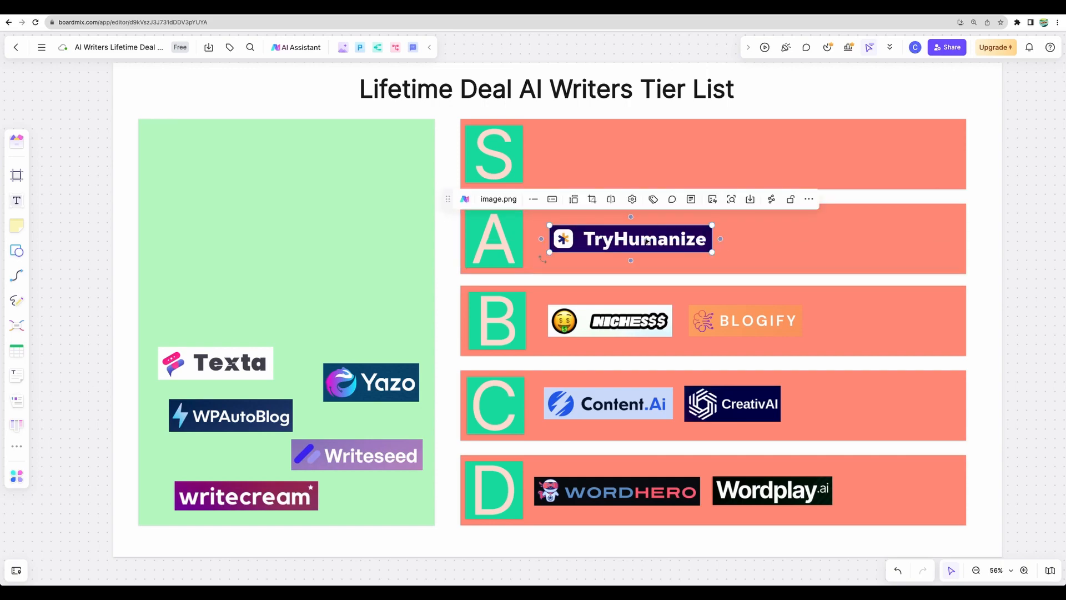
{"action": "left_click", "coordinate": [758, 244]}
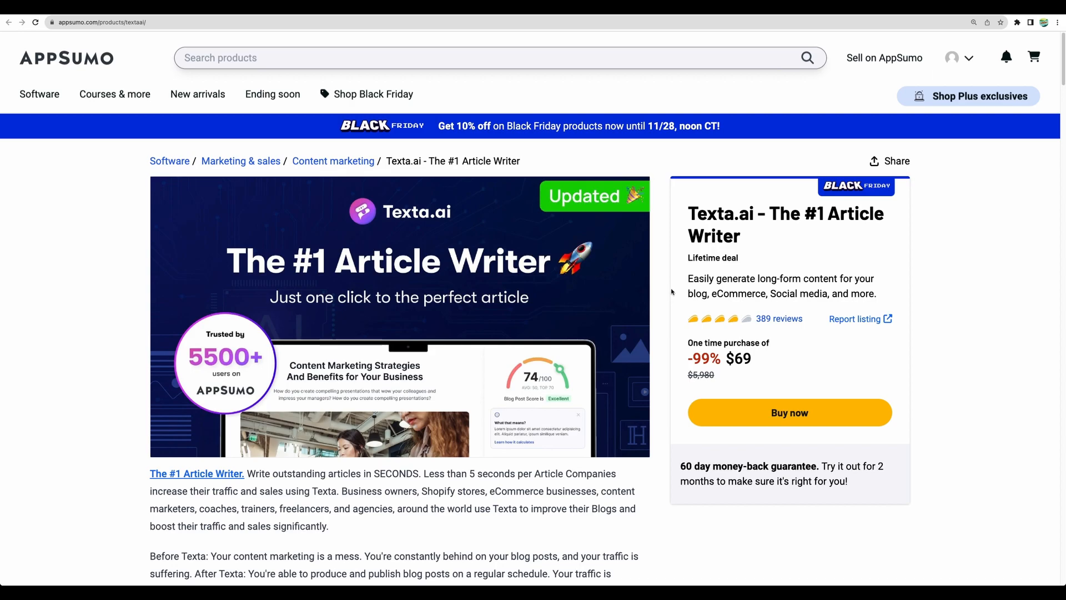
- Open the Texta.ai - The #1 Article Writer listing on AppSumo
{"action": "left_click", "coordinate": [266, 133]}
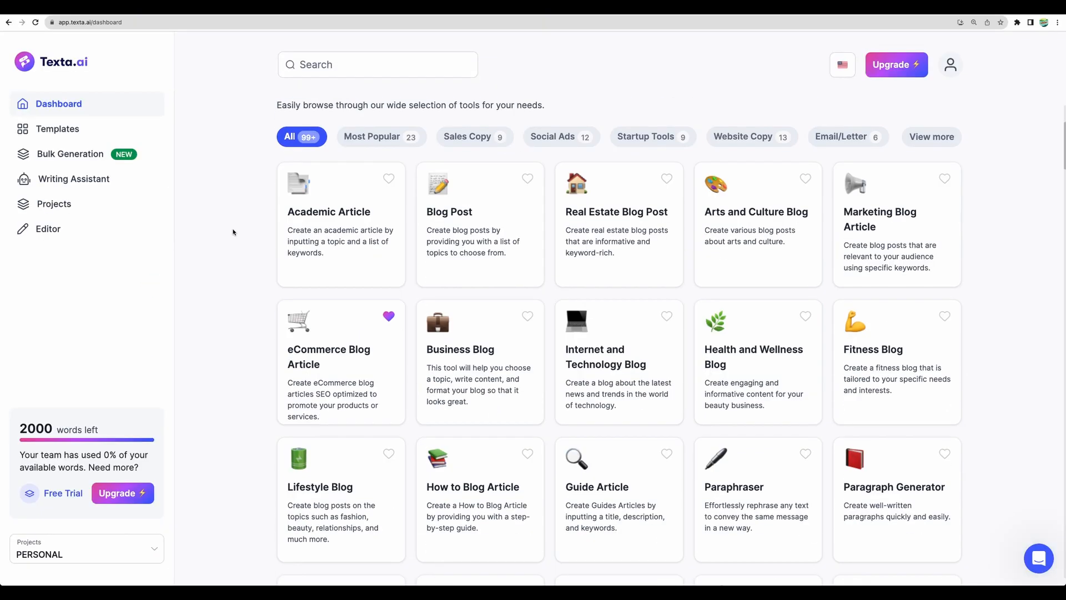
{"action": "mouse_move", "coordinate": [317, 217]}
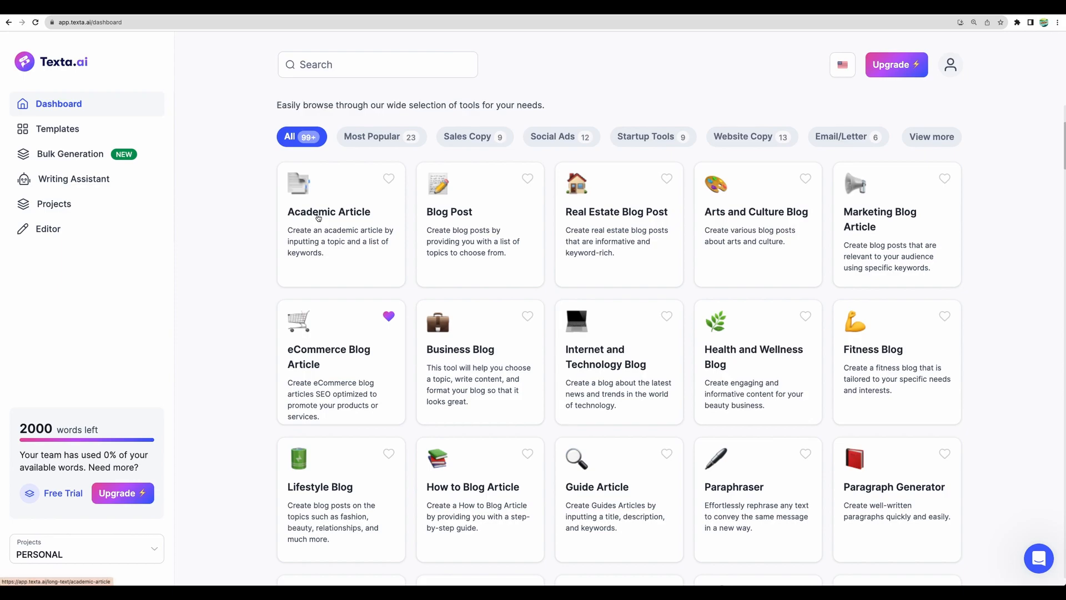
{"action": "mouse_move", "coordinate": [464, 217]}
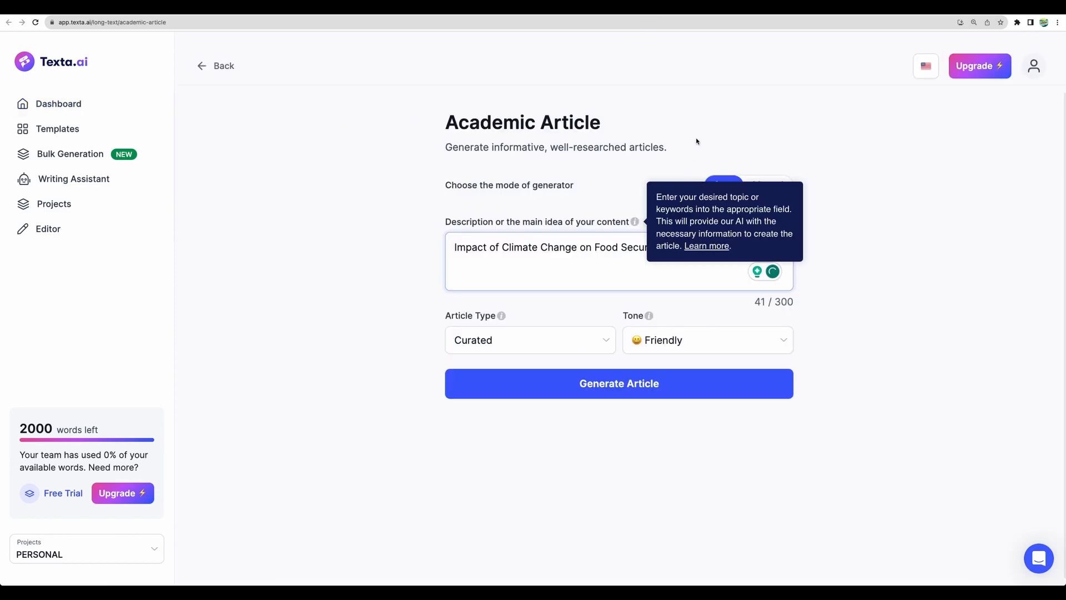
- In the Academic Article template's Manual mode, generate climate change title suggestions from Blog Ideas
{"action": "left_click", "coordinate": [780, 210]}
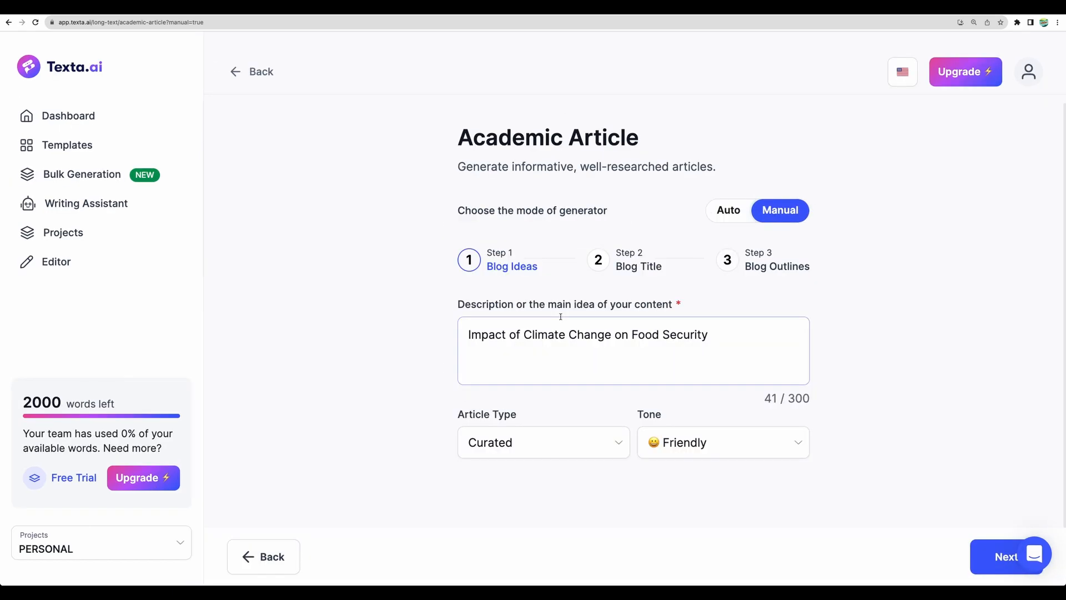
{"action": "left_click", "coordinate": [1009, 557]}
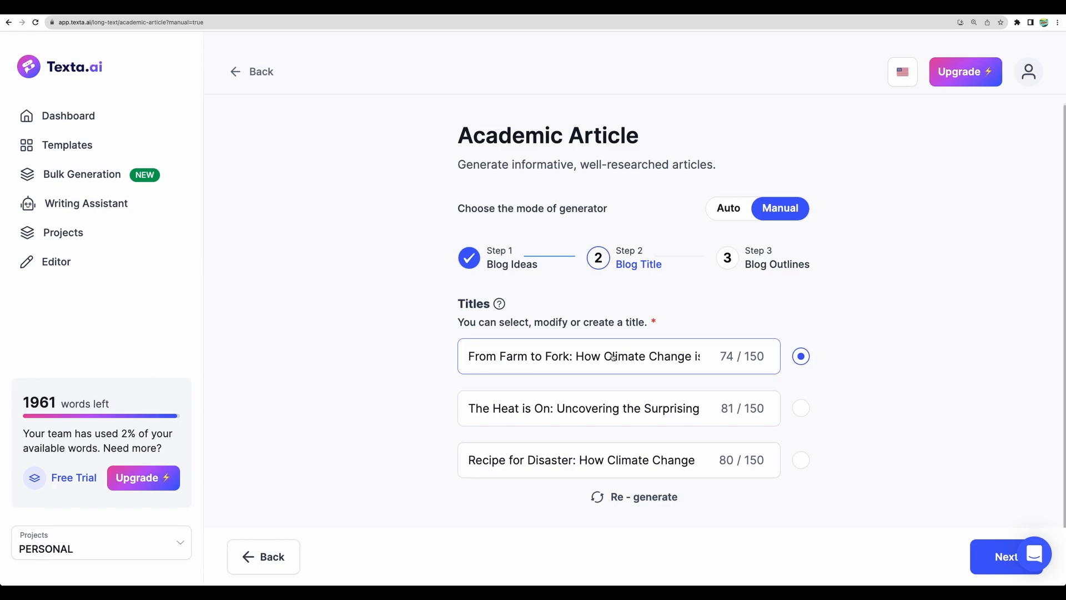
{"action": "left_click", "coordinate": [1007, 556]}
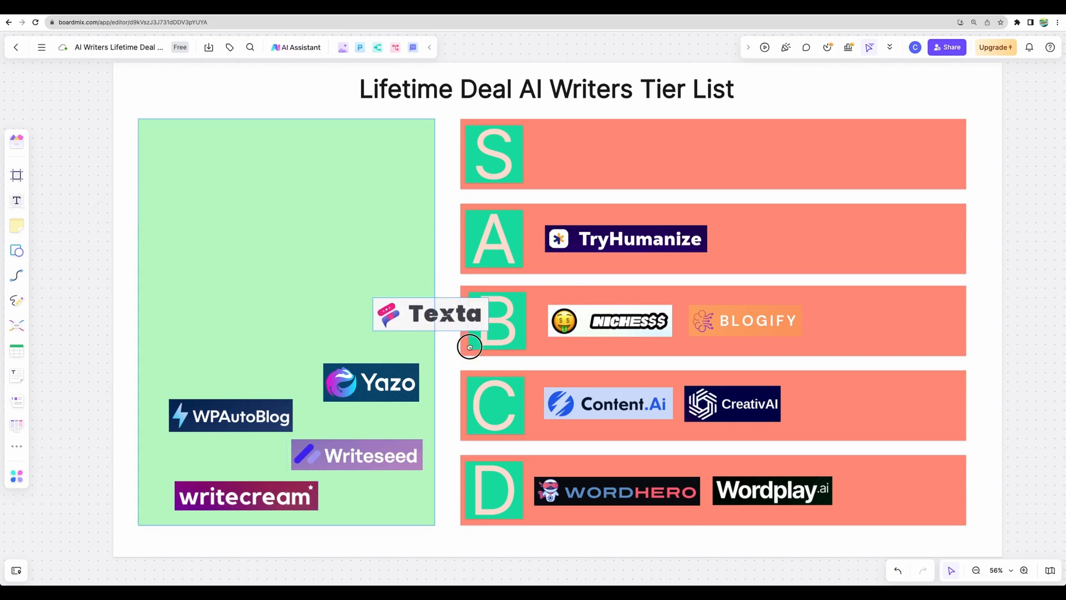
- Drop the Texta logo into the C row beside CreativAI and bring up Yazo's deal page
{"action": "left_click_drag", "start_coordinate": [429, 313], "coordinate": [853, 402]}
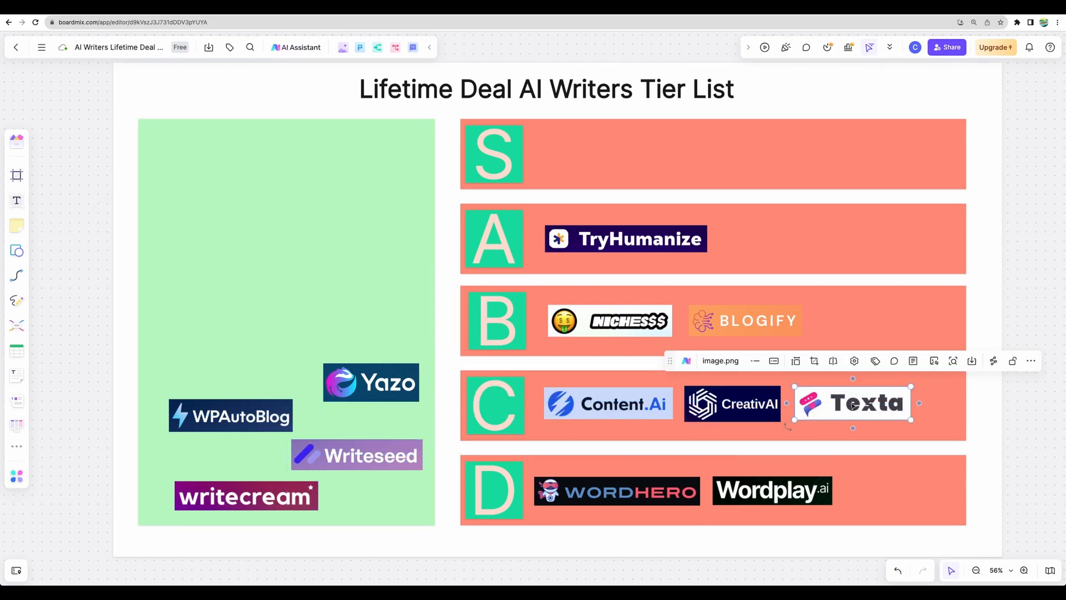
{"action": "left_click_drag", "start_coordinate": [371, 382], "coordinate": [349, 348]}
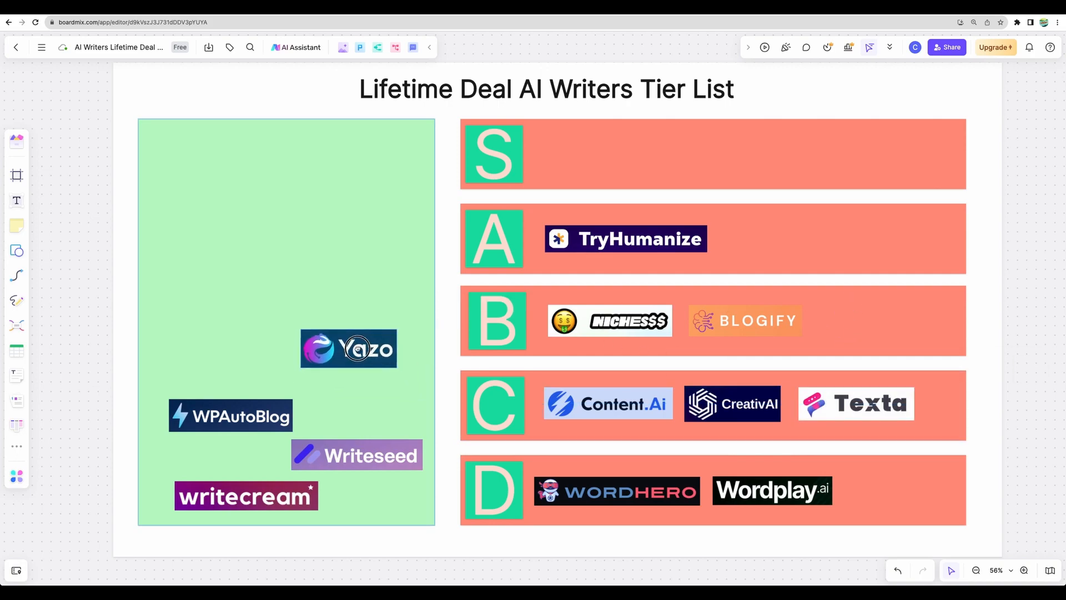
{"action": "left_click", "coordinate": [348, 347]}
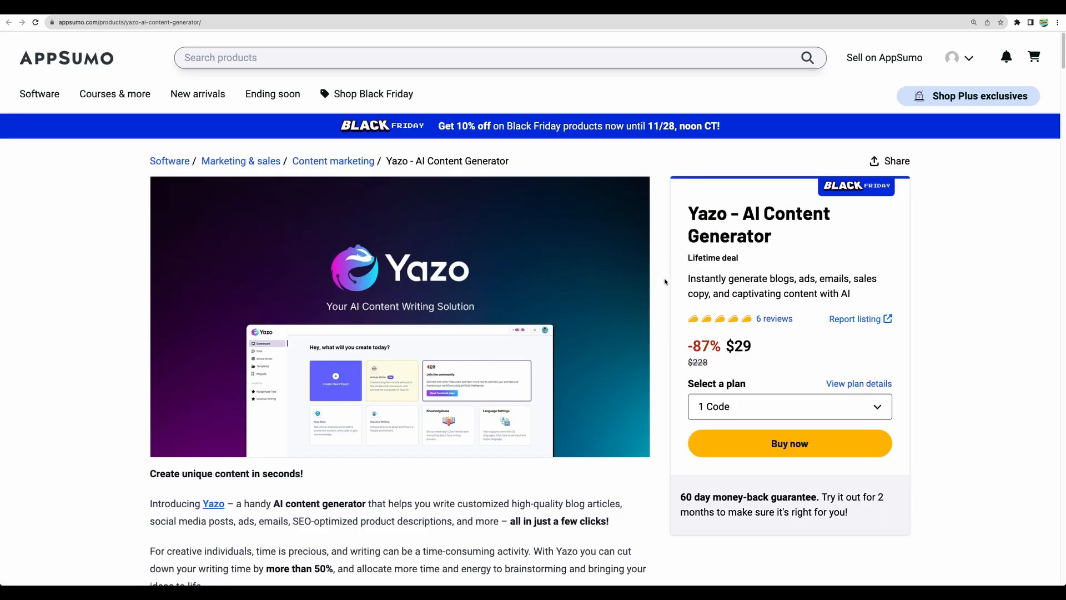
- Show Yazo's Plans & features comparison with its $29, $58 and $87 plans
{"action": "left_click", "coordinate": [859, 383]}
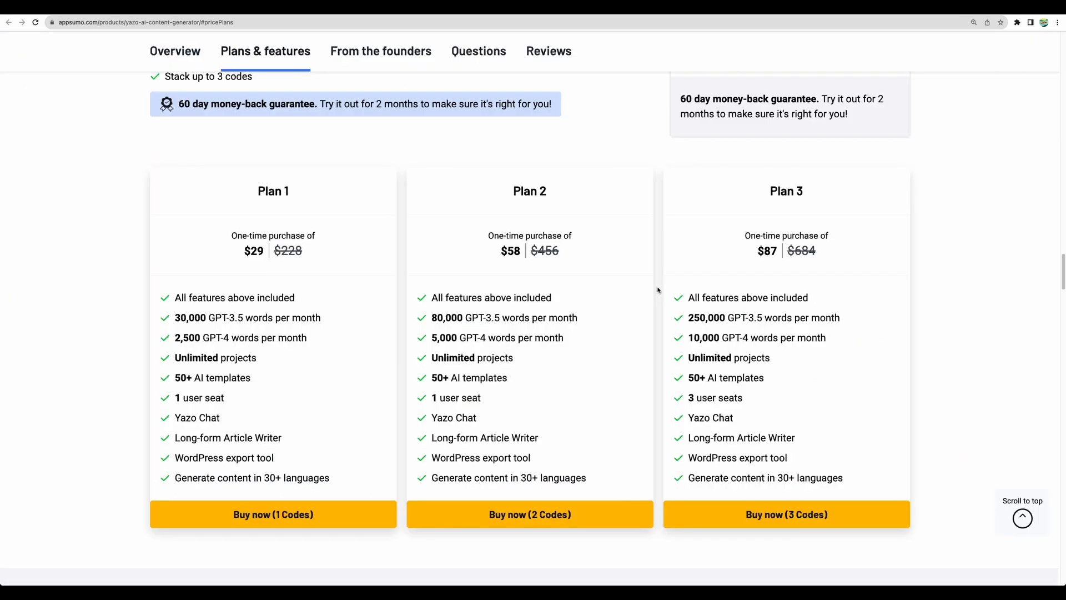
{"action": "mouse_move", "coordinate": [534, 359]}
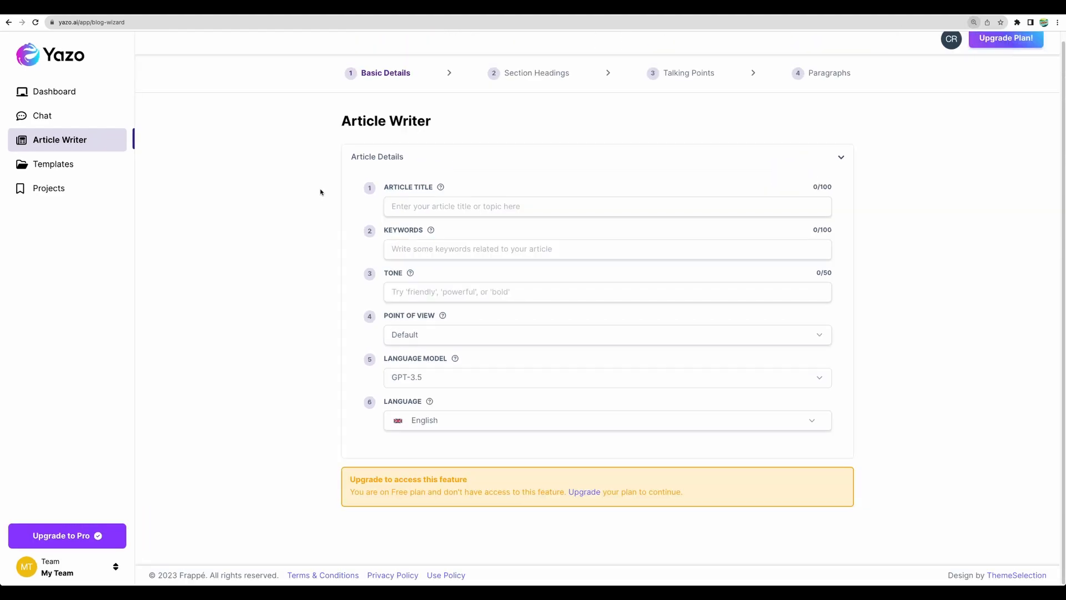
{"action": "mouse_move", "coordinate": [447, 141]}
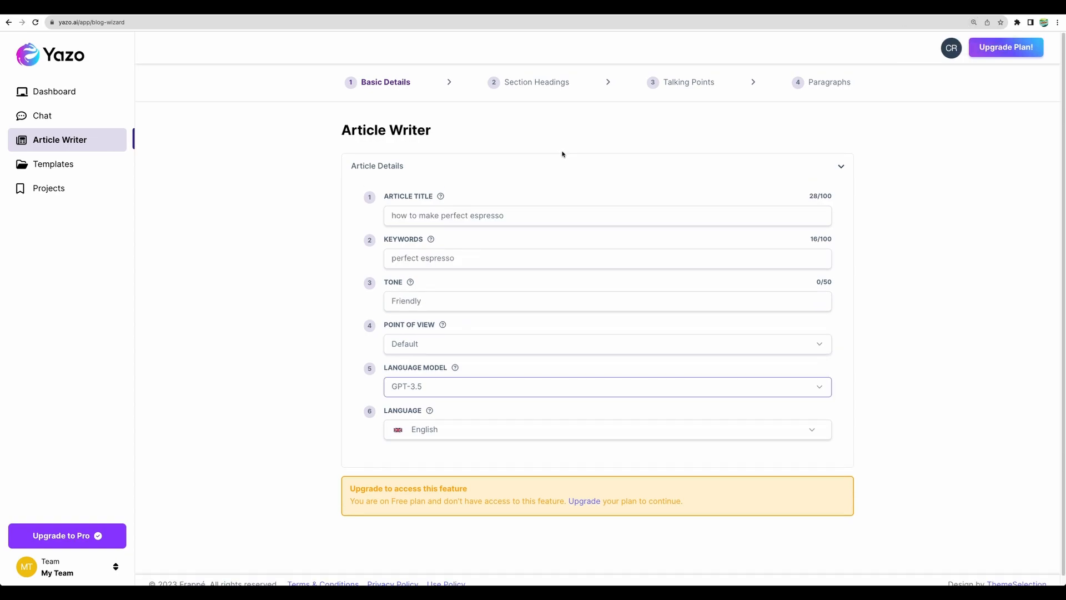
{"action": "mouse_move", "coordinate": [671, 139]}
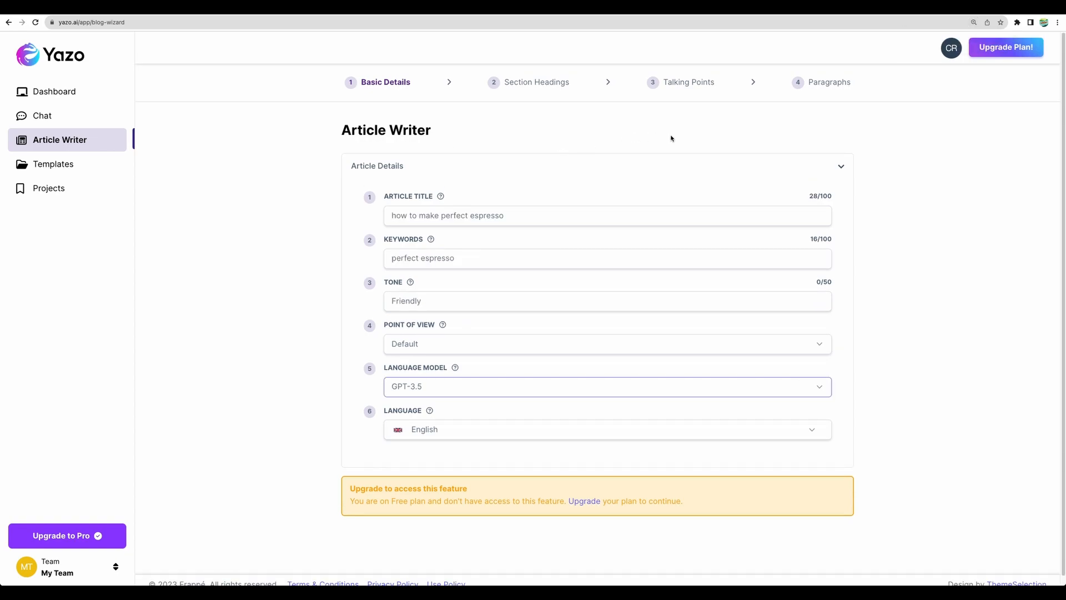
{"action": "mouse_move", "coordinate": [732, 121]}
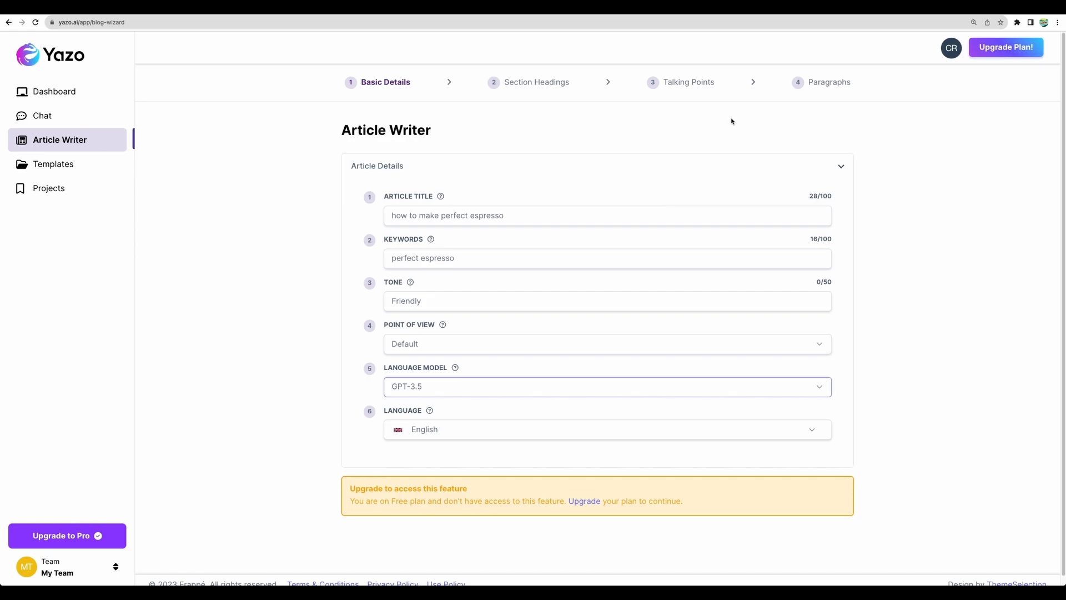
{"action": "mouse_move", "coordinate": [598, 96]}
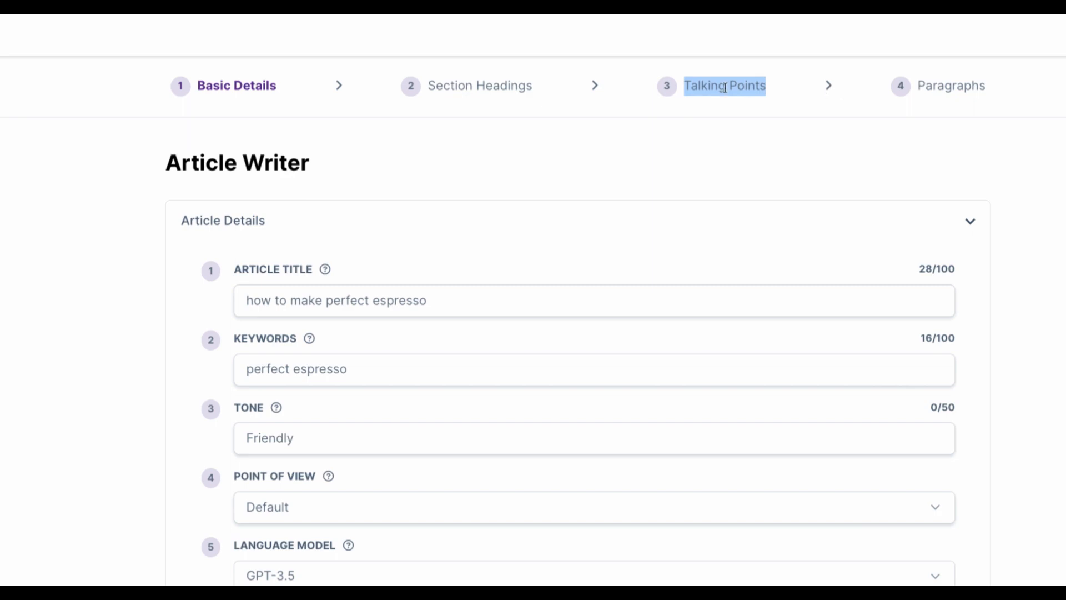
{"action": "mouse_move", "coordinate": [452, 86]}
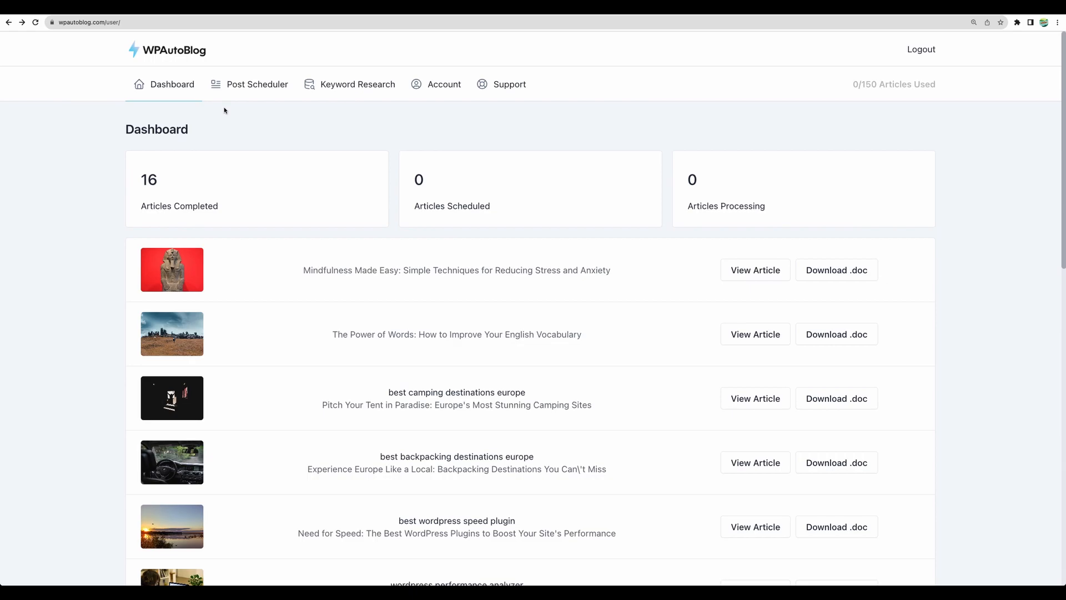
- Read through the WordPress Performance Analyzer article down to the Post Scheduler
{"action": "scroll", "scroll_direction": "down", "scroll_amount": 3}
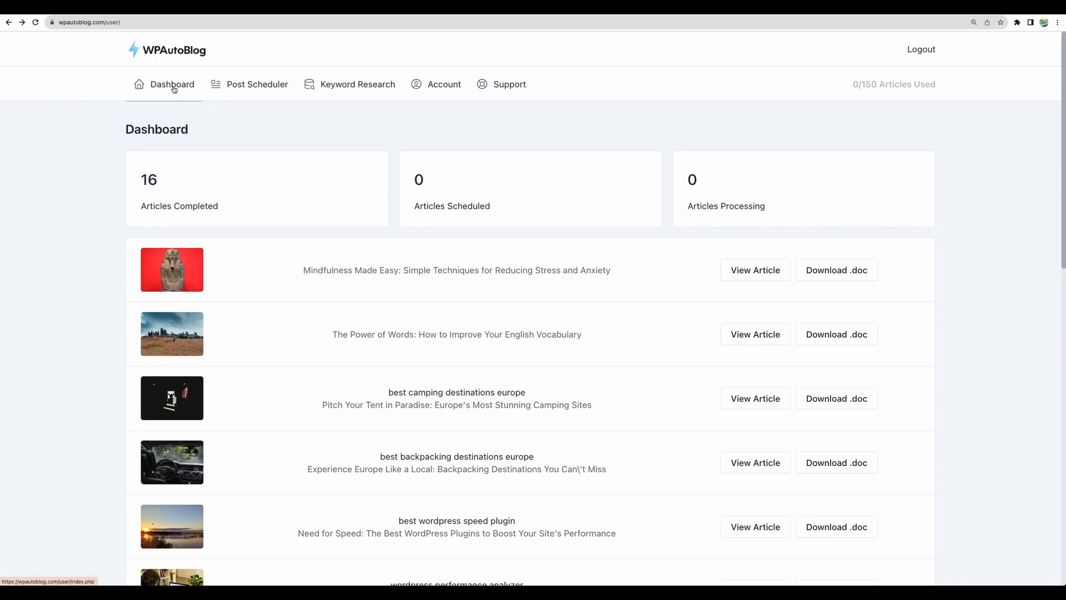
{"action": "left_click", "coordinate": [754, 270]}
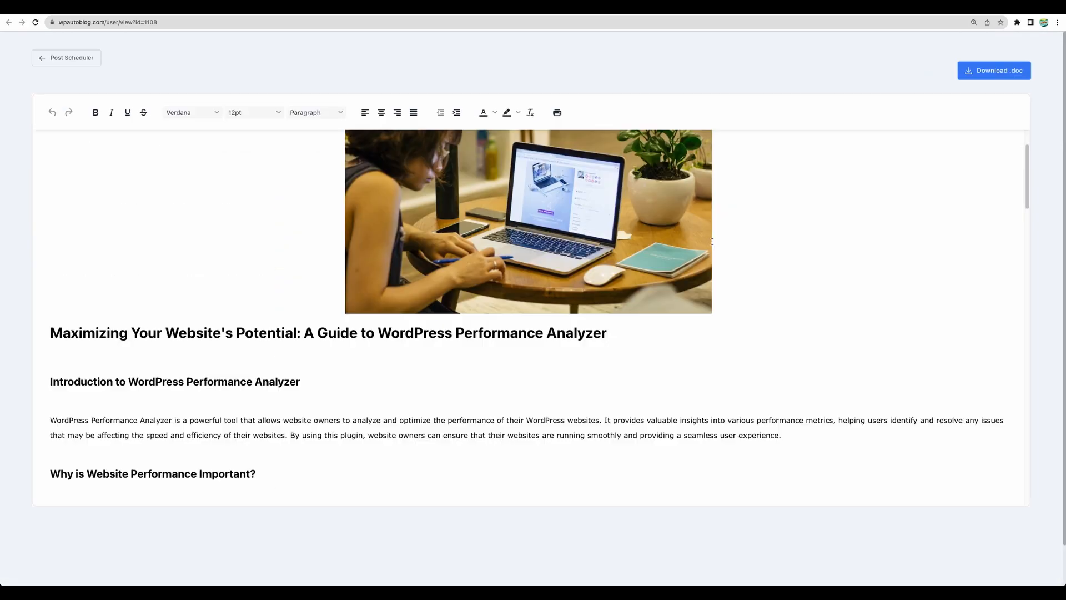
{"action": "scroll", "scroll_direction": "down", "scroll_amount": 3}
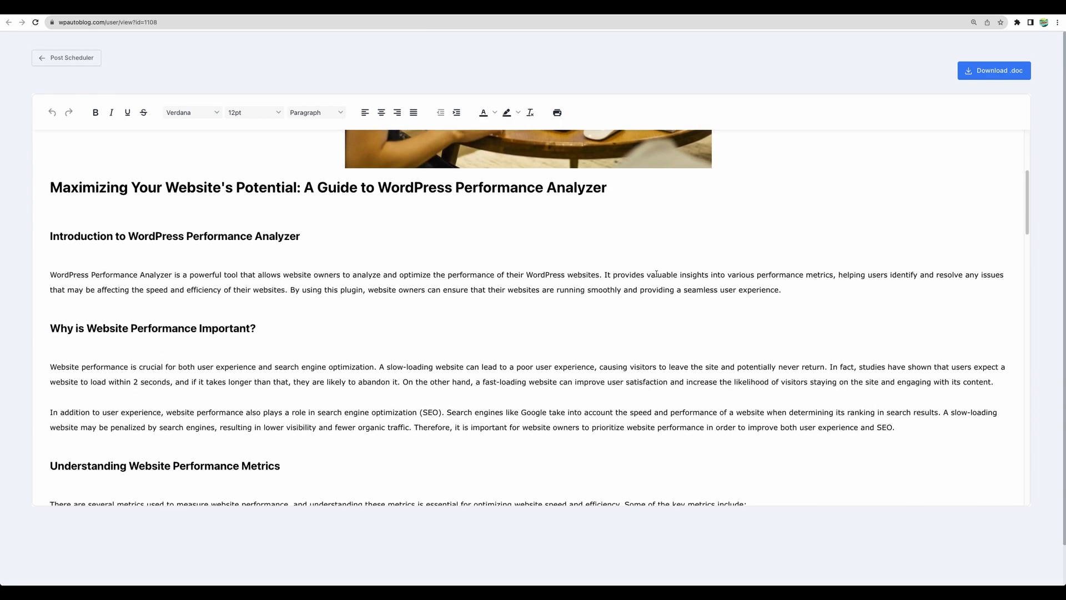
{"action": "scroll", "scroll_direction": "down", "scroll_amount": 3}
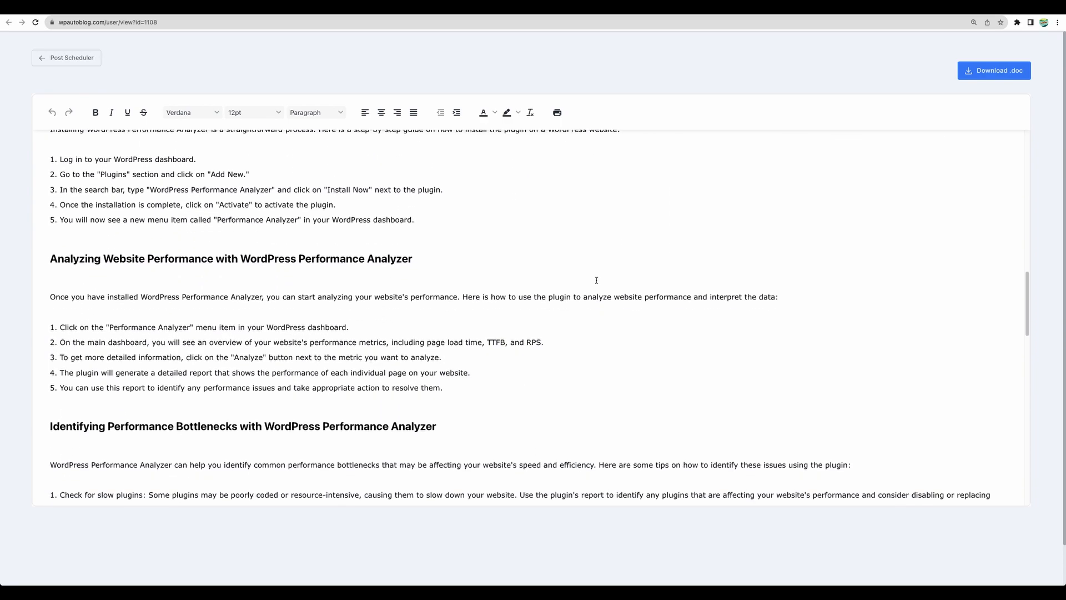
{"action": "scroll", "scroll_direction": "down", "scroll_amount": 3}
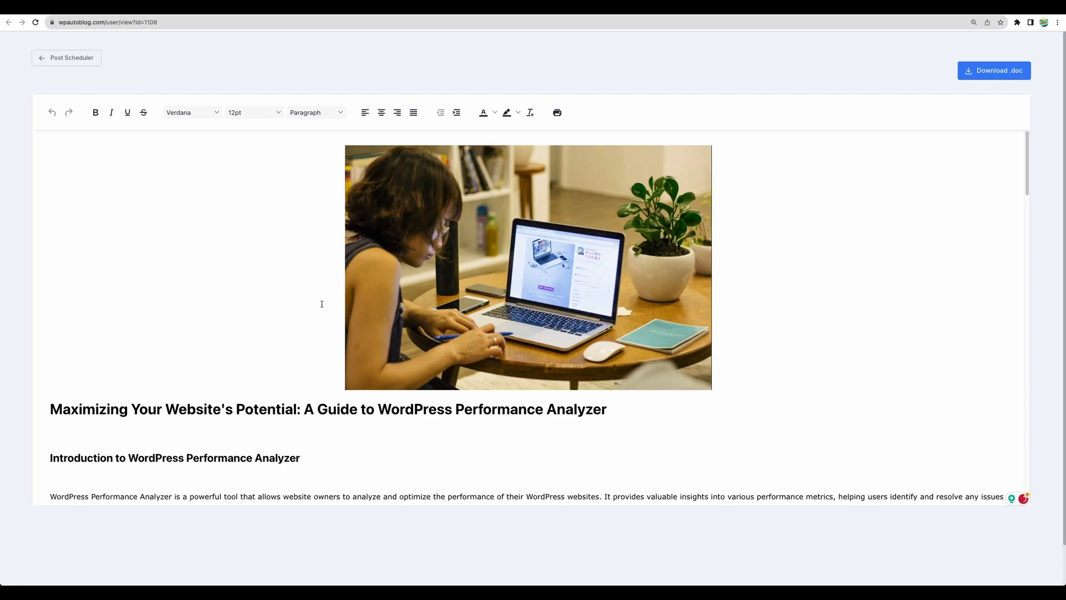
{"action": "scroll", "scroll_direction": "down", "scroll_amount": 3}
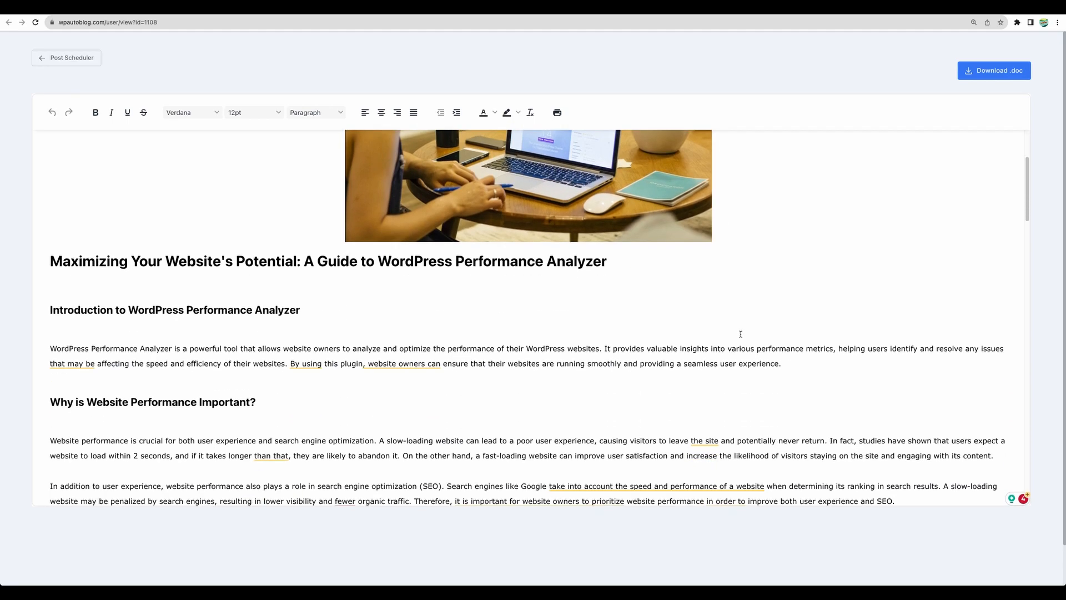
{"action": "scroll", "scroll_direction": "down", "scroll_amount": 3}
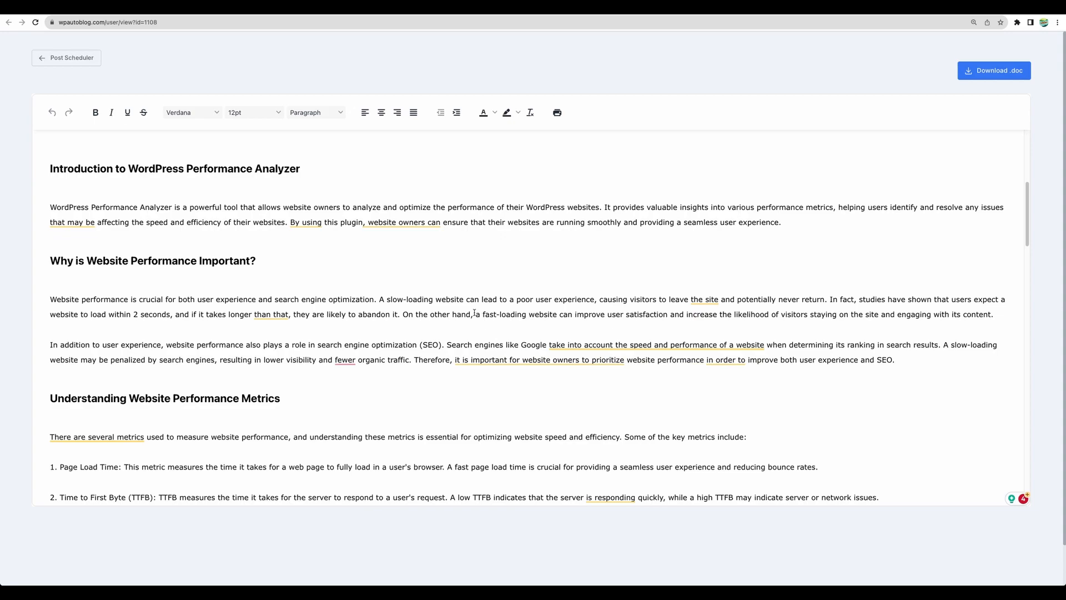
{"action": "scroll", "scroll_direction": "down", "scroll_amount": 3}
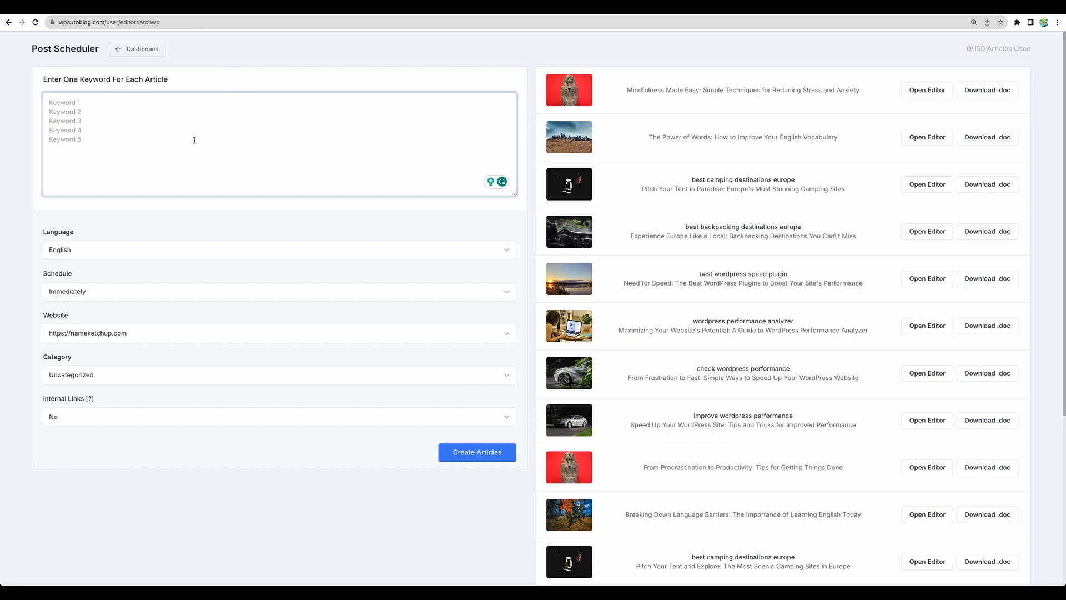
{"action": "mouse_move", "coordinate": [374, 123]}
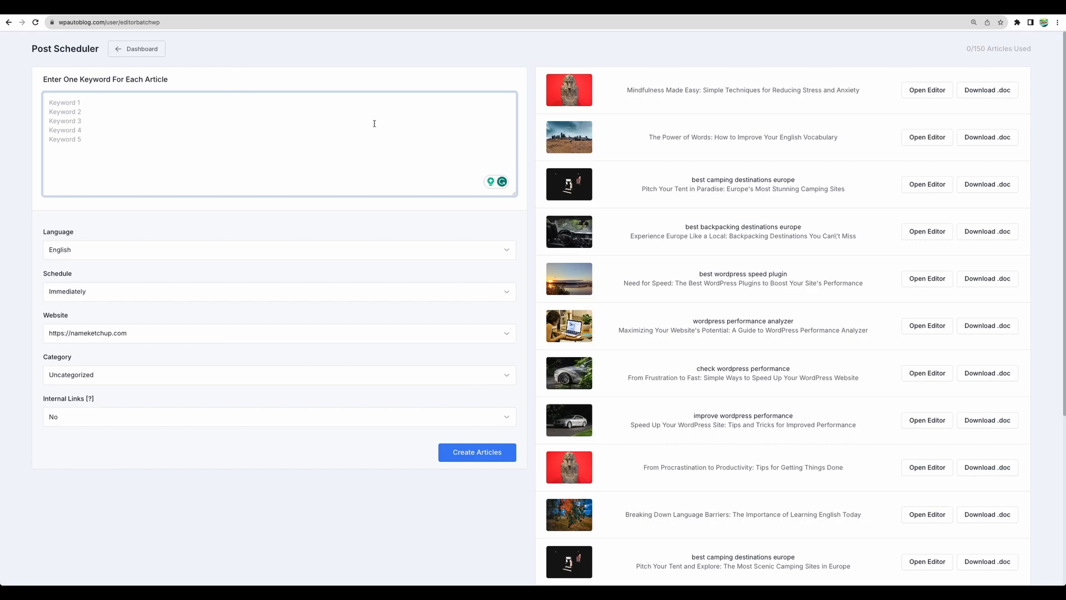
{"action": "mouse_move", "coordinate": [124, 107]}
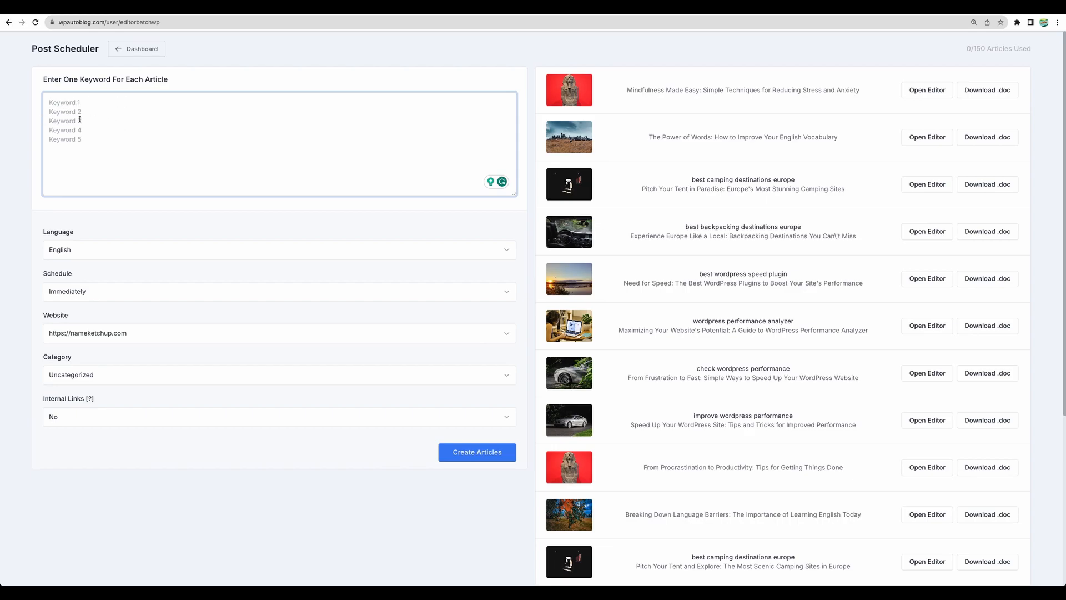
{"action": "left_click", "coordinate": [106, 22]}
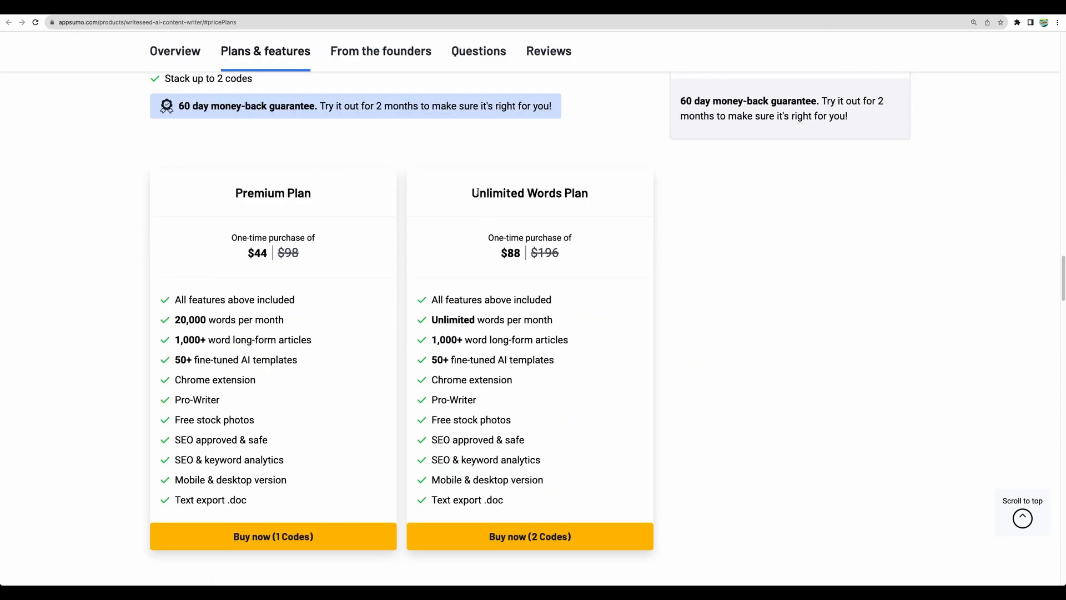
- Review Writeseed's two lifetime plans and switch to its dashboard of writing templates
{"action": "left_click_drag", "start_coordinate": [473, 192], "coordinate": [503, 500]}
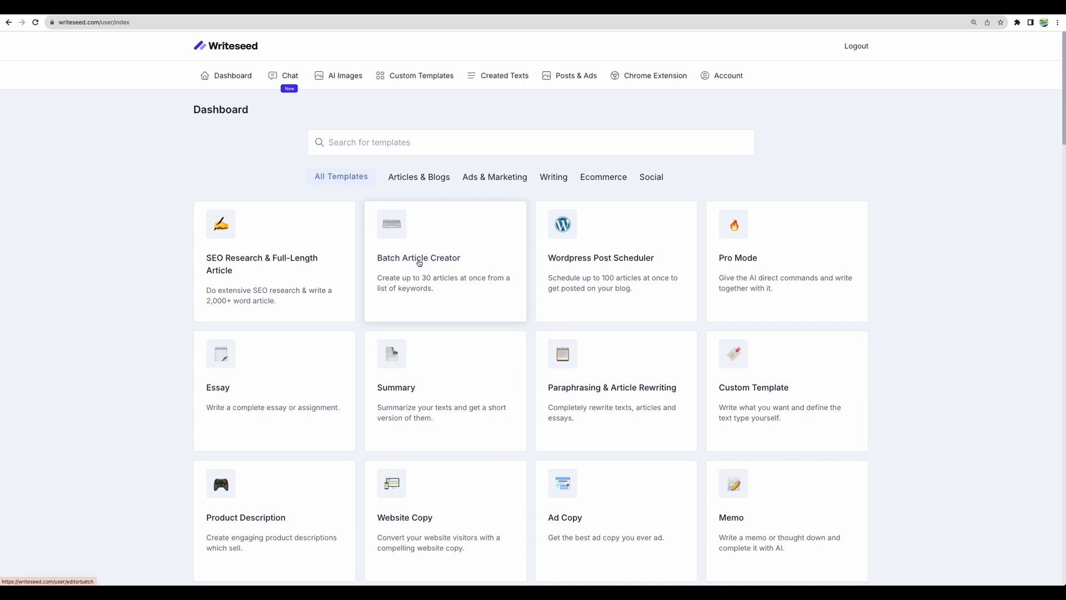
{"action": "left_click", "coordinate": [418, 262]}
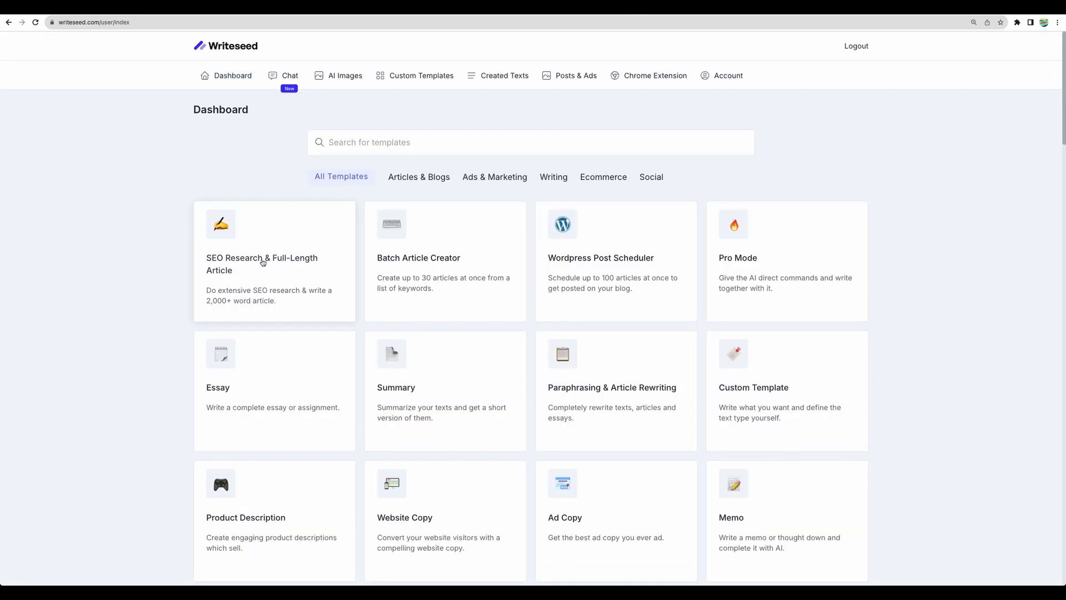
{"action": "mouse_move", "coordinate": [259, 264]}
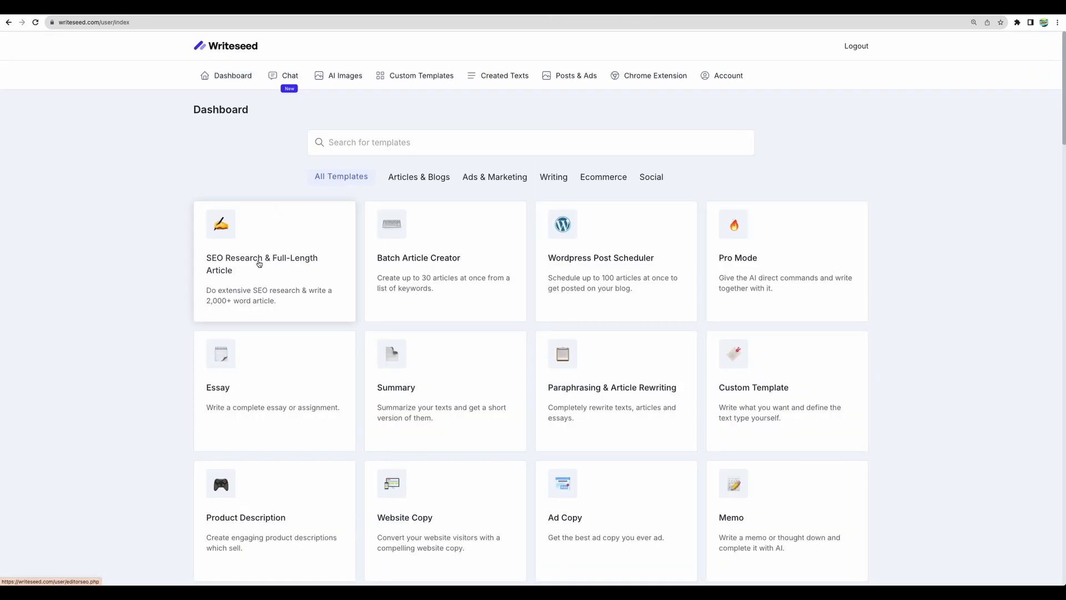
- Run SEO research on 'how to make espresso coffee' and generate the ten-subheading From Bean to Cup outline
{"action": "left_click", "coordinate": [262, 265]}
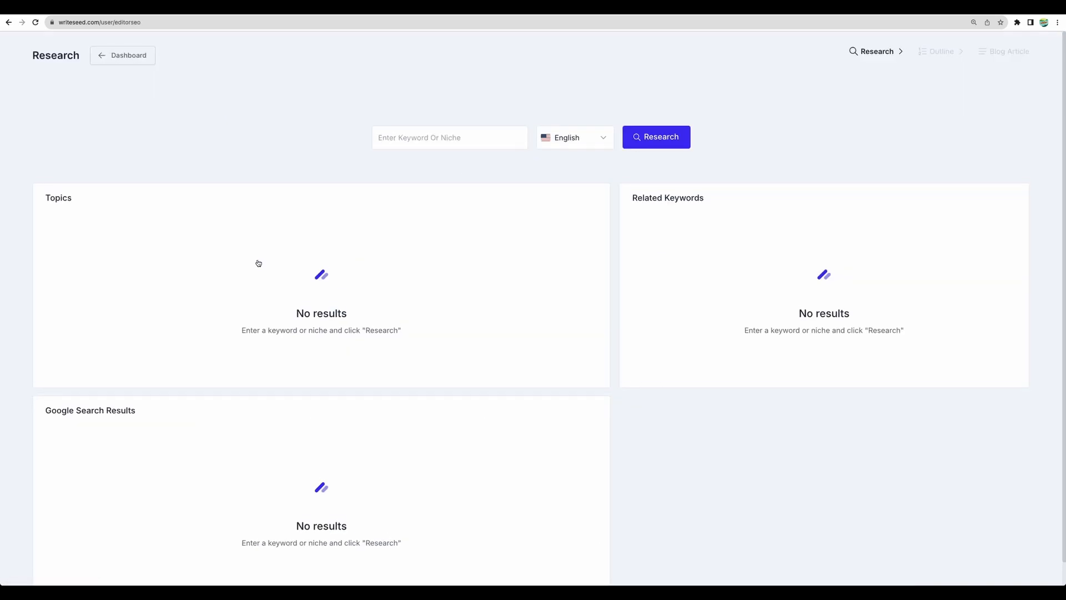
{"action": "type", "text": "how to make espresso coffee"}
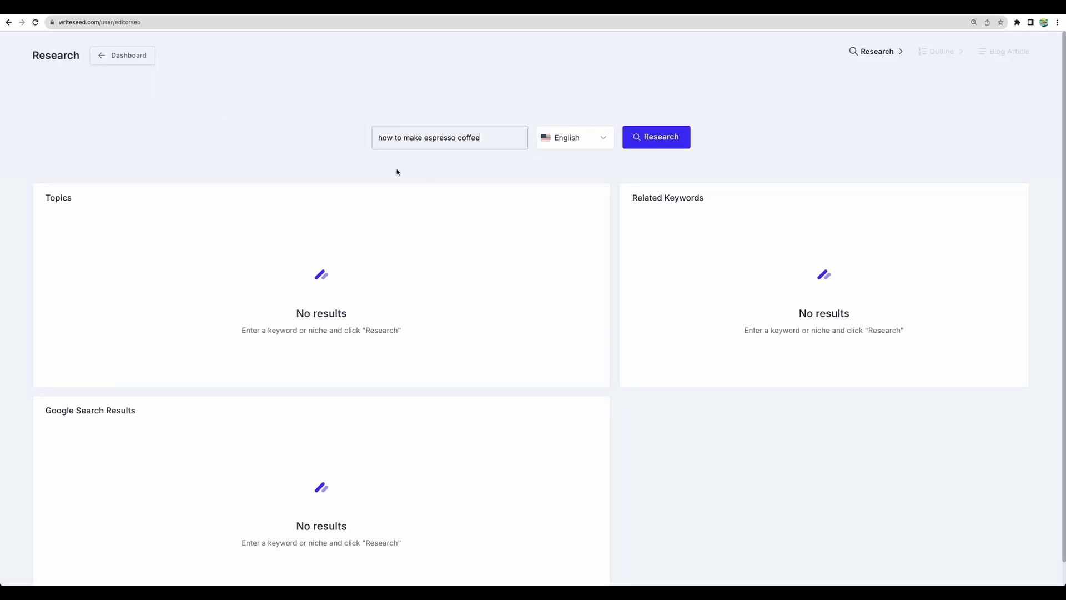
{"action": "left_click", "coordinate": [655, 137]}
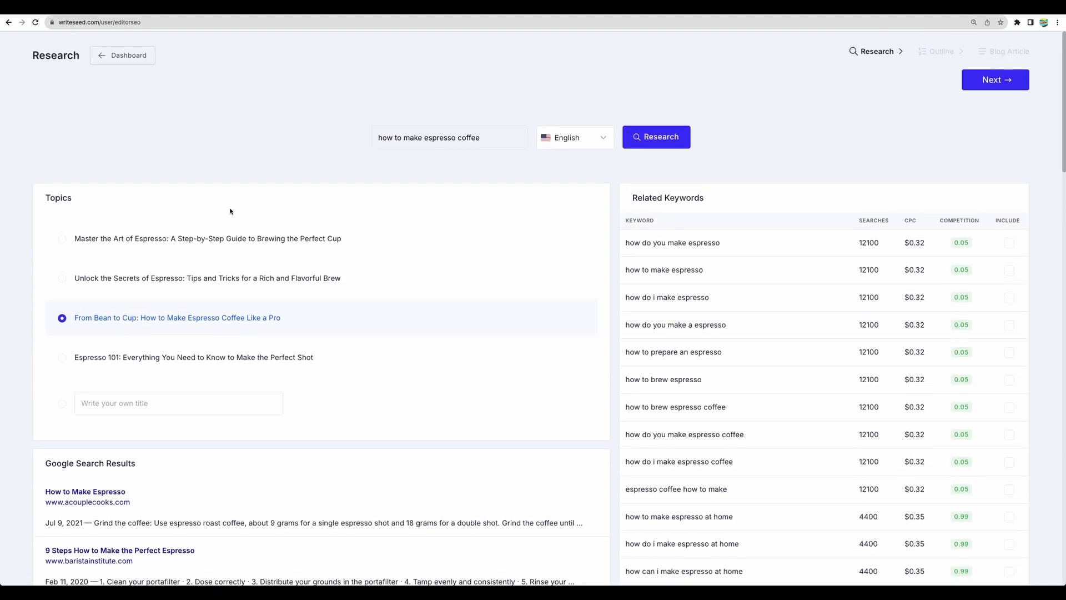
{"action": "mouse_move", "coordinate": [613, 222]}
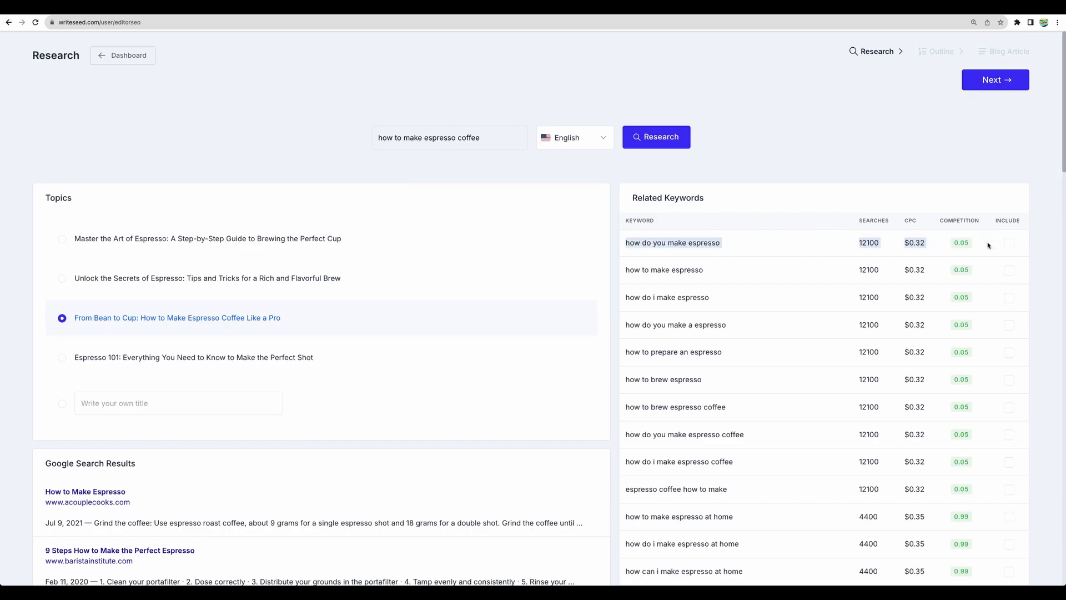
{"action": "mouse_move", "coordinate": [803, 252]}
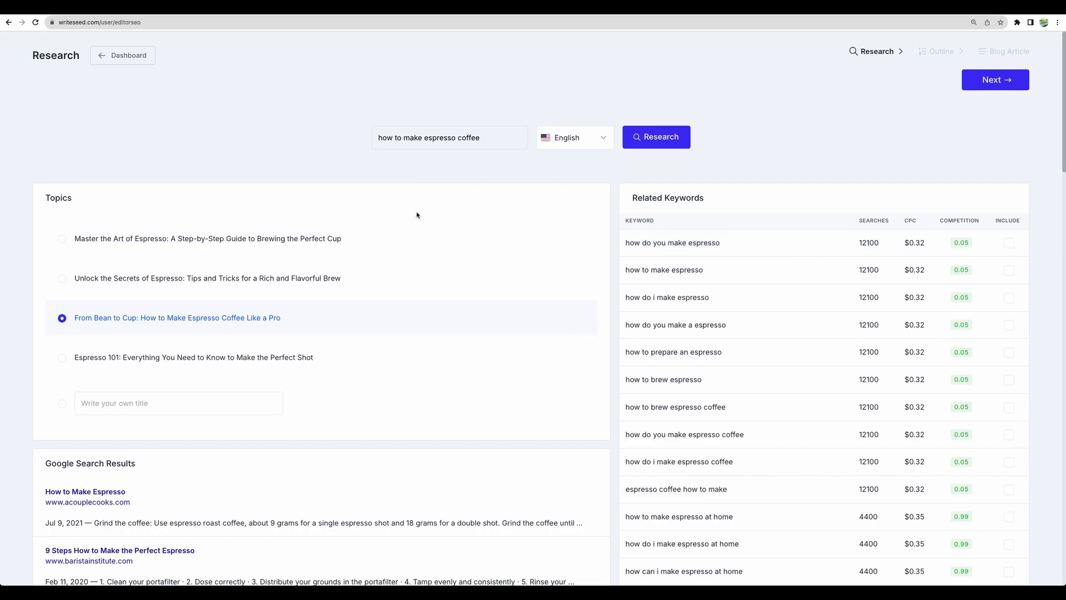
{"action": "left_click", "coordinate": [995, 80]}
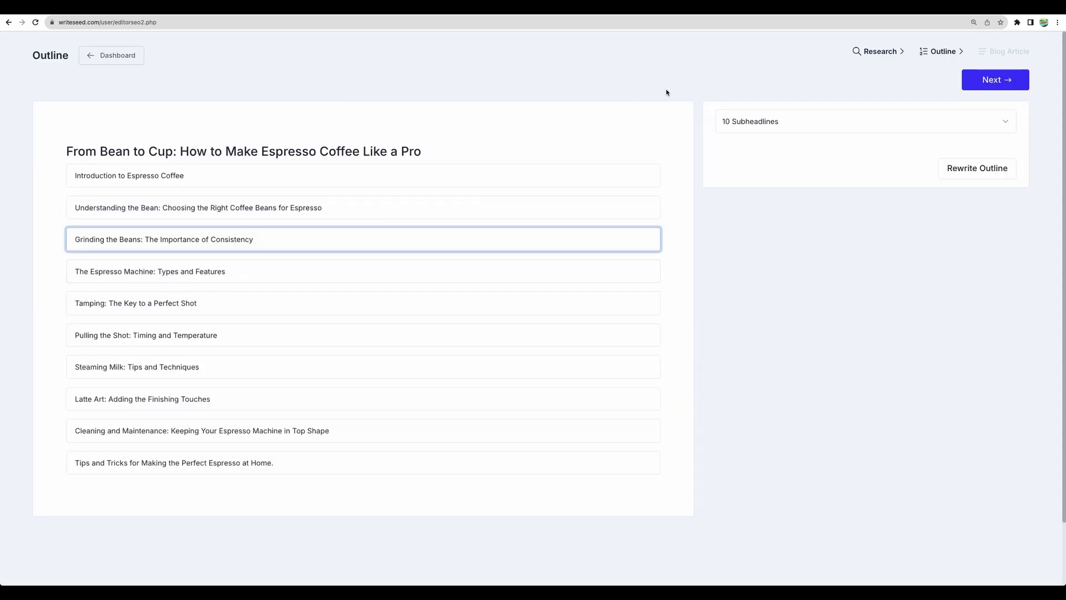
- Bring up the generated managed WordPress hosting article in Writeseed's editor
{"action": "left_click", "coordinate": [994, 80]}
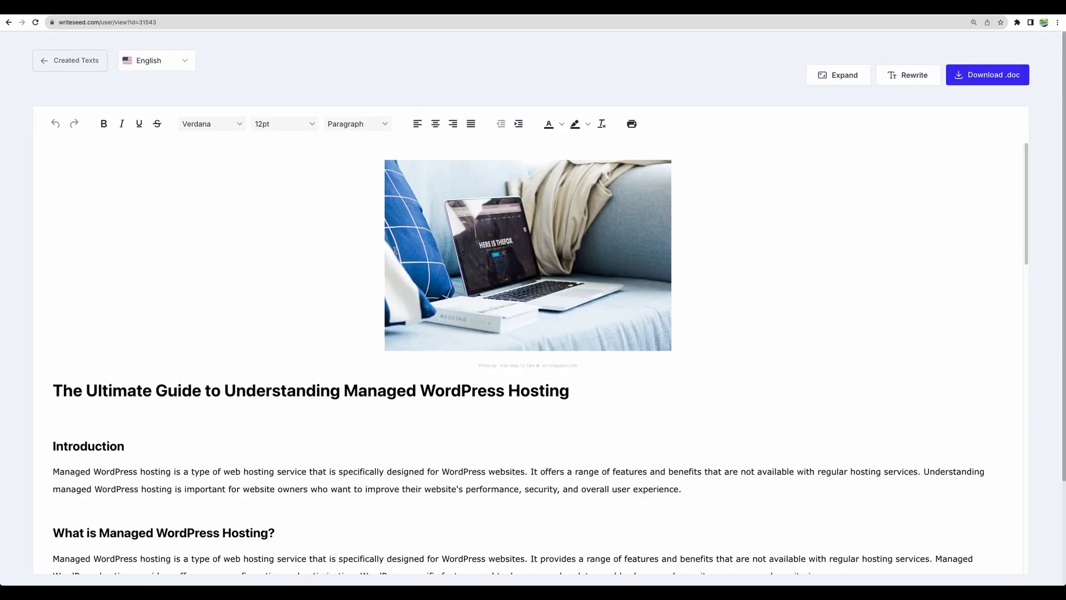
- Scroll the Writeseed listing, then switch to Writecream's AppSumo deal with $59, $118 and $177 plans
{"action": "scroll", "scroll_direction": "down", "scroll_amount": 3}
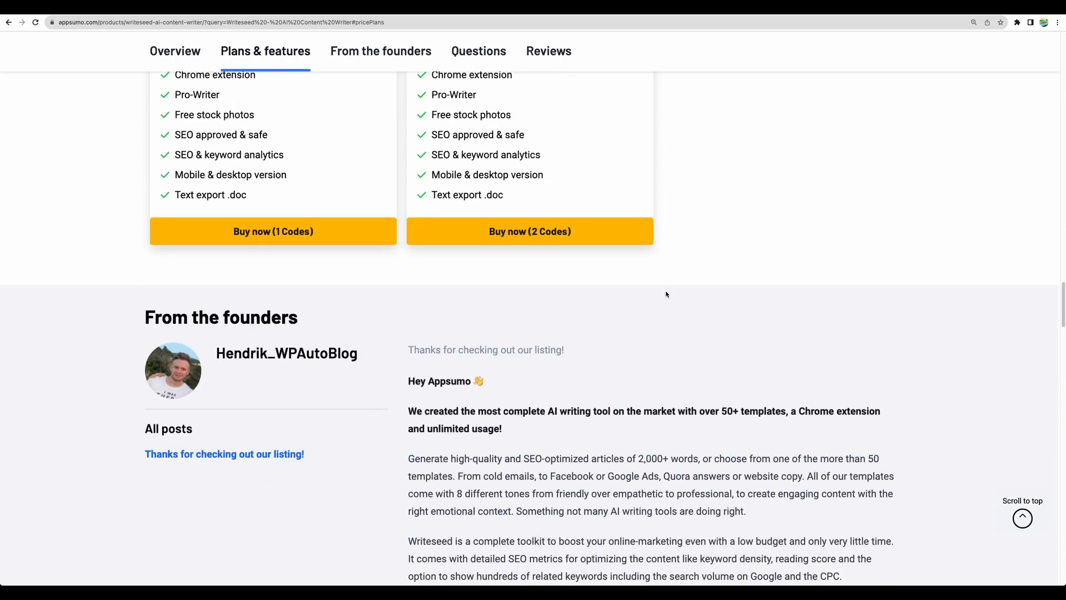
{"action": "scroll", "scroll_direction": "down", "scroll_amount": 3}
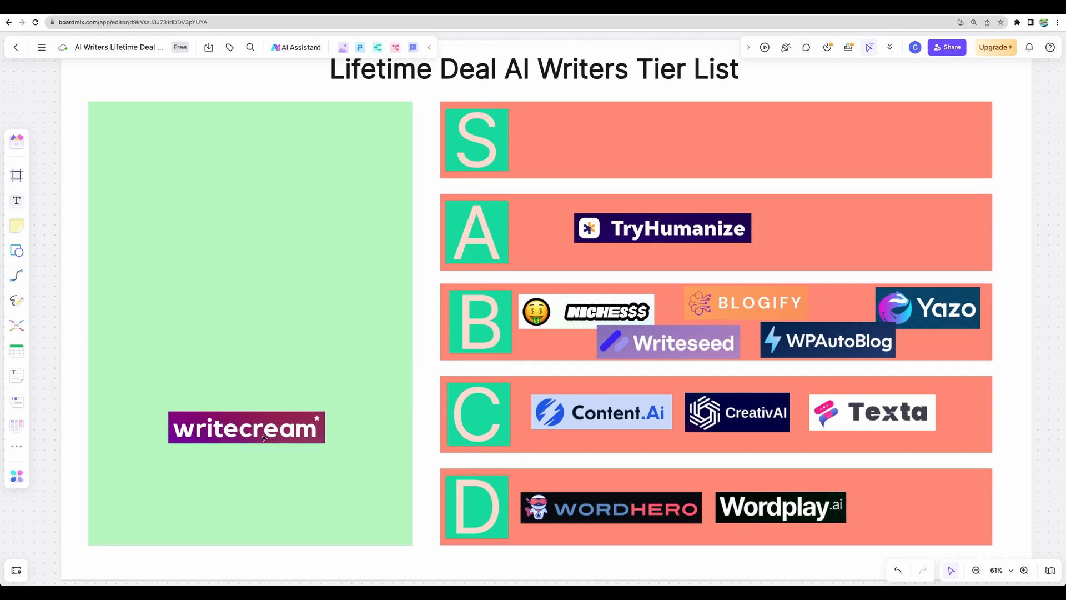
{"action": "left_click", "coordinate": [247, 427]}
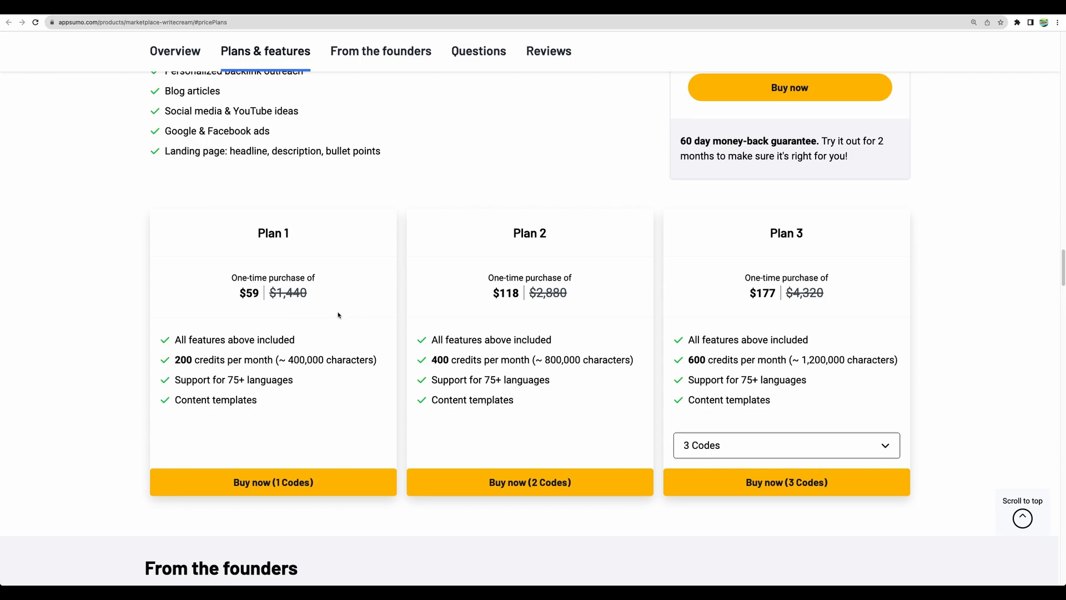
{"action": "mouse_move", "coordinate": [476, 187]}
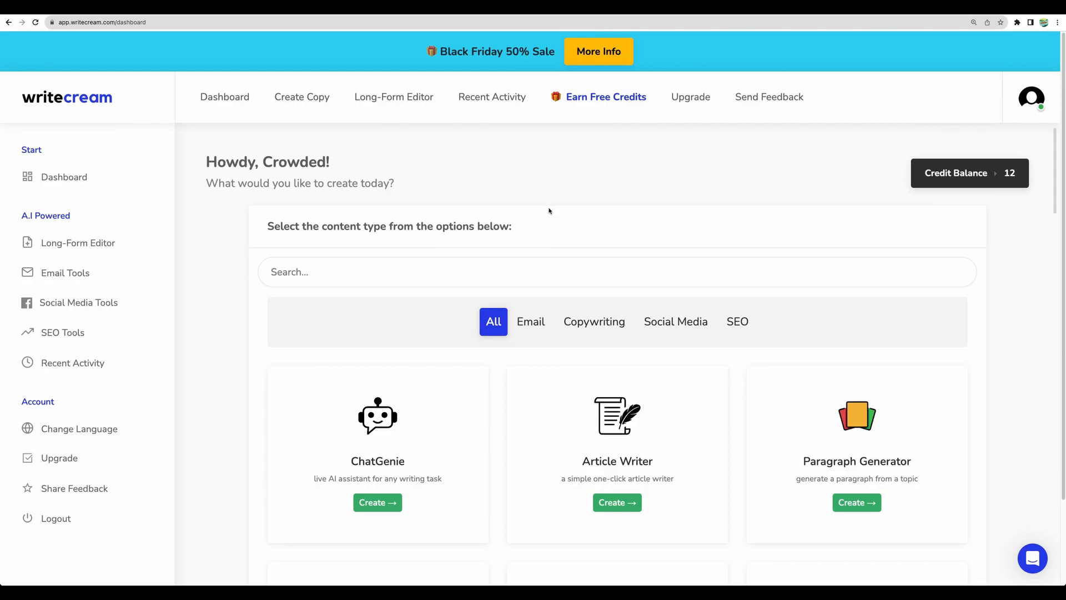
- Start a one-click Writecream article on the perfect espresso and select its topic text for the 4-step writer
{"action": "scroll", "scroll_direction": "down", "scroll_amount": 3}
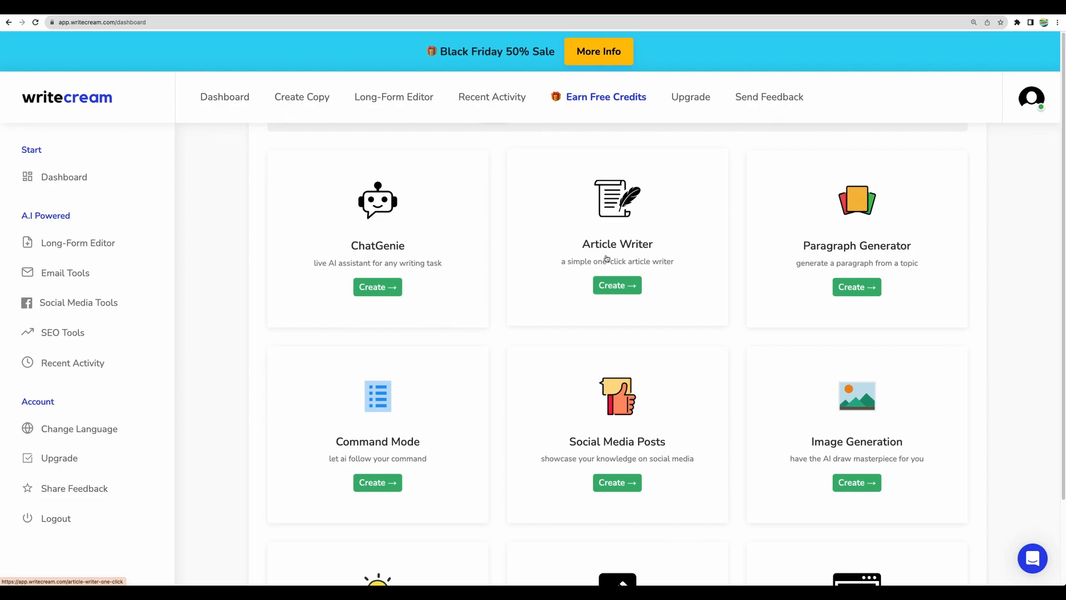
{"action": "scroll", "scroll_direction": "down", "scroll_amount": 3}
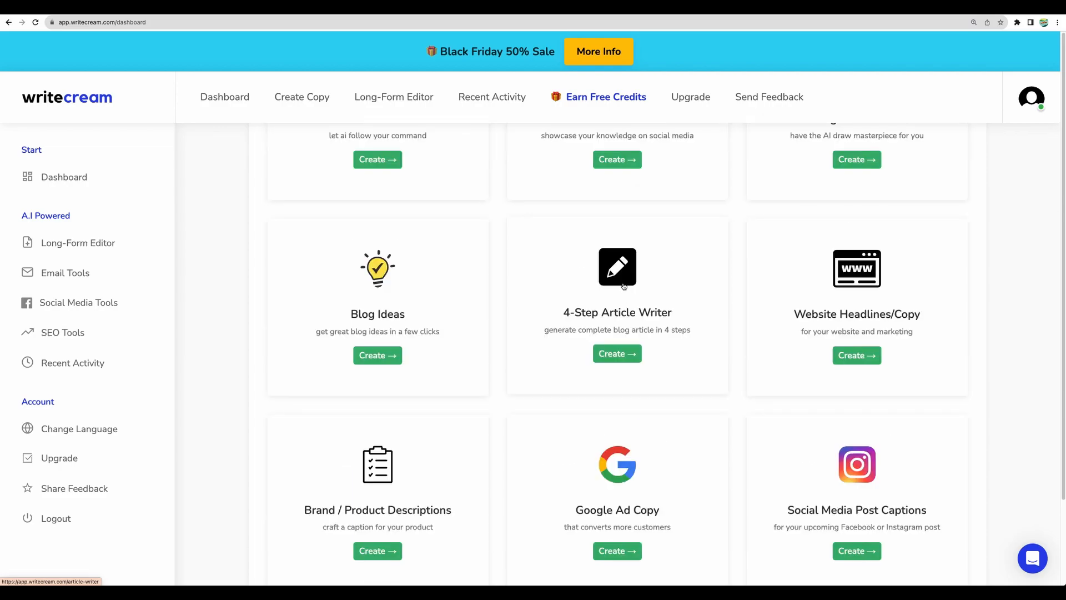
{"action": "left_click", "coordinate": [616, 353]}
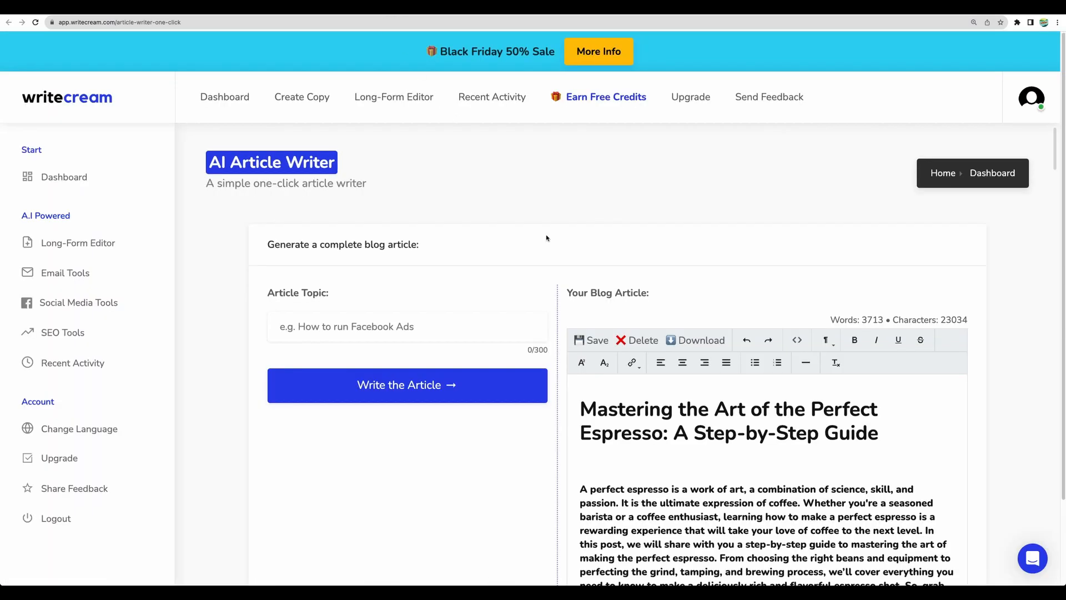
{"action": "scroll", "scroll_direction": "down", "scroll_amount": 3}
{"action": "type", "text": "how to make perf"}
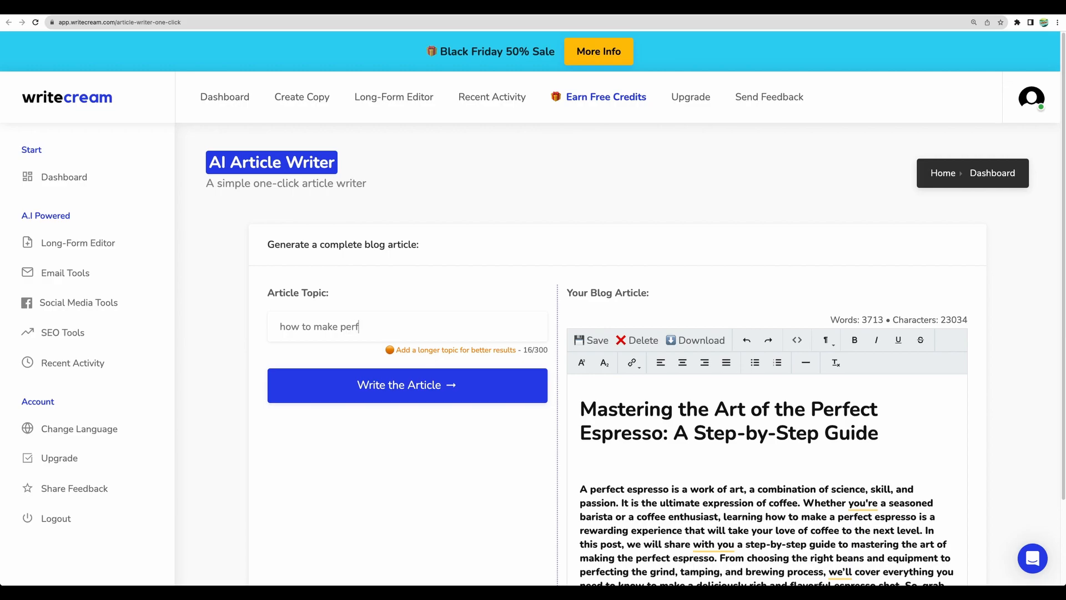
{"action": "type", "text": "ect espresso"}
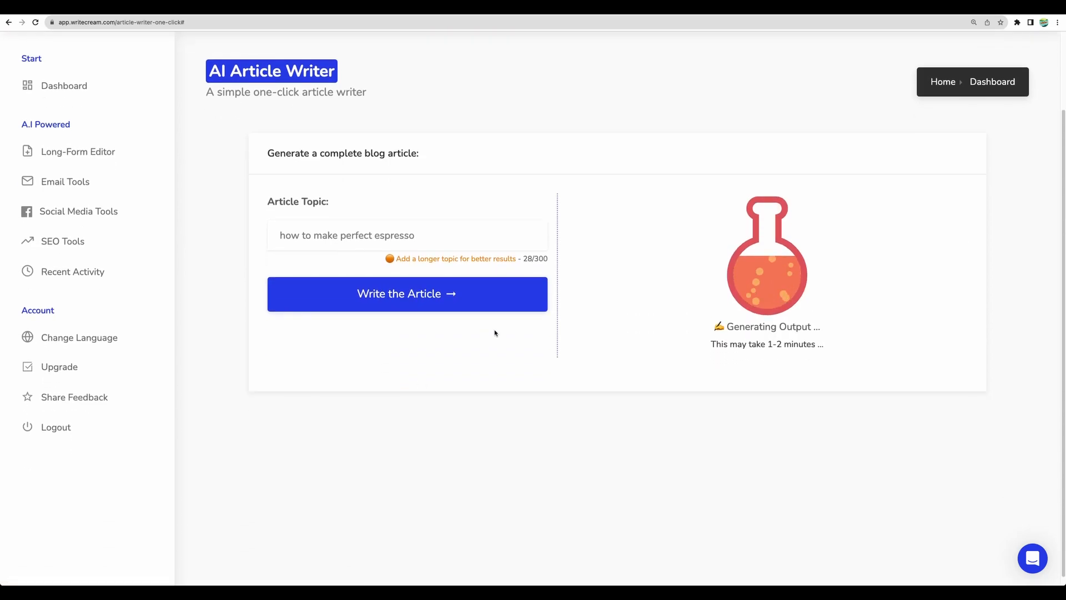
{"action": "triple_click", "coordinate": [346, 235]}
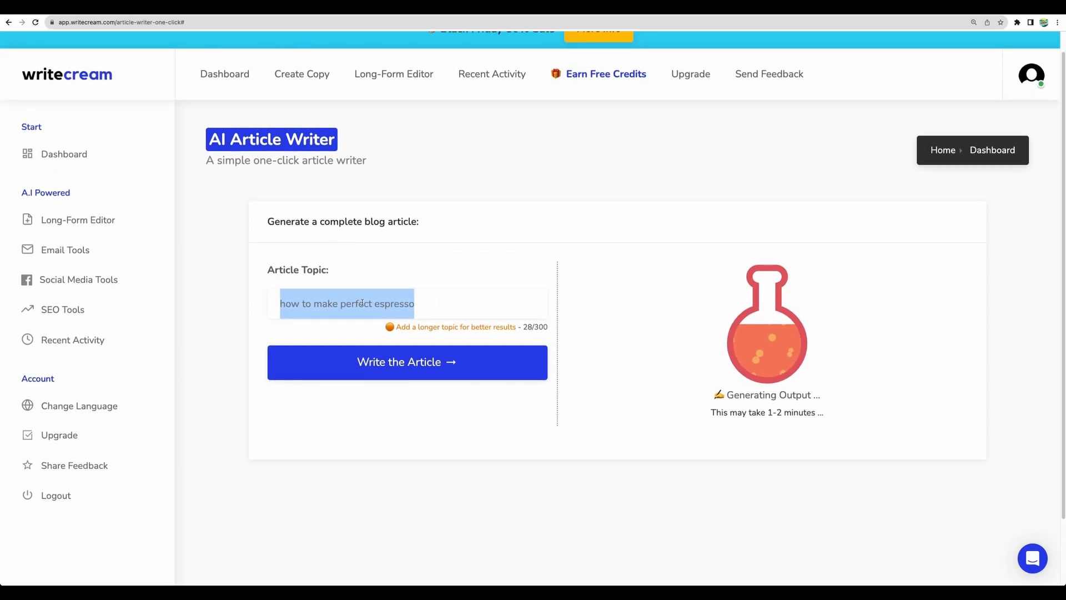
{"action": "scroll", "scroll_direction": "down", "scroll_amount": 3}
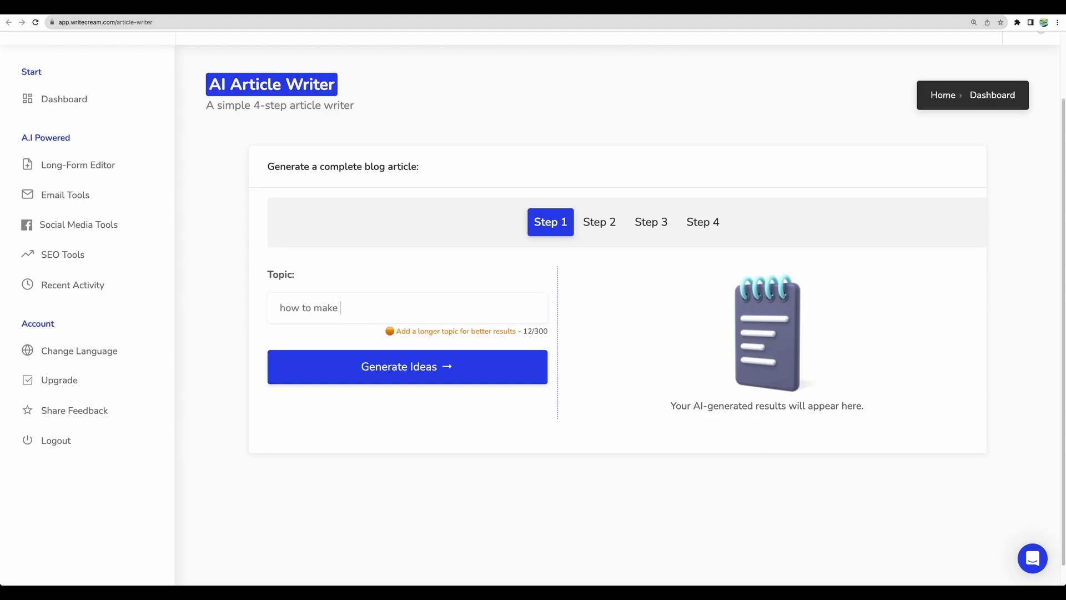
- Enter 'the perfect espresso' topic, generate title ideas and carry Idea 1 forward
{"action": "type", "text": "the perfect e"}
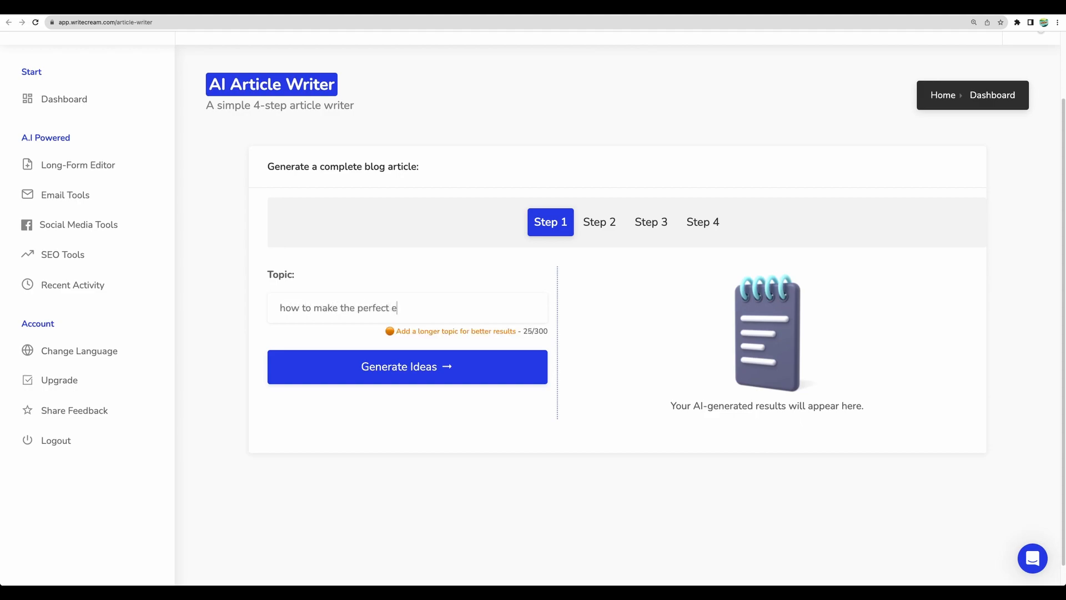
{"action": "type", "text": "spresso"}
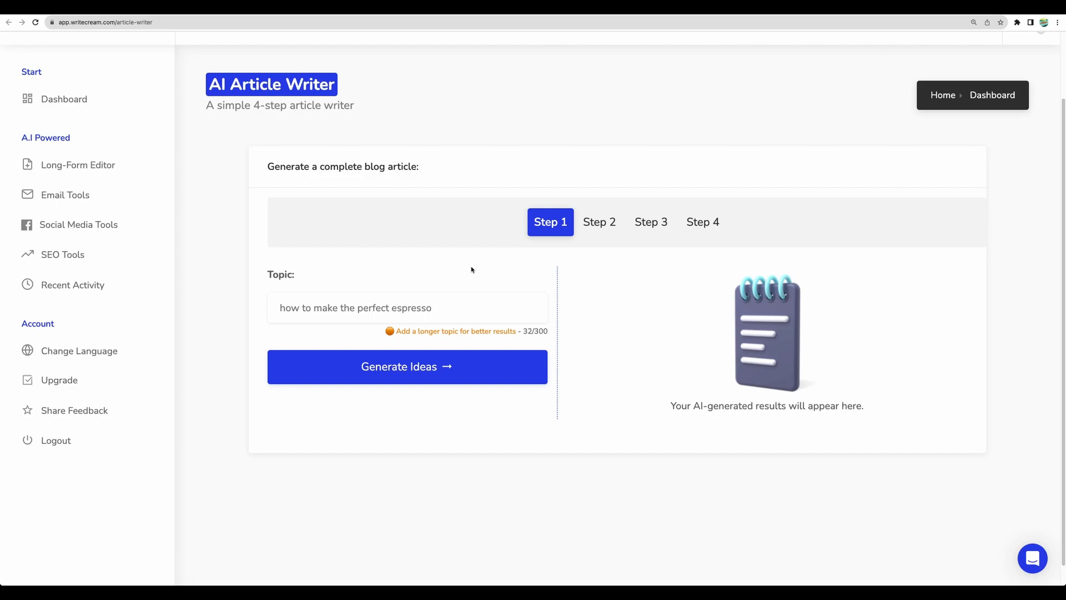
{"action": "left_click", "coordinate": [408, 365]}
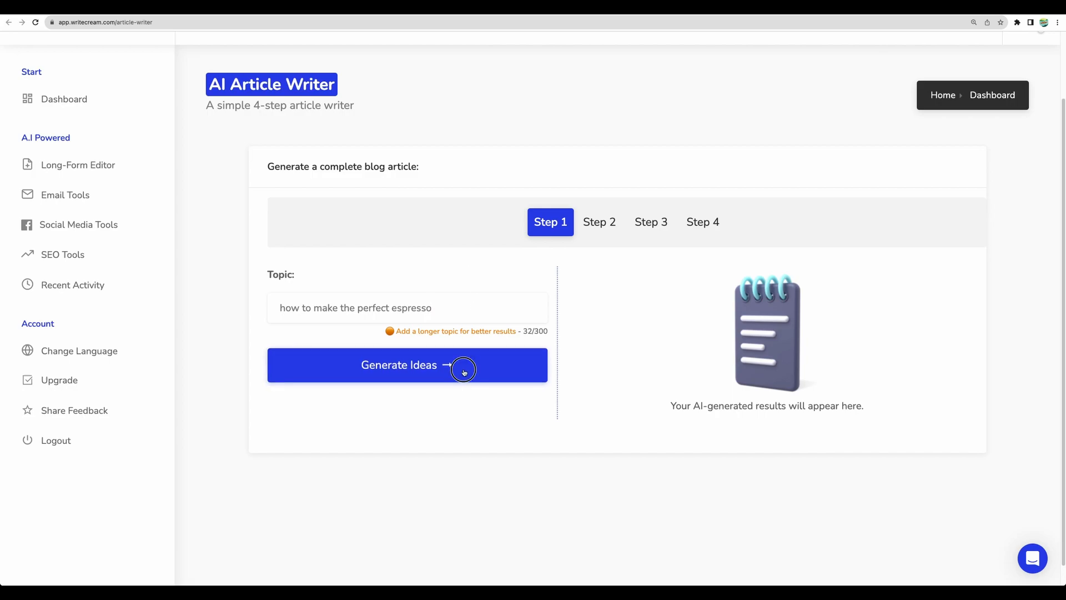
{"action": "left_click", "coordinate": [407, 364]}
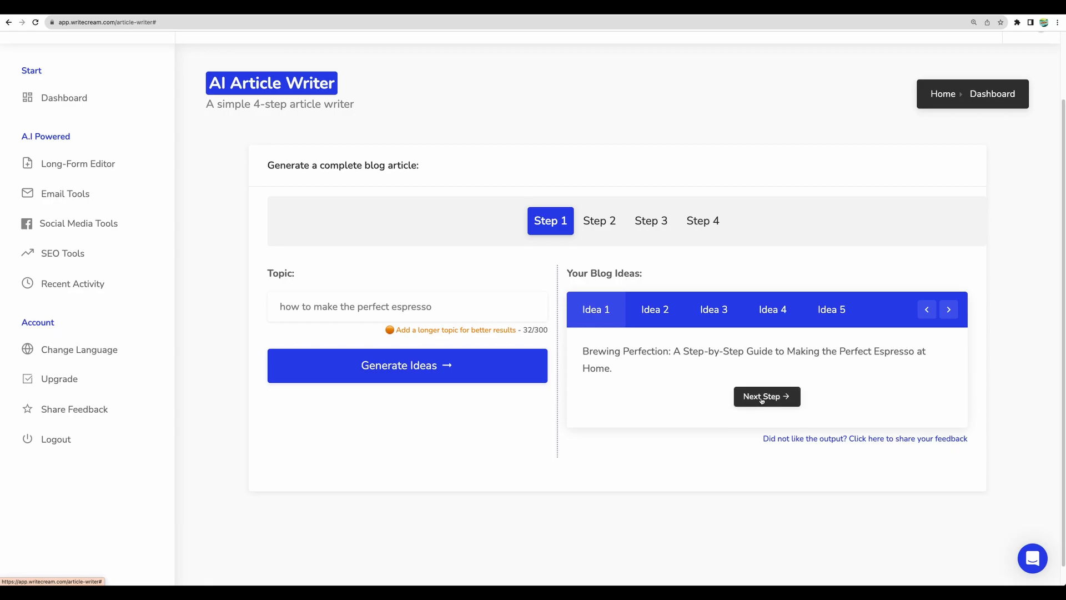
{"action": "left_click", "coordinate": [766, 397]}
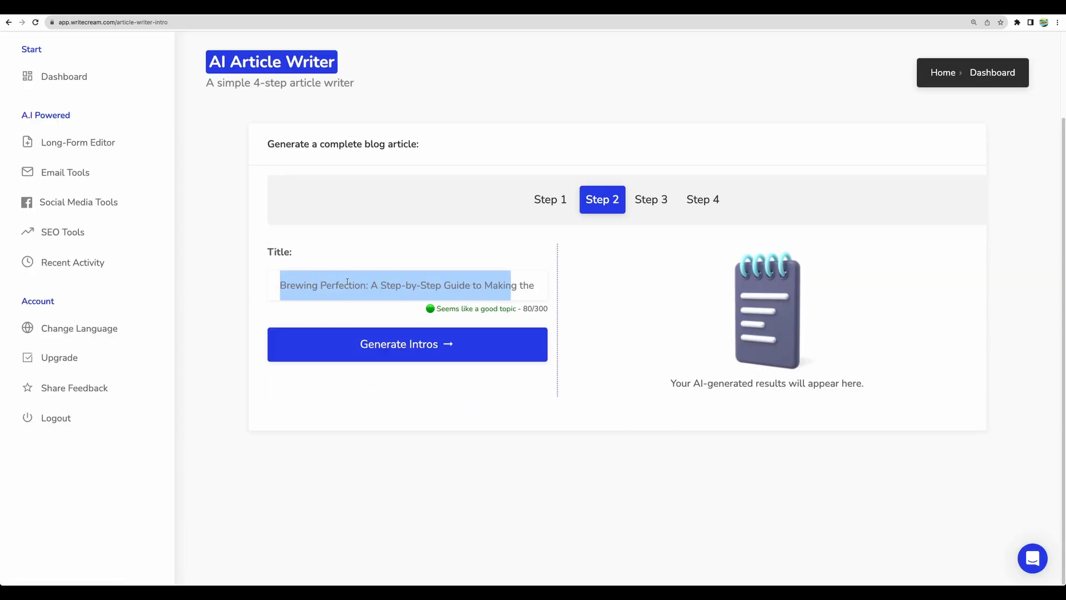
- Generate intros, choose the fourth intro and generate outlines for the espresso article
{"action": "left_click", "coordinate": [407, 344]}
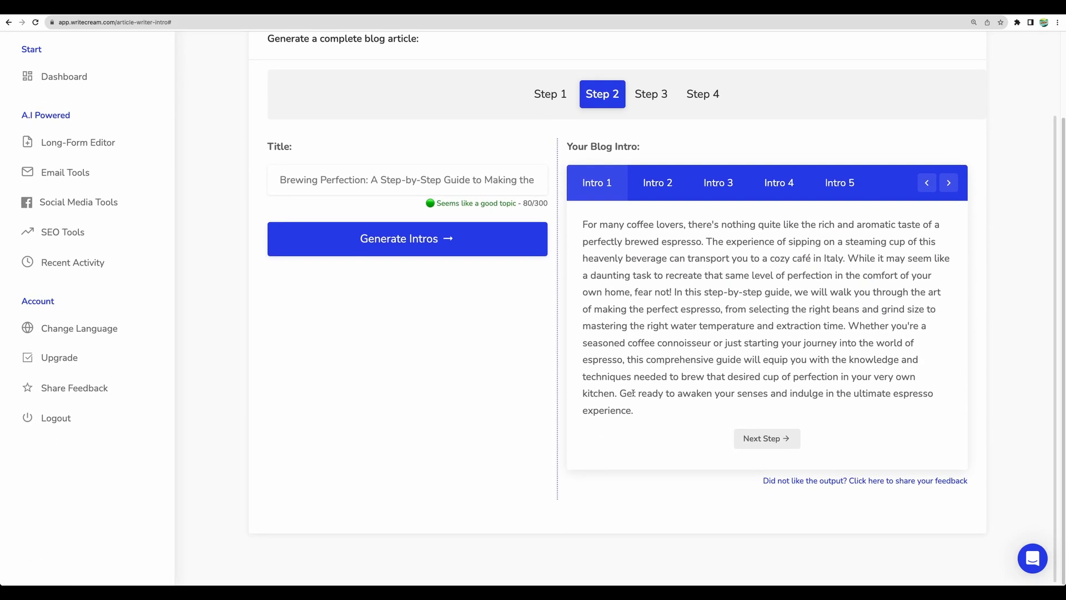
{"action": "left_click", "coordinate": [779, 198]}
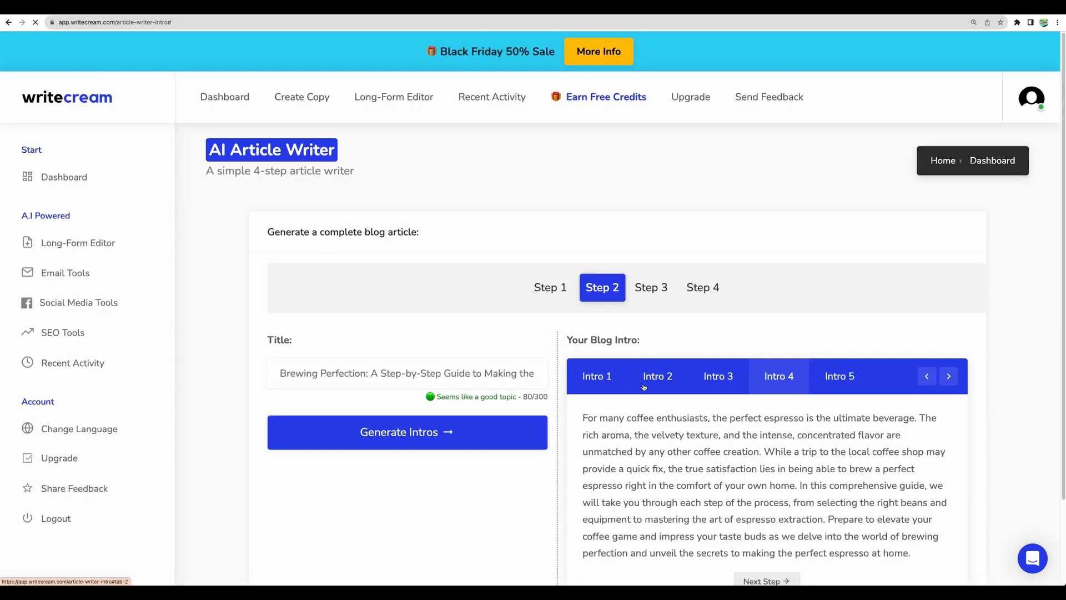
{"action": "left_click", "coordinate": [766, 581]}
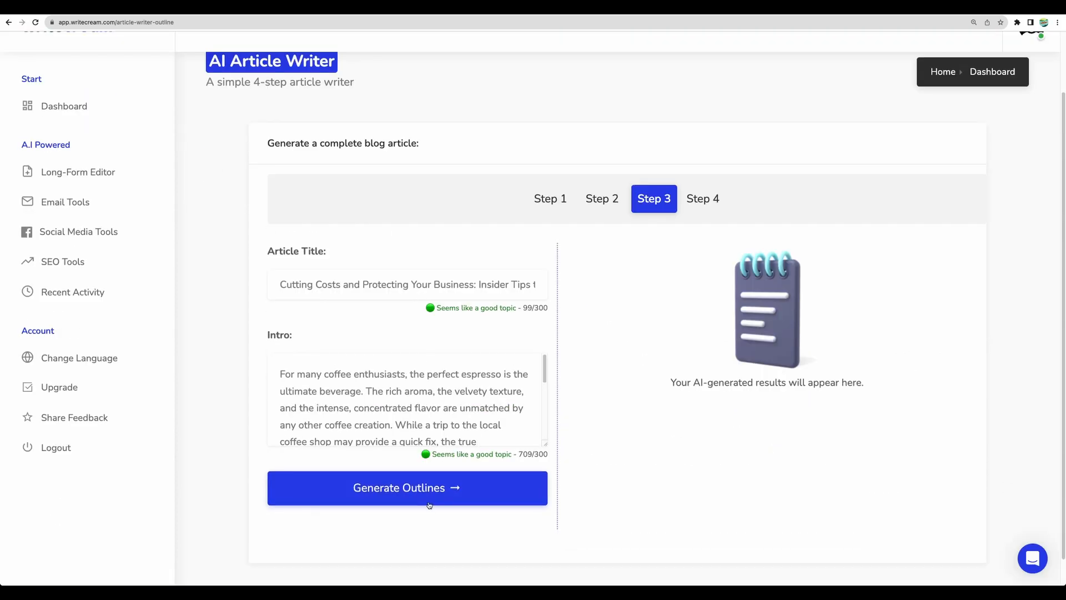
{"action": "left_click", "coordinate": [406, 488]}
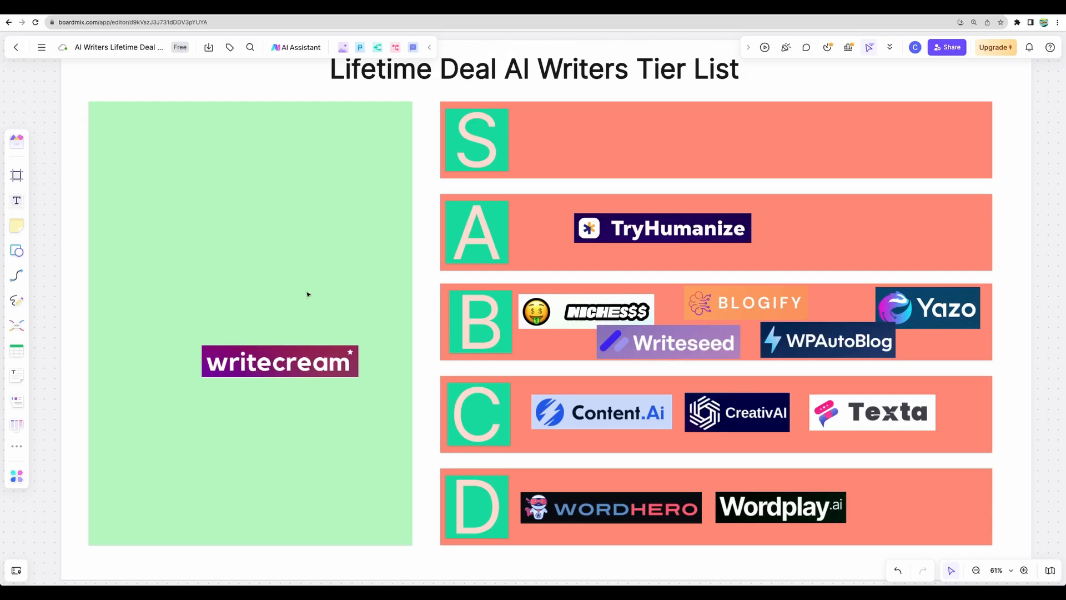
- Drag the Writecream logo into the C tier row beside Texta and clear the selection
{"action": "left_click_drag", "start_coordinate": [278, 361], "coordinate": [643, 414]}
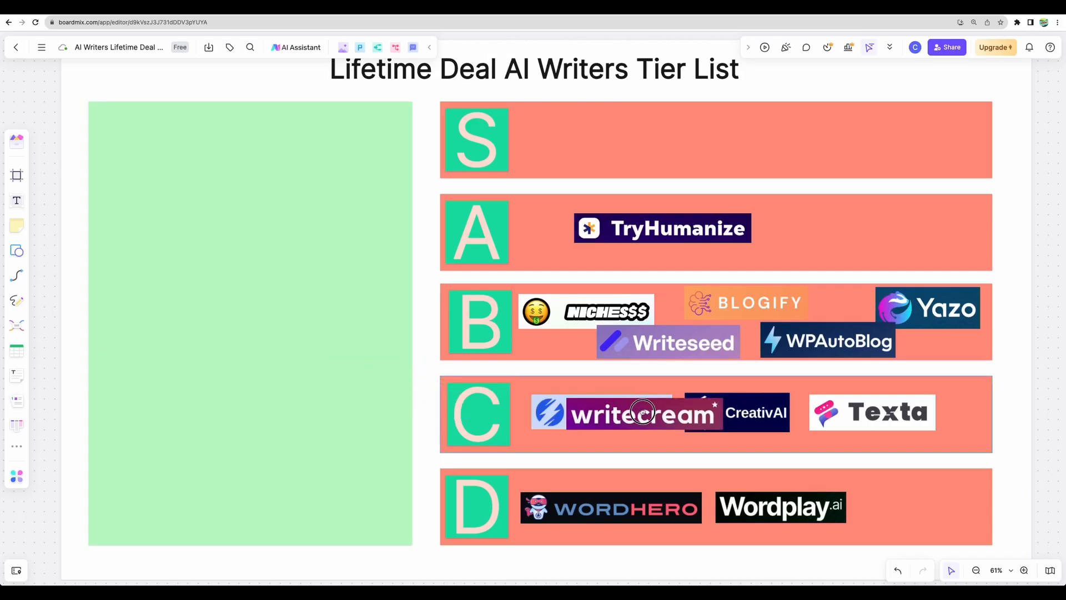
{"action": "left_click_drag", "start_coordinate": [643, 413], "coordinate": [913, 440]}
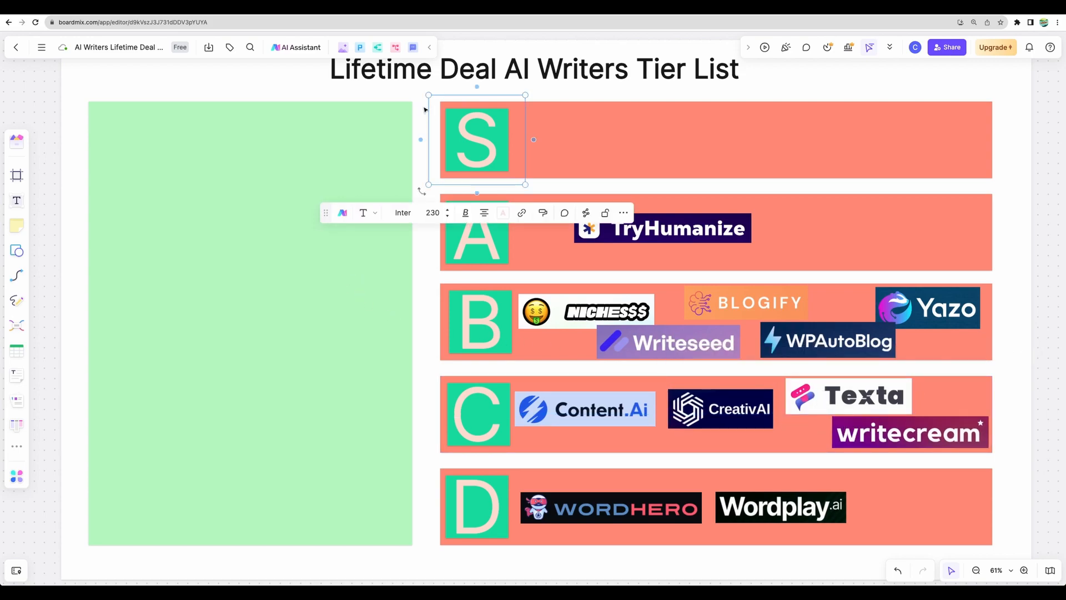
{"action": "left_click", "coordinate": [241, 88]}
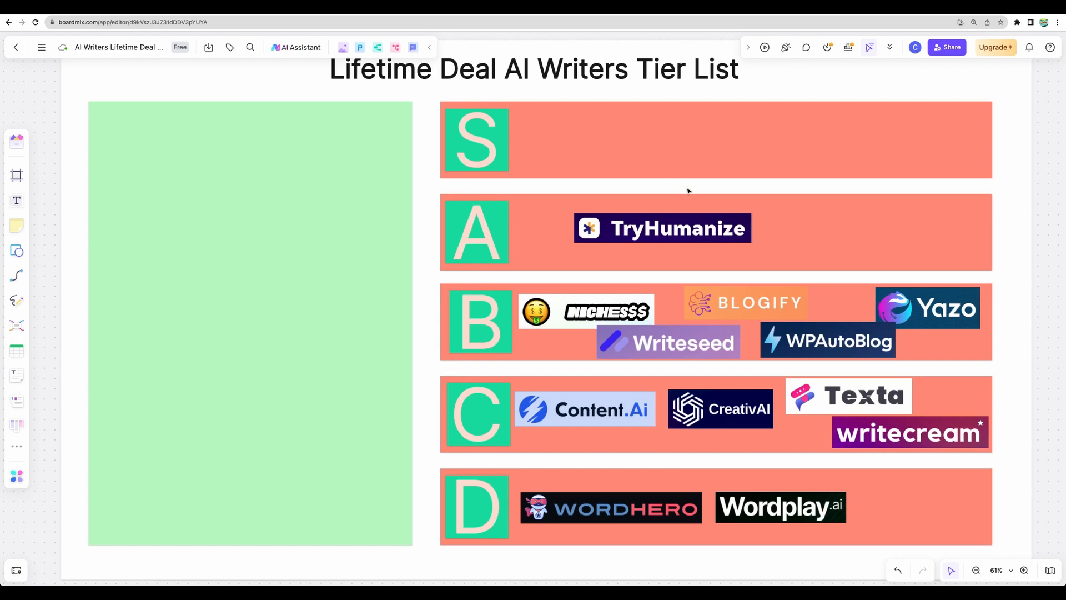
{"action": "mouse_move", "coordinate": [689, 191]}
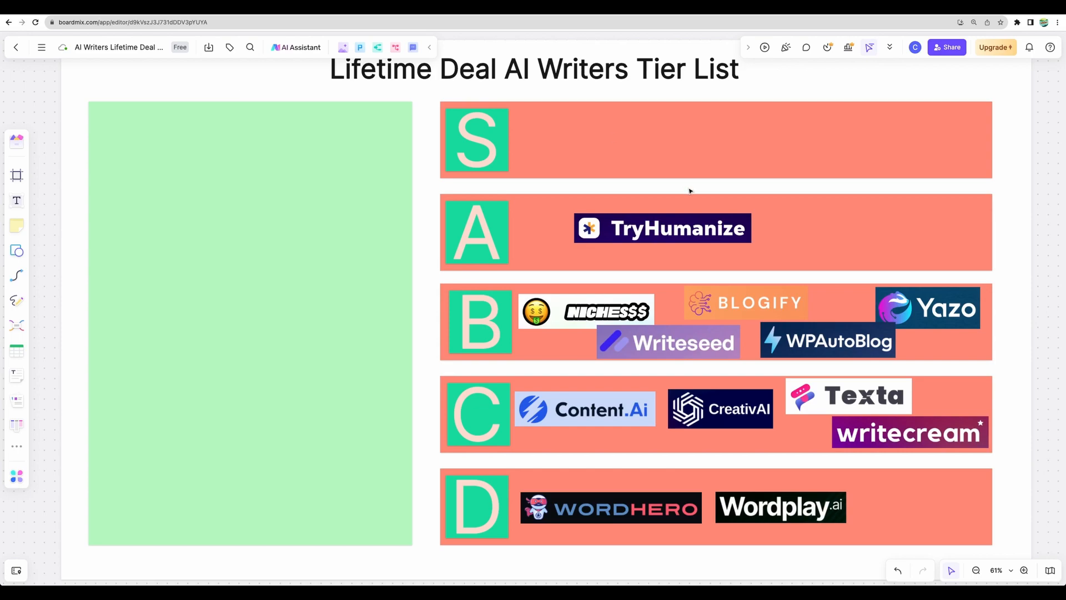
{"action": "mouse_move", "coordinate": [517, 260]}
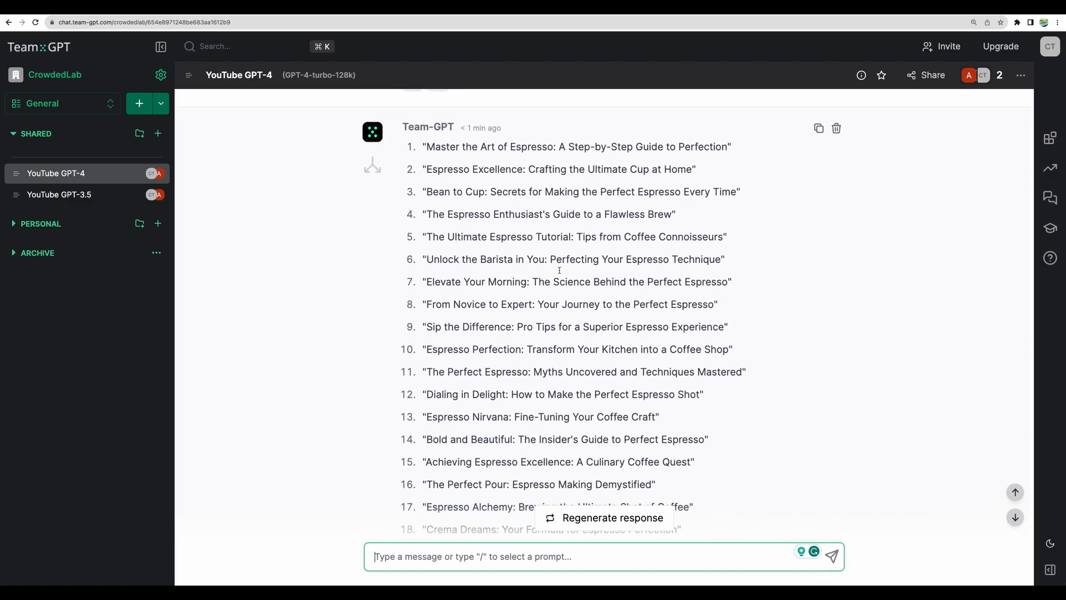
{"action": "mouse_move", "coordinate": [559, 274]}
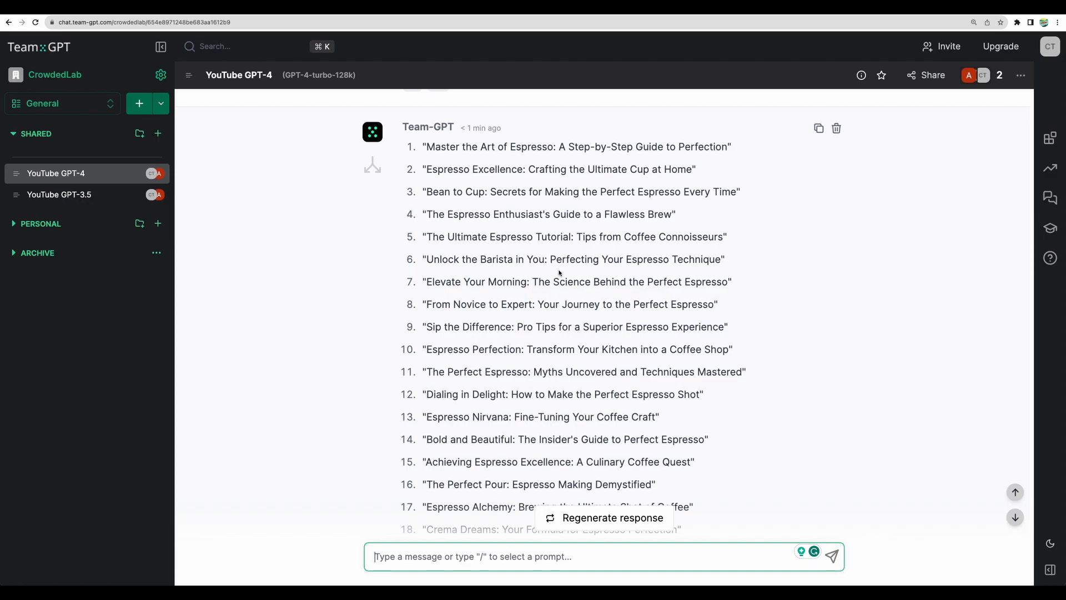
{"action": "mouse_move", "coordinate": [556, 272]}
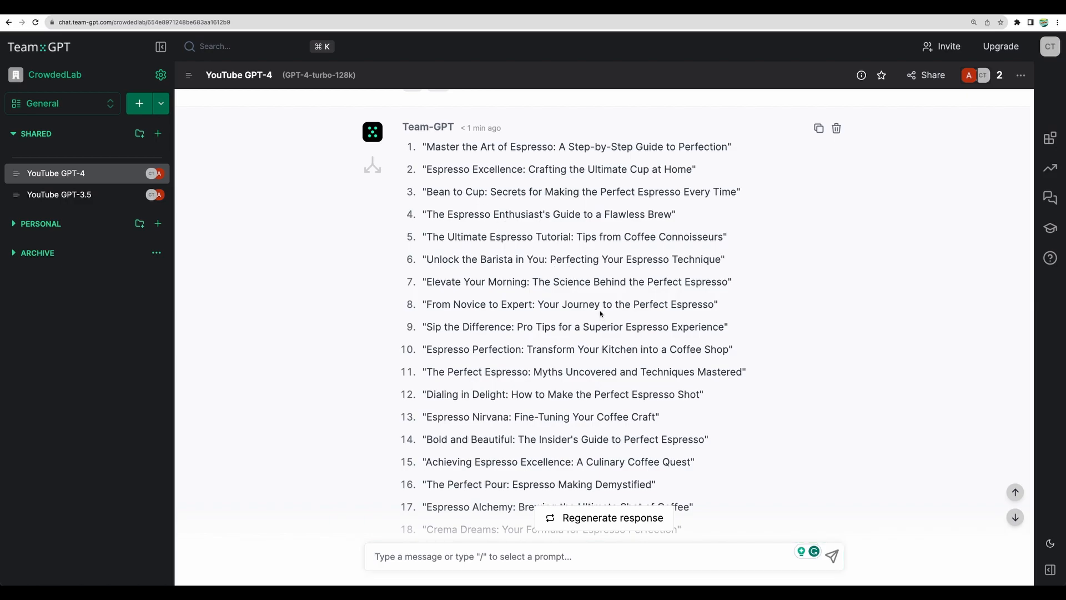
- Scroll the Team-GPT espresso titles chat and highlight the prompt's opening words
{"action": "scroll", "scroll_direction": "down", "scroll_amount": 3}
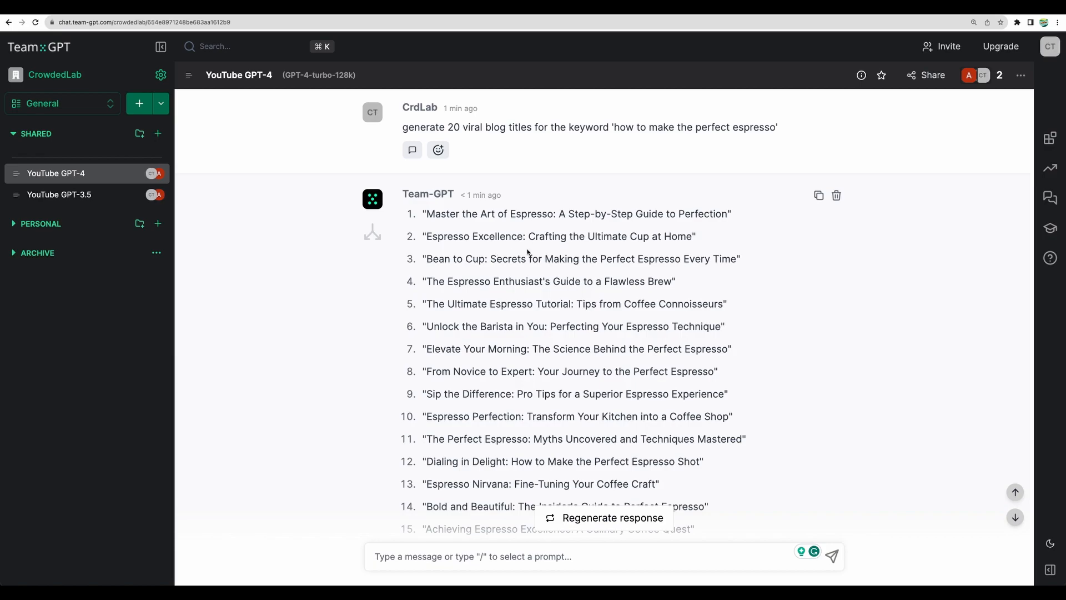
{"action": "mouse_move", "coordinate": [306, 85]}
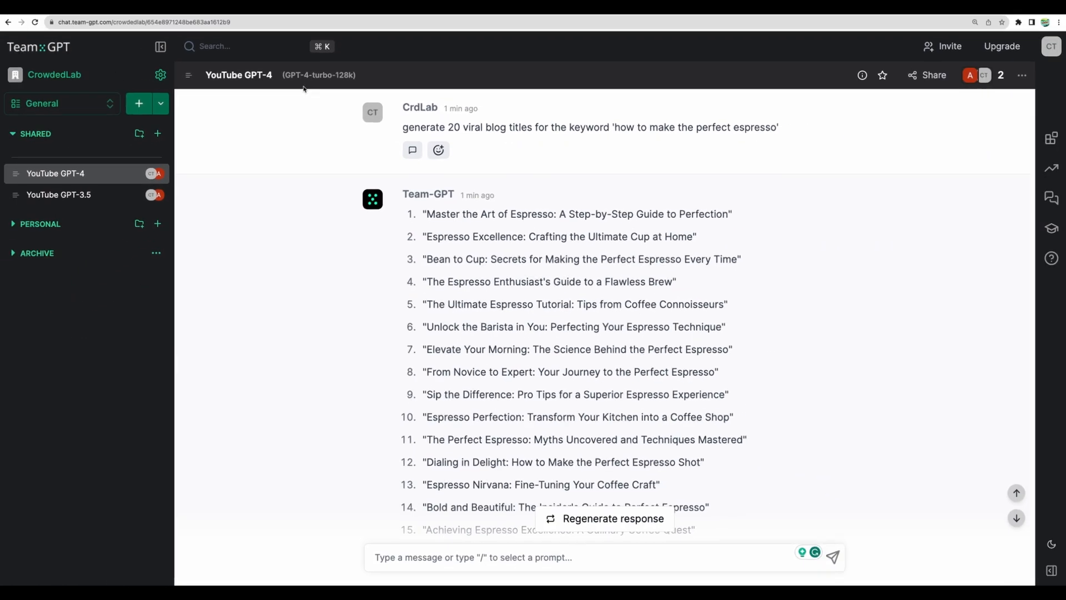
{"action": "left_click_drag", "start_coordinate": [402, 127], "coordinate": [487, 130]}
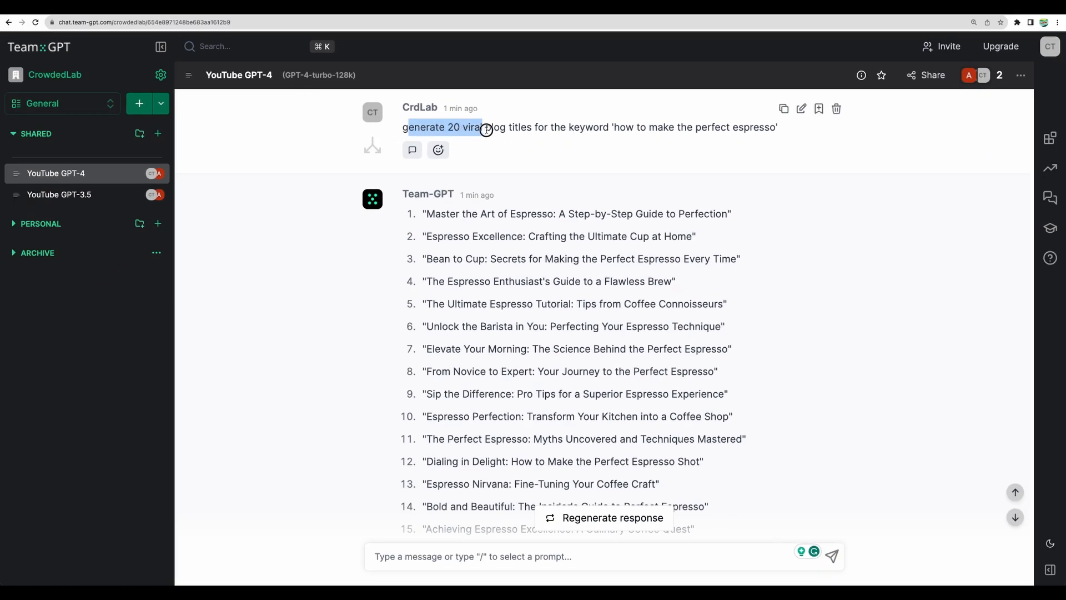